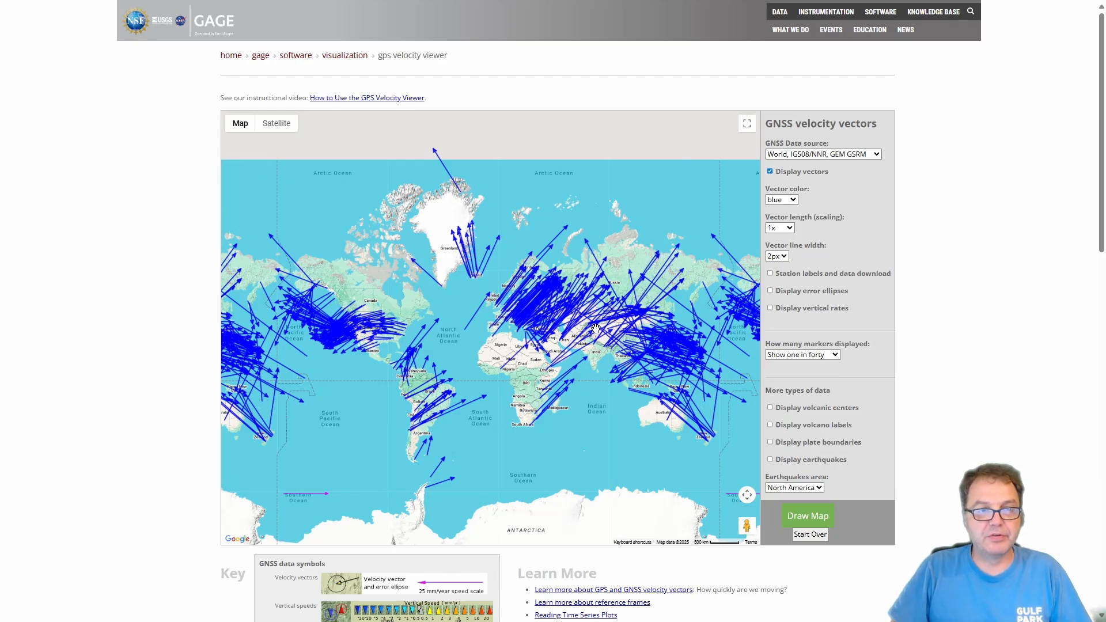
mouse_move(386, 310)
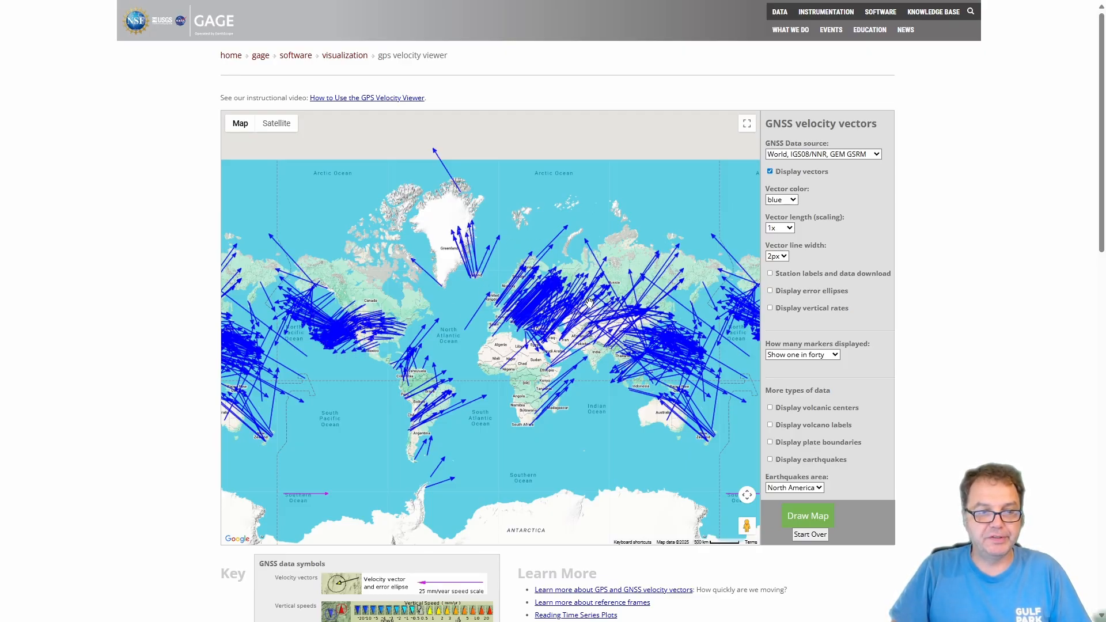
mouse_move(482, 410)
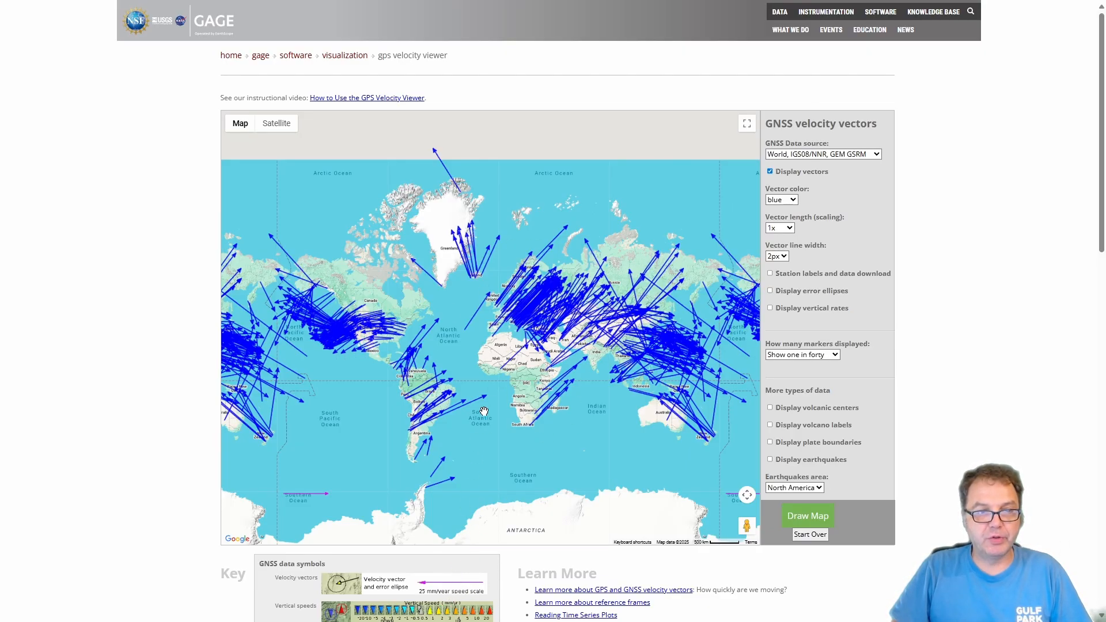
mouse_move(441, 599)
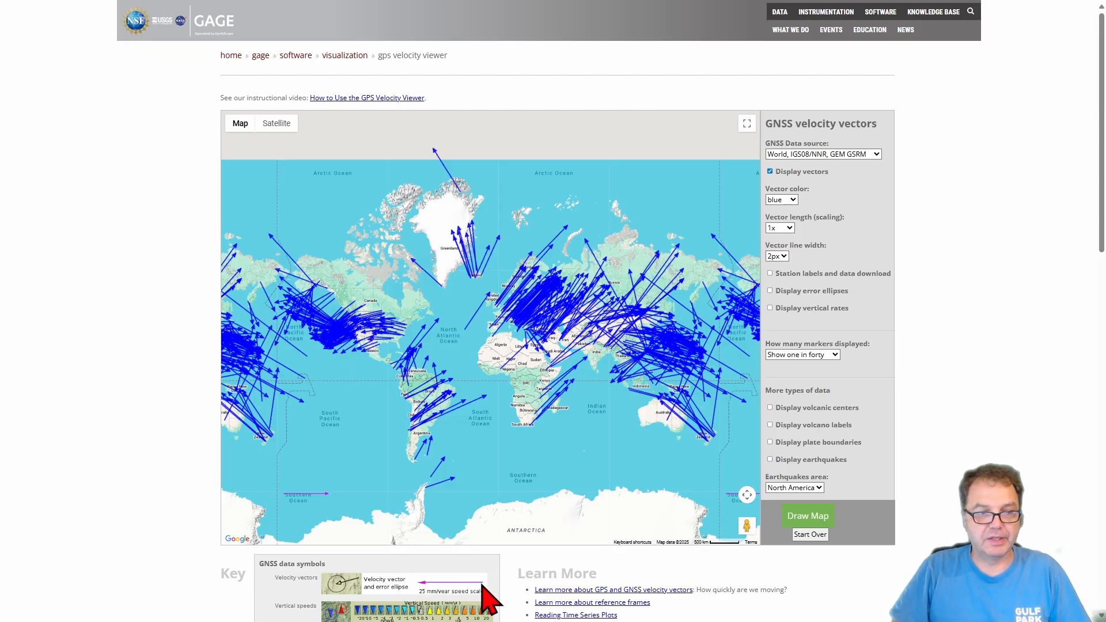
mouse_move(554, 303)
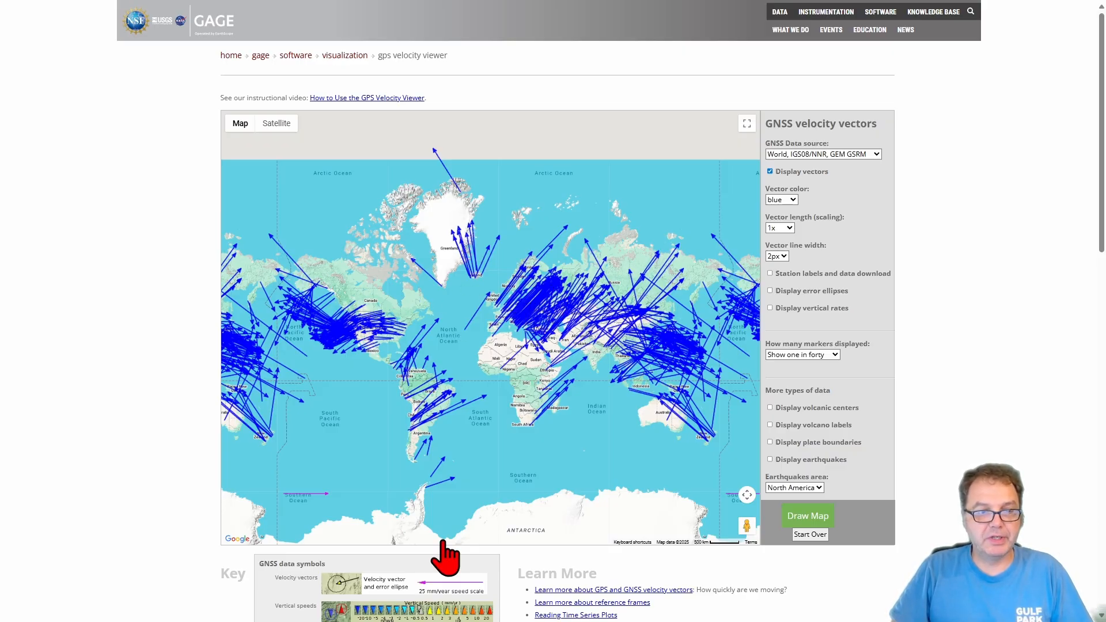
mouse_move(518, 339)
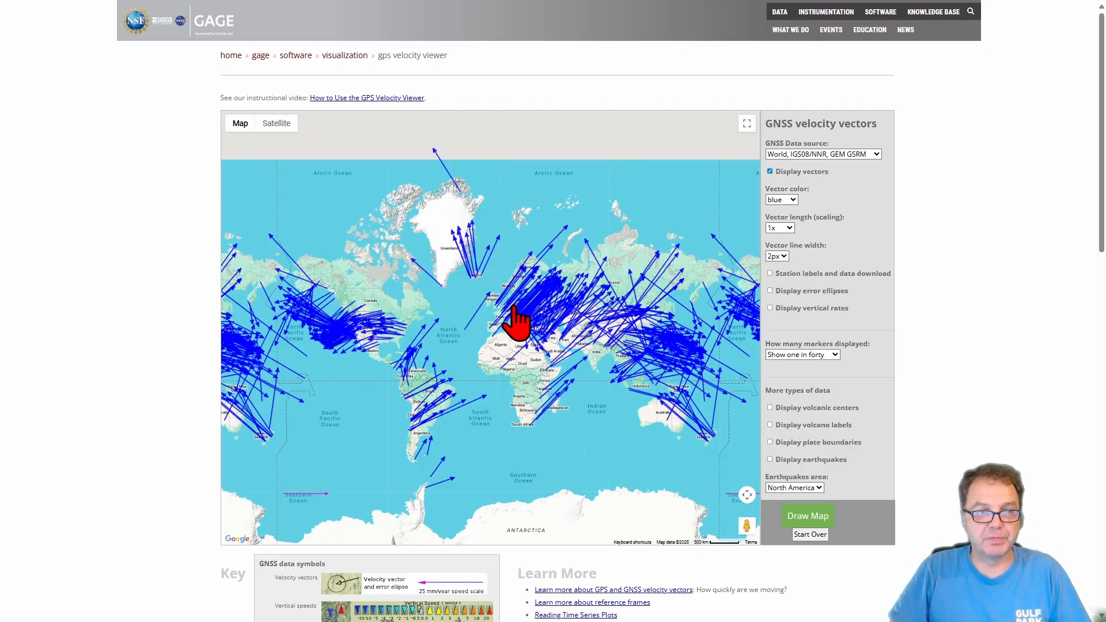
mouse_move(533, 360)
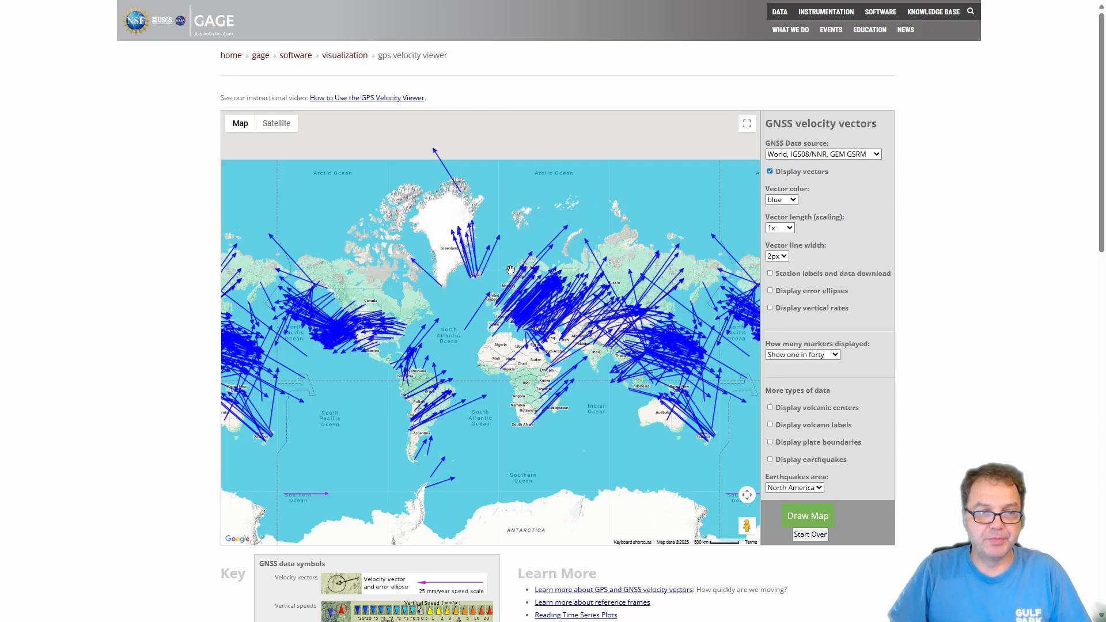
mouse_move(578, 381)
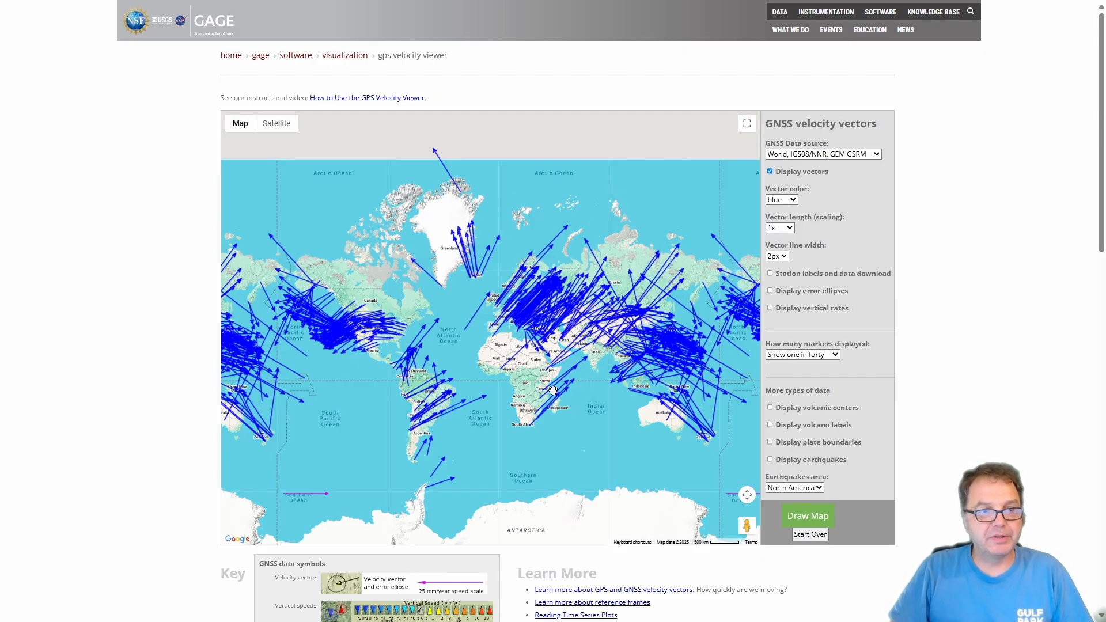
mouse_move(590, 350)
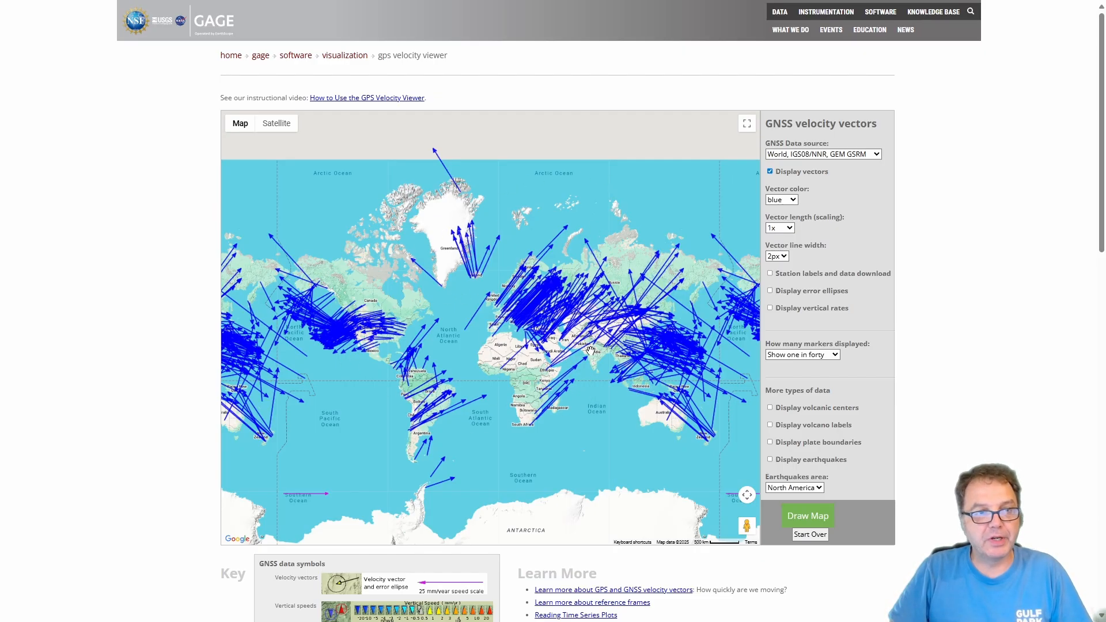
mouse_move(388, 346)
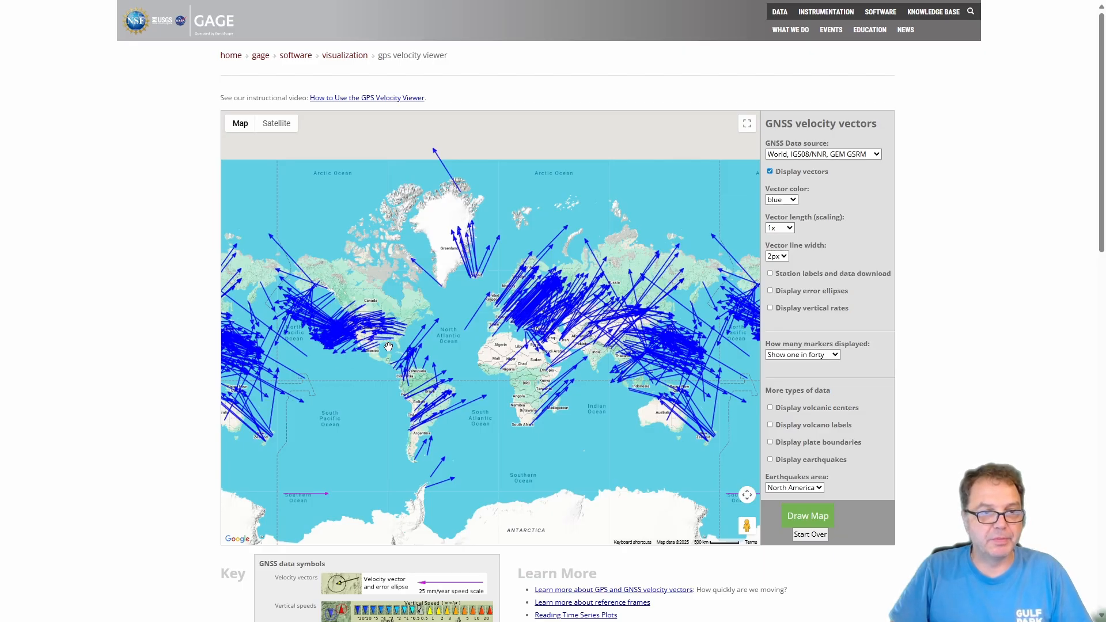
mouse_move(356, 353)
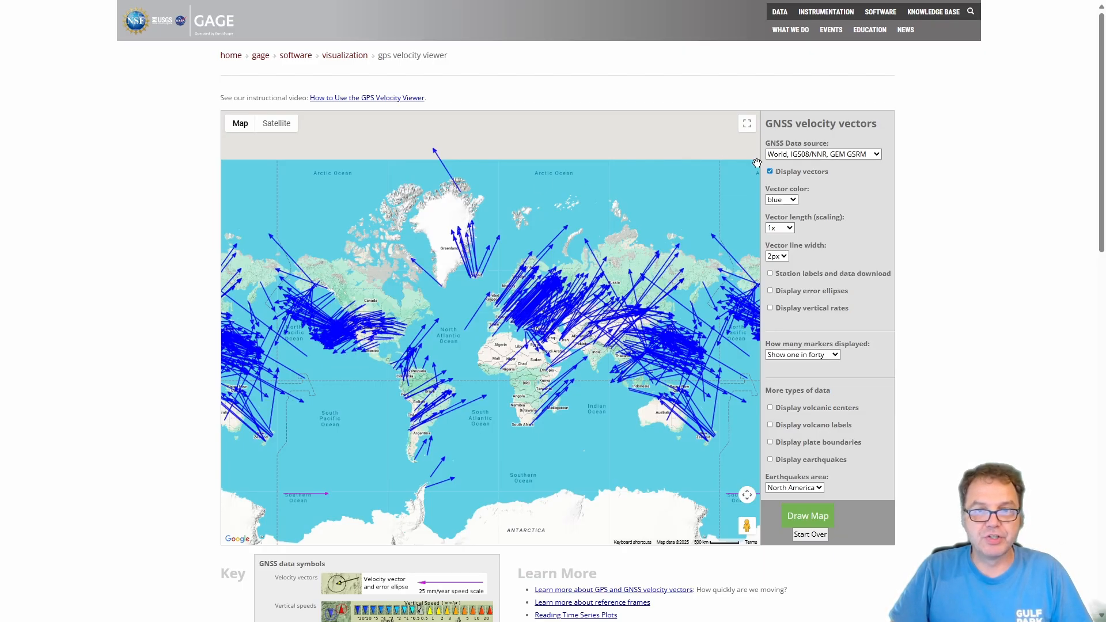
Redraw the velocity map with the N. America, NAM14, NSF GAGE source and zoom to the United States
click(821, 153)
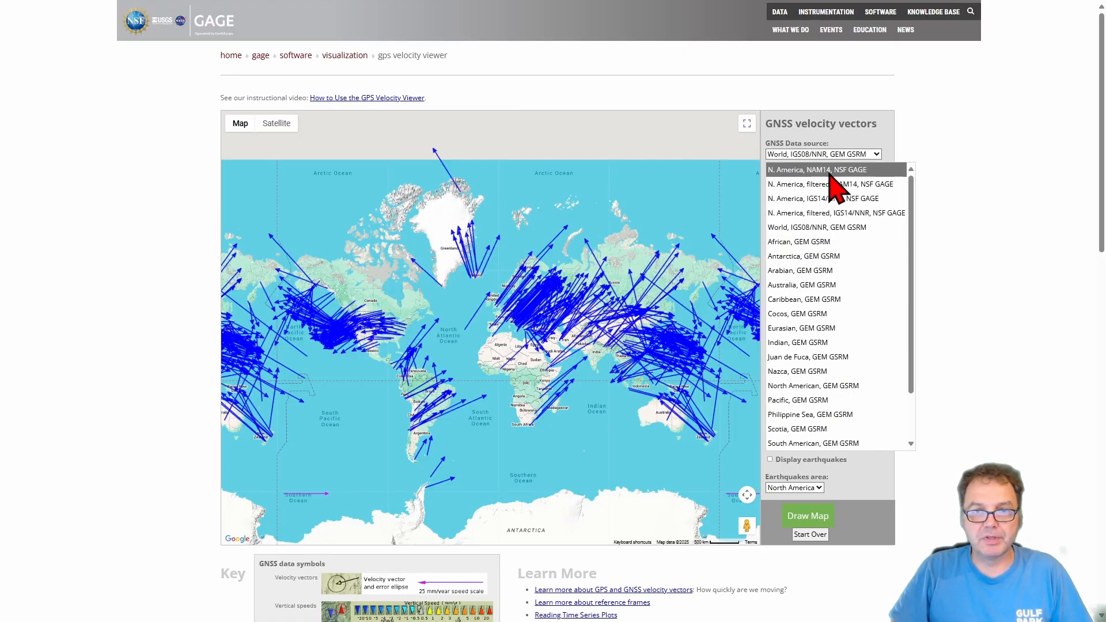
click(817, 169)
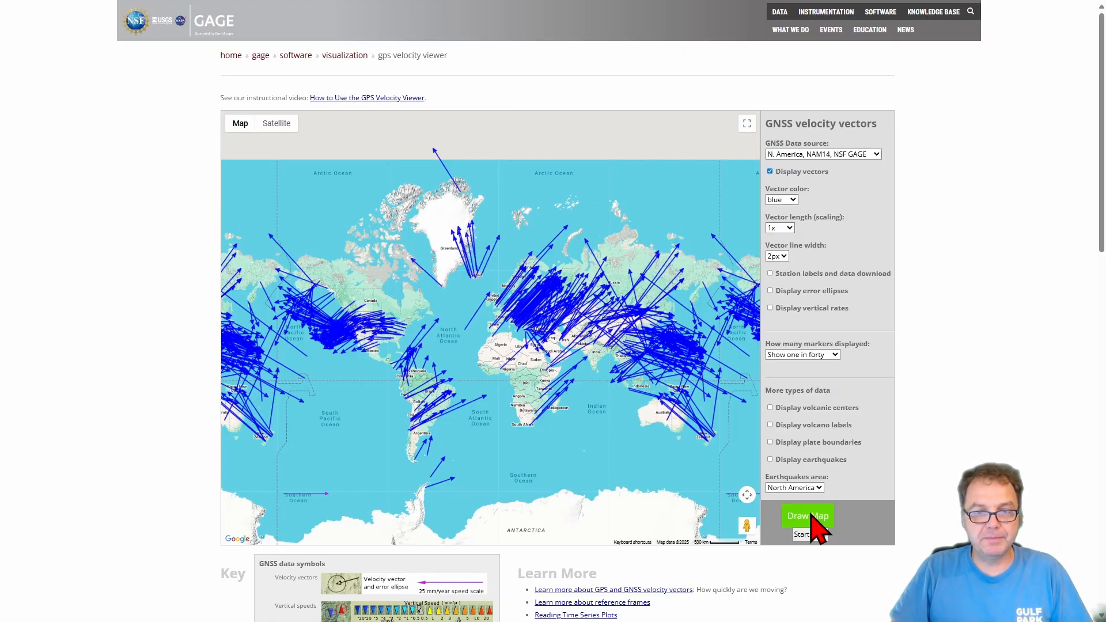
click(807, 516)
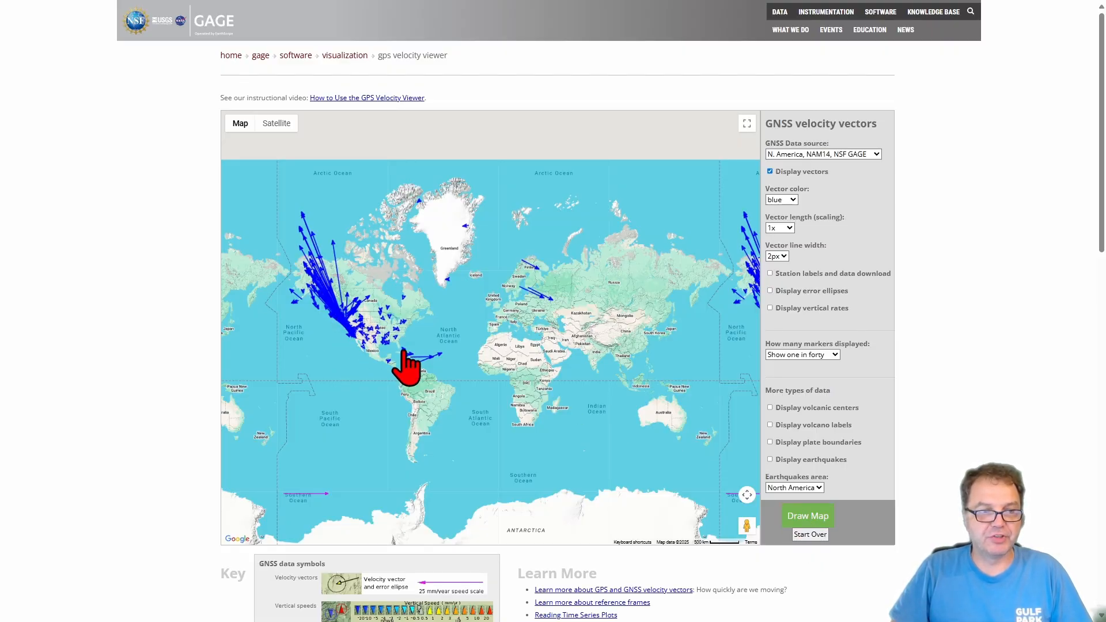
mouse_move(321, 285)
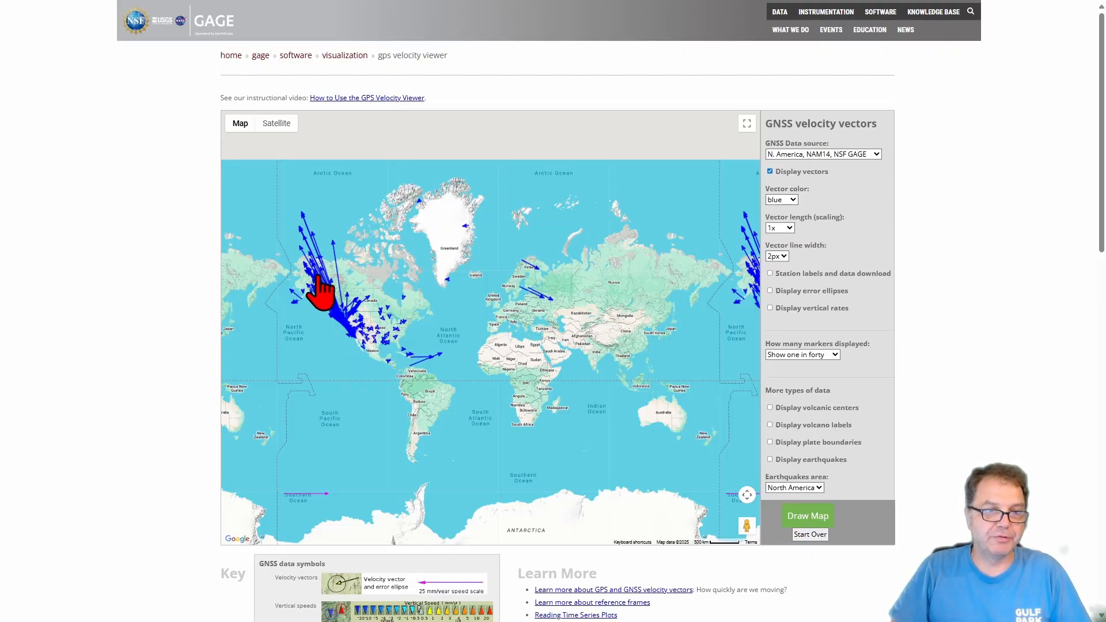
mouse_move(328, 310)
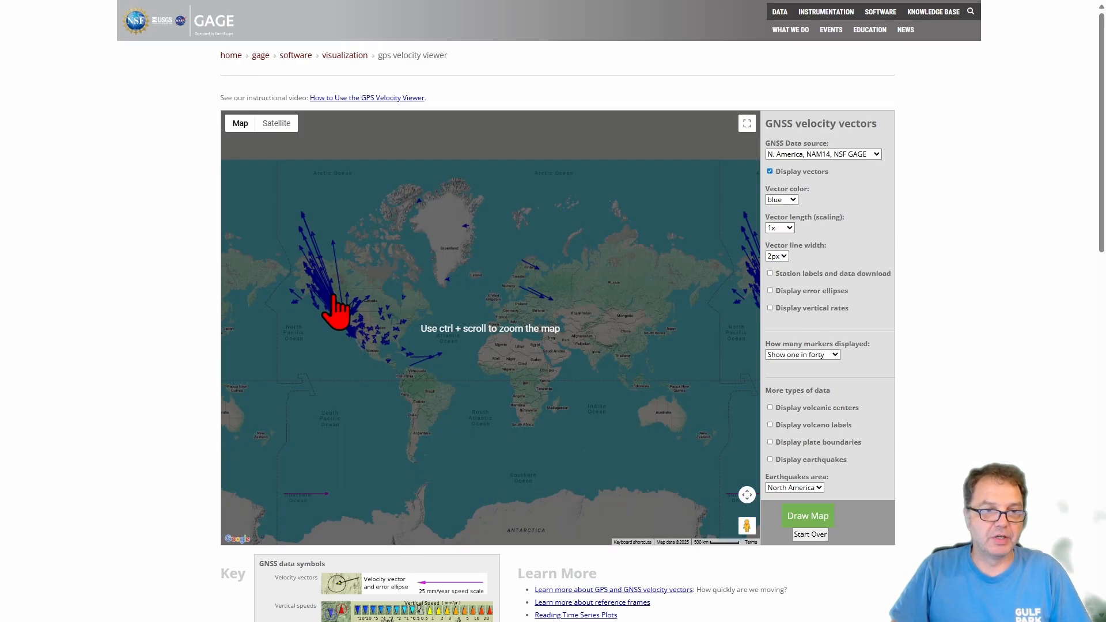
scroll(down, 3)
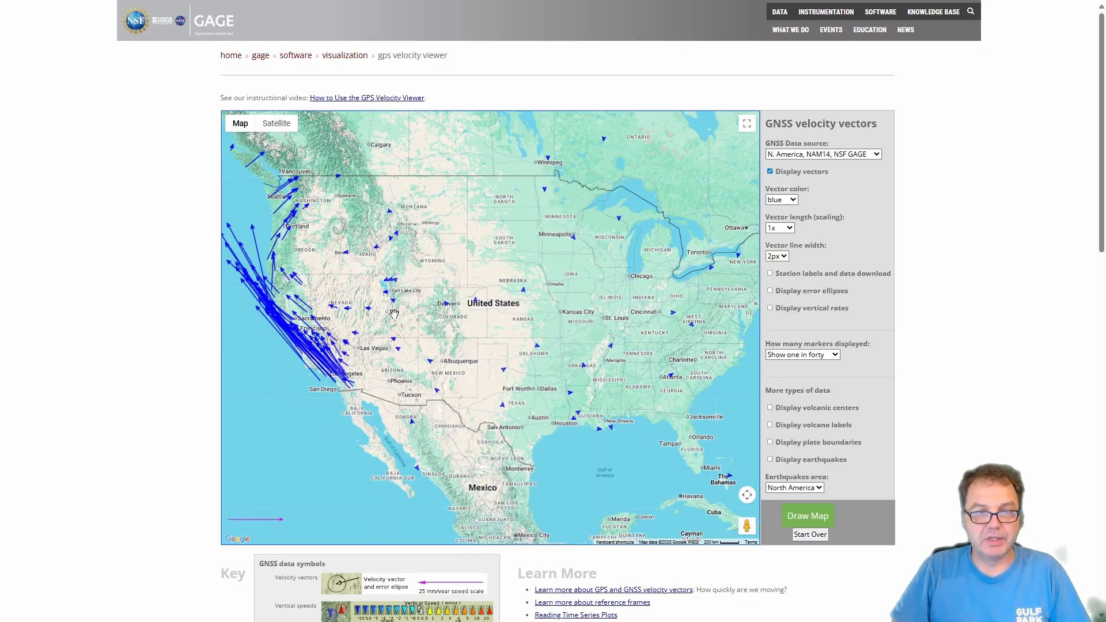
mouse_move(492, 294)
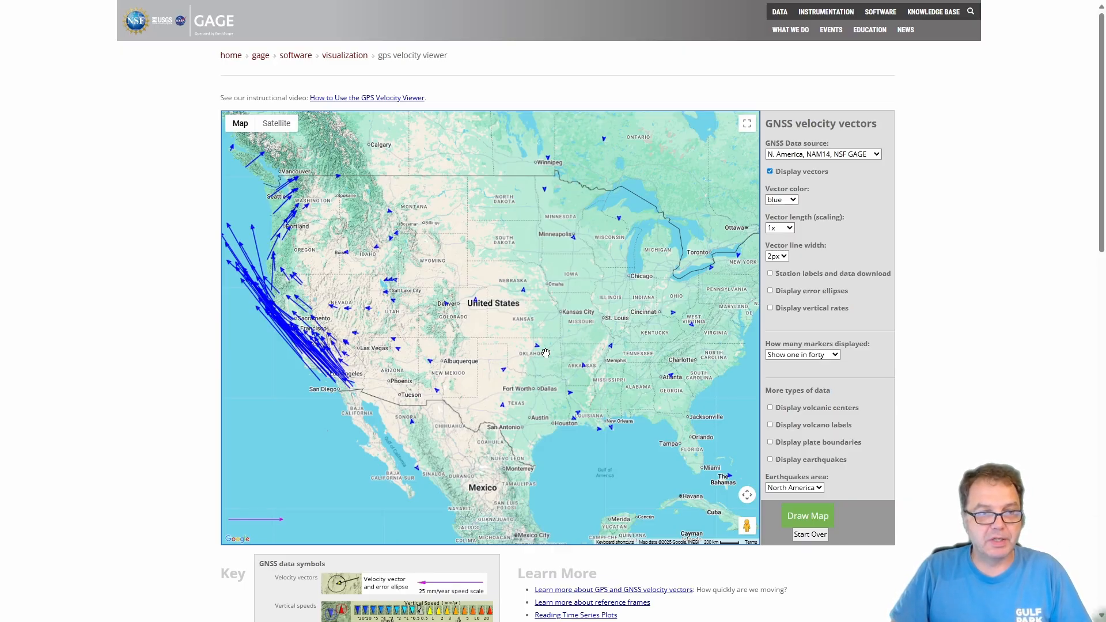
mouse_move(512, 366)
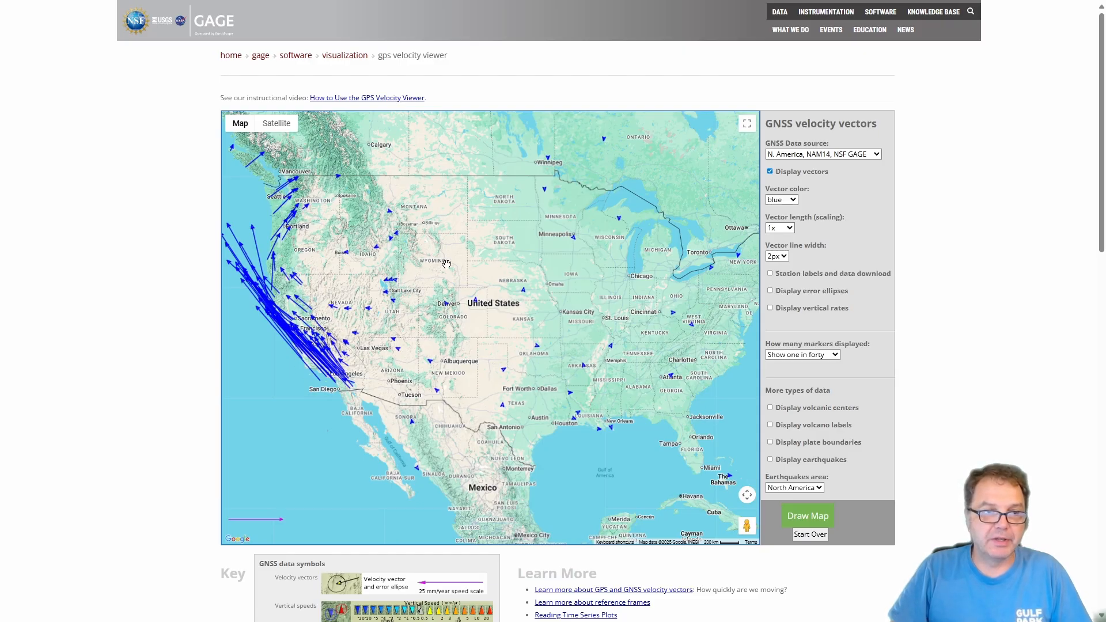
mouse_move(513, 403)
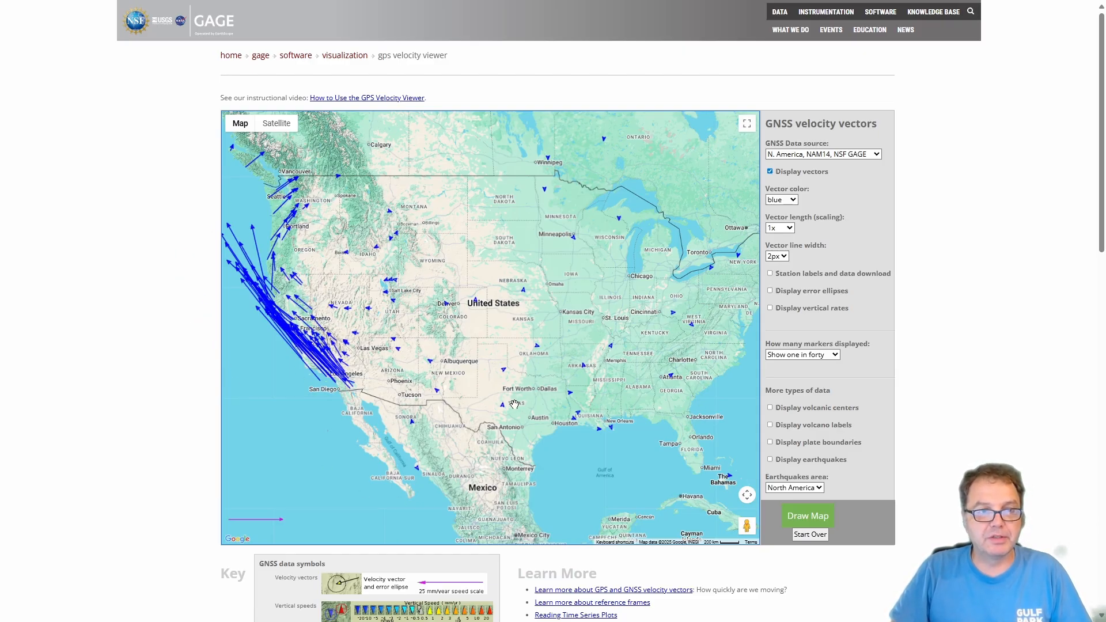
mouse_move(558, 360)
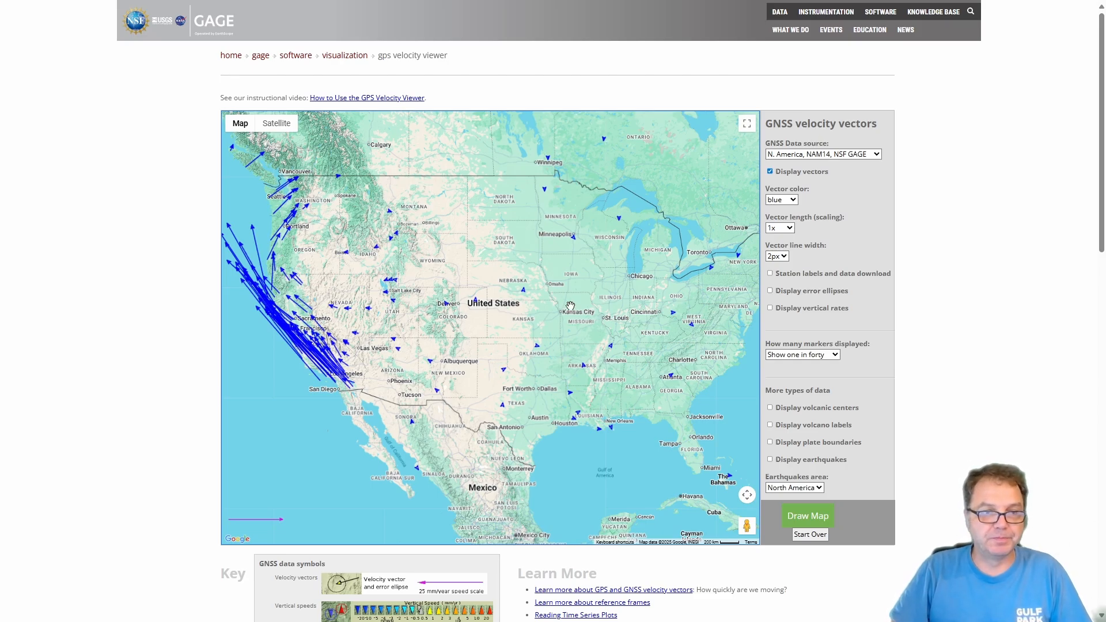
mouse_move(596, 372)
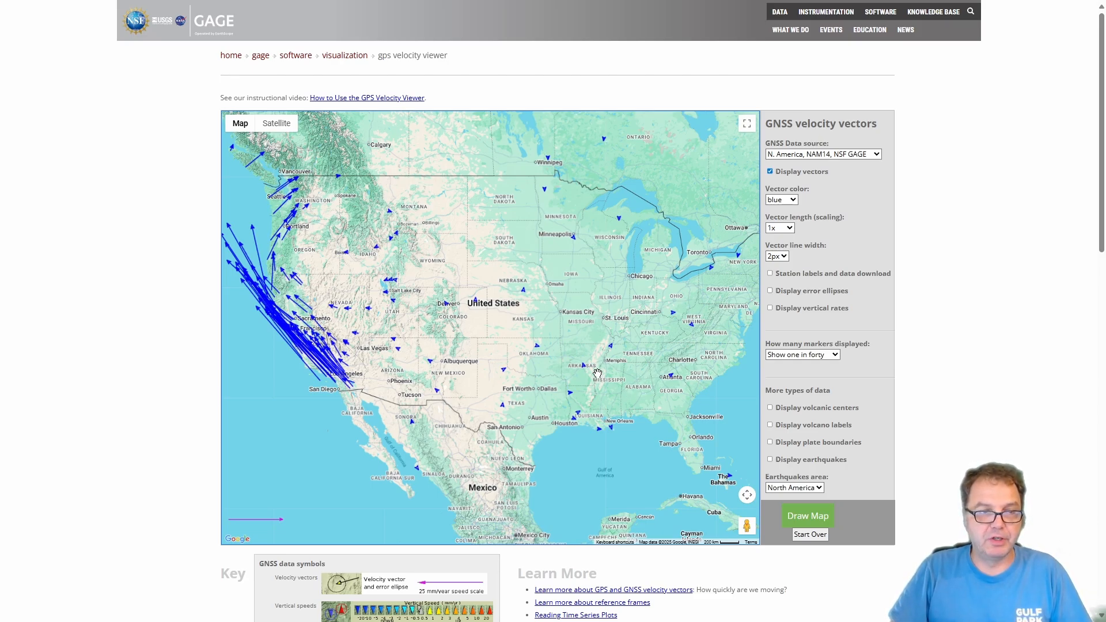
mouse_move(580, 365)
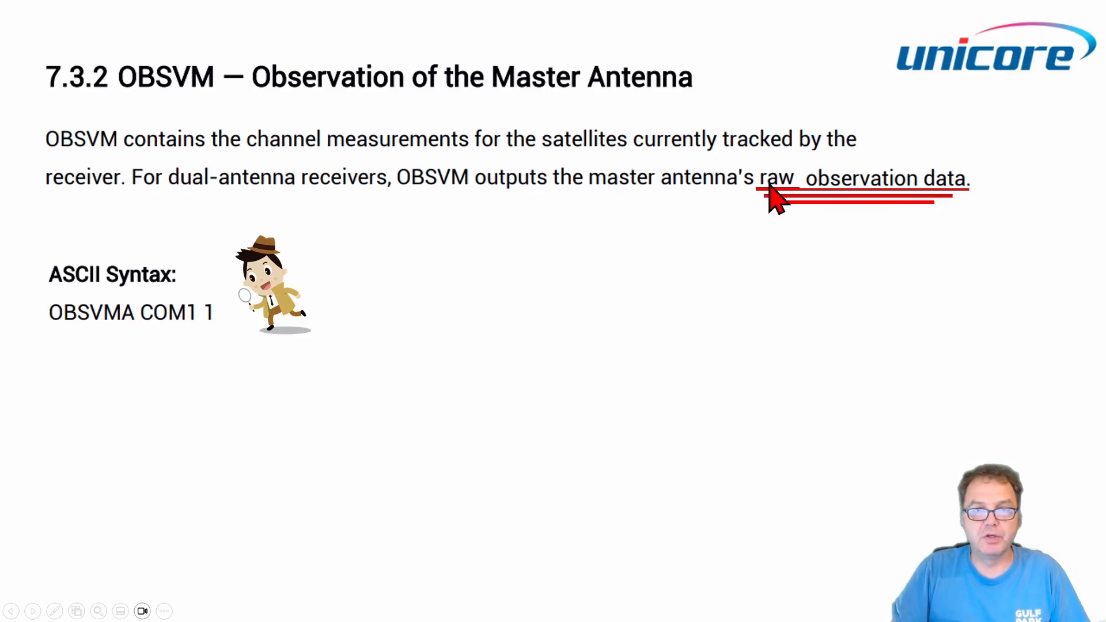
mouse_move(945, 362)
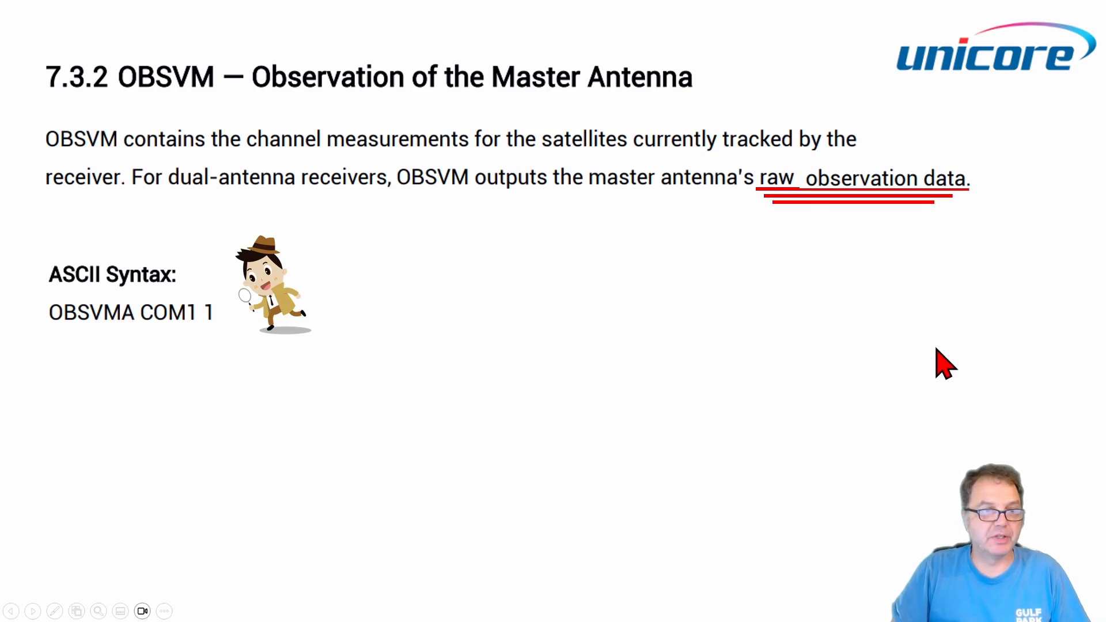
mouse_move(738, 303)
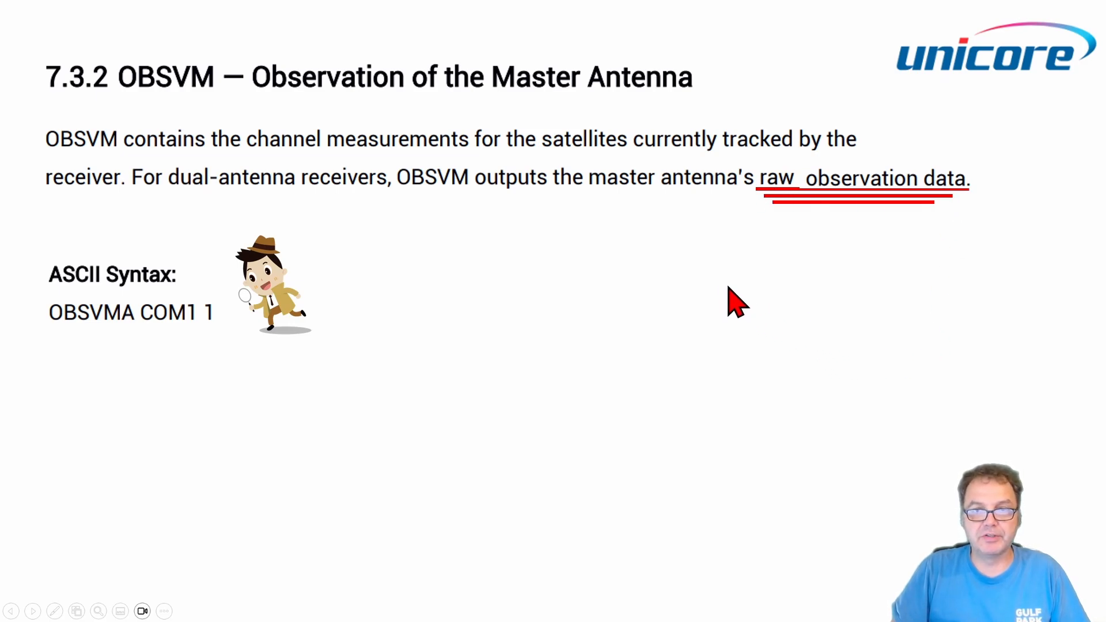
mouse_move(501, 279)
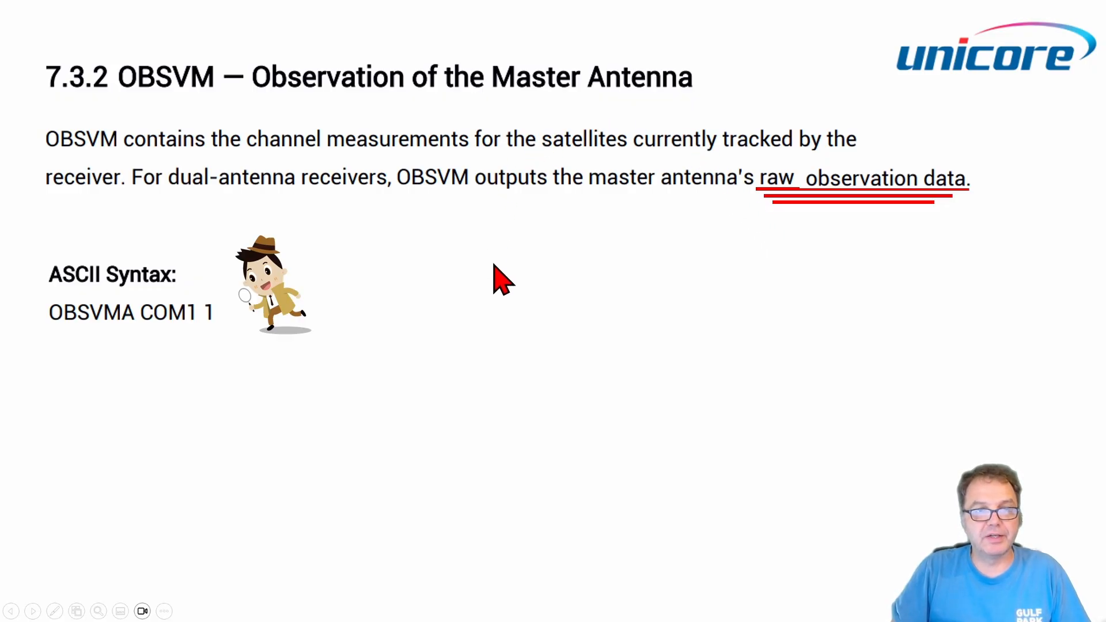
mouse_move(705, 321)
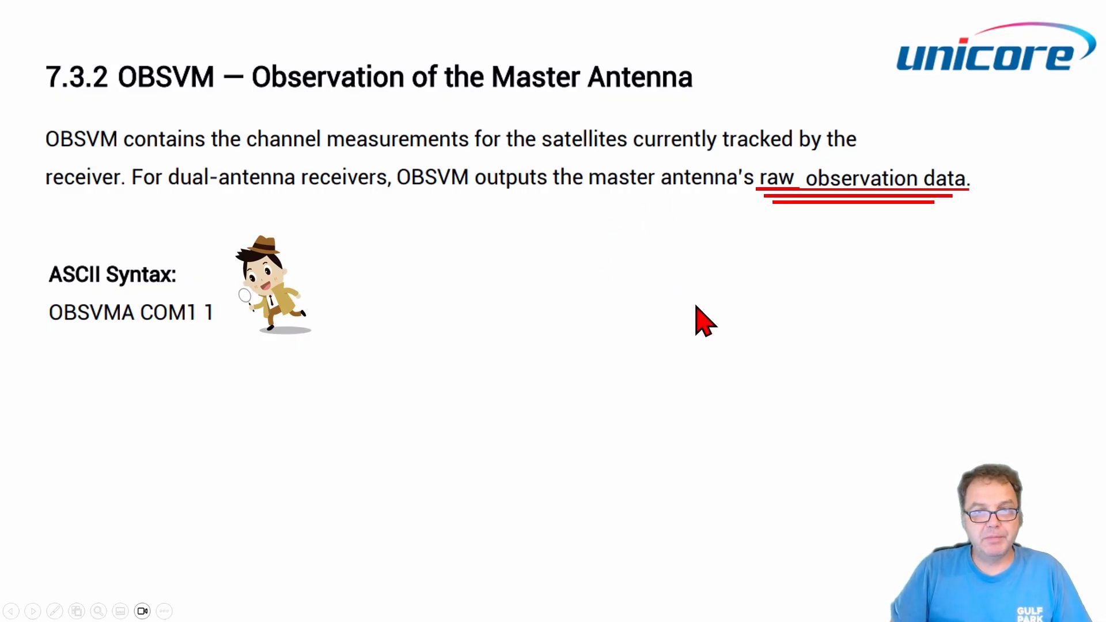
mouse_move(725, 351)
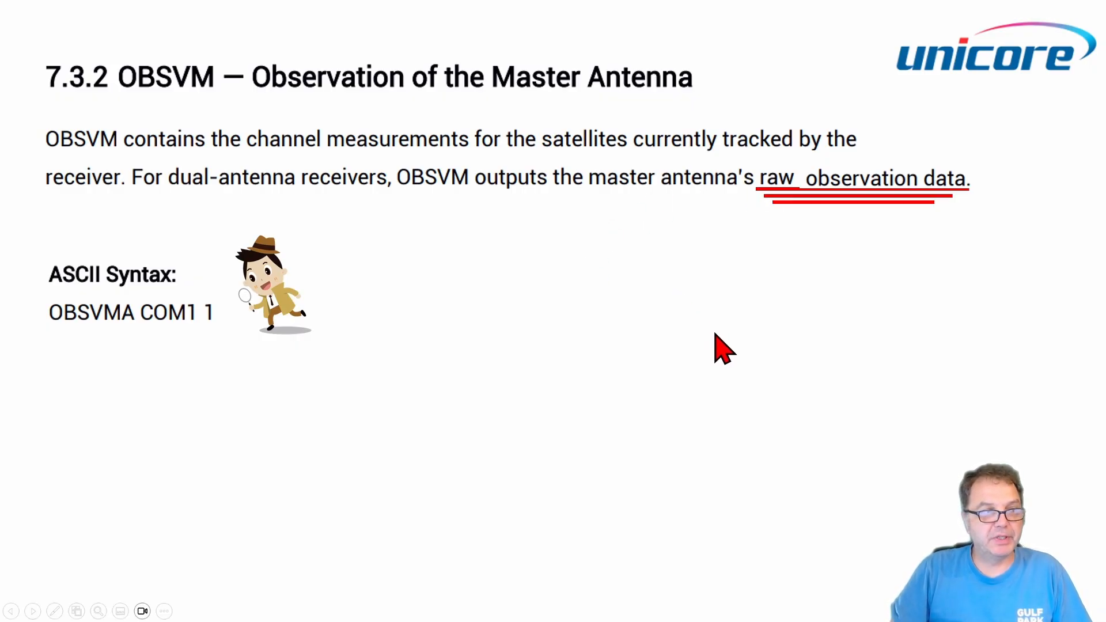
mouse_move(663, 332)
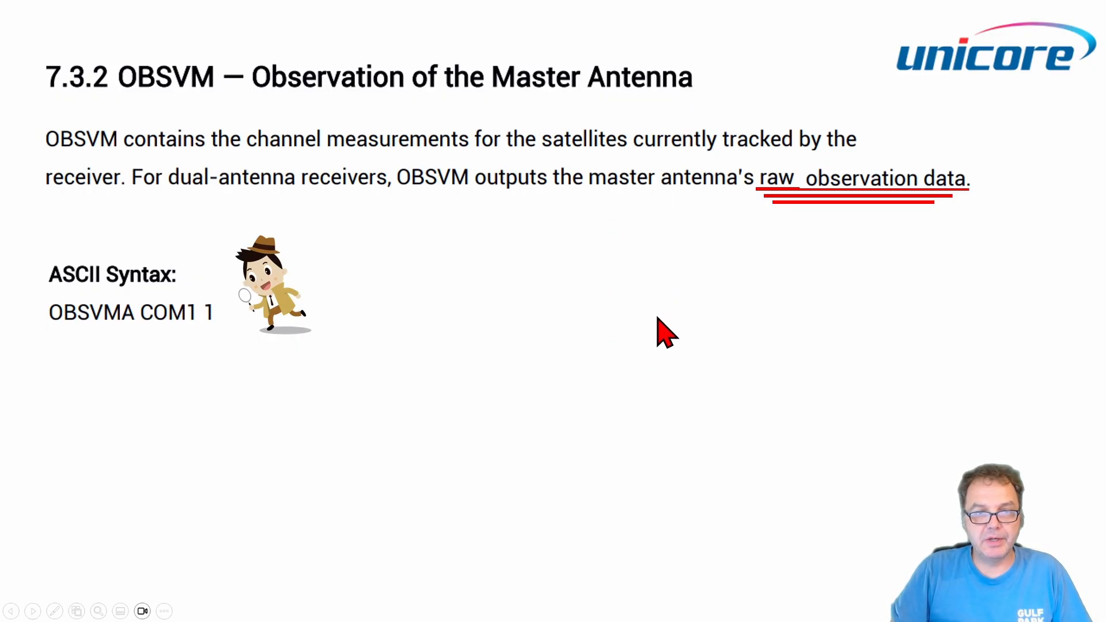
mouse_move(621, 309)
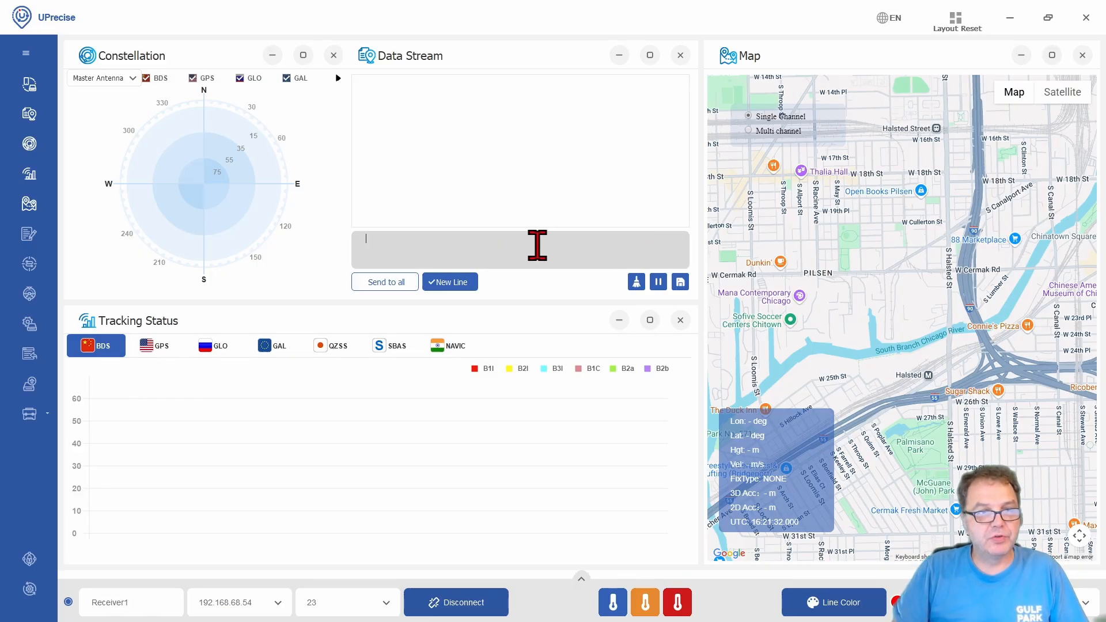
Send FRESET, CONFIG SIGNALGROUP 3 6 and MODE BASE to the receiver, each acknowledged OK
text(FRESET)
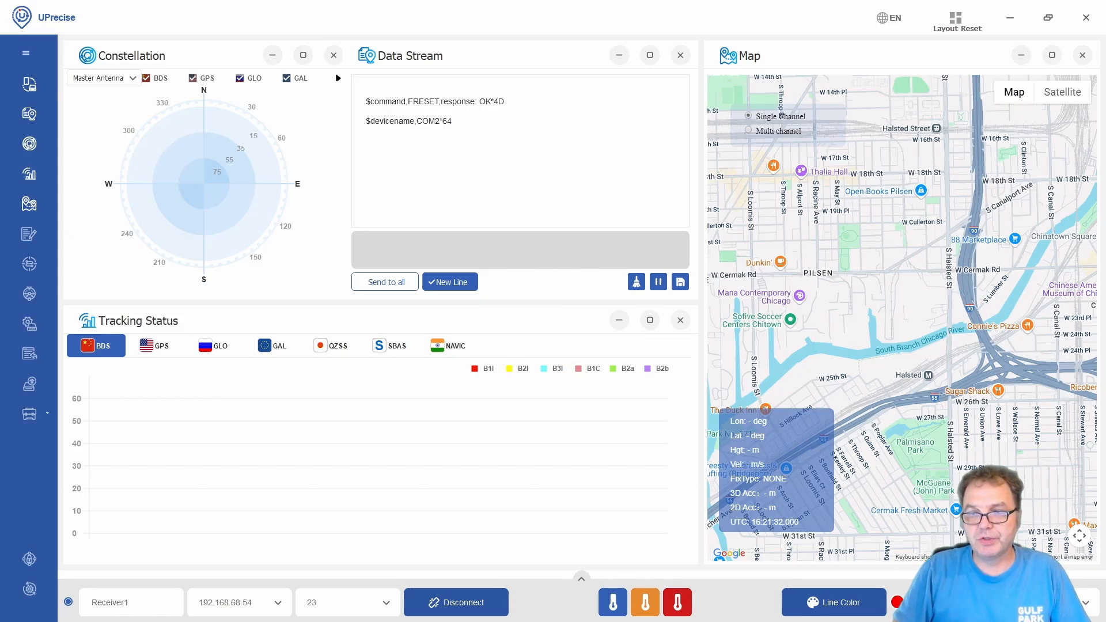
text(CONFIG SIGNALGROUP 3 6)
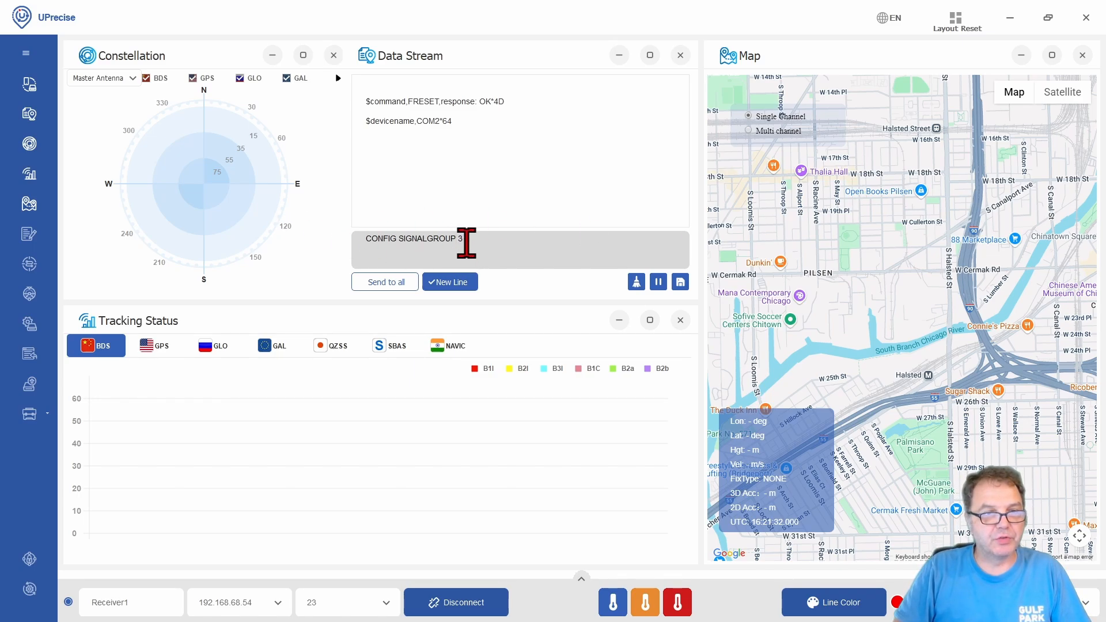
text(6)
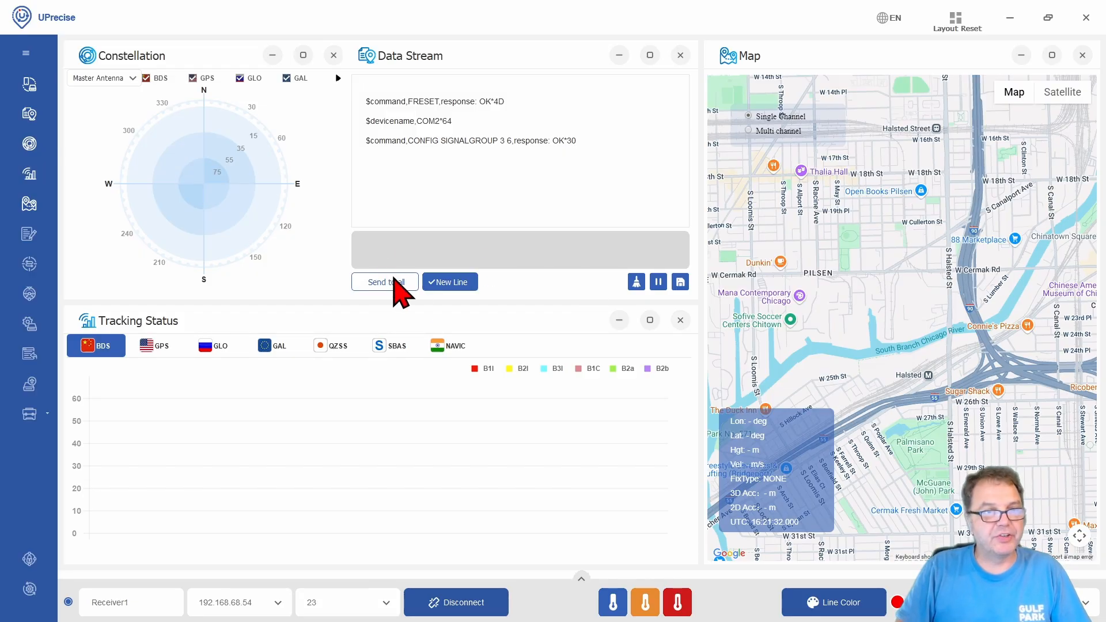
click(385, 281)
text(MODE BASE)
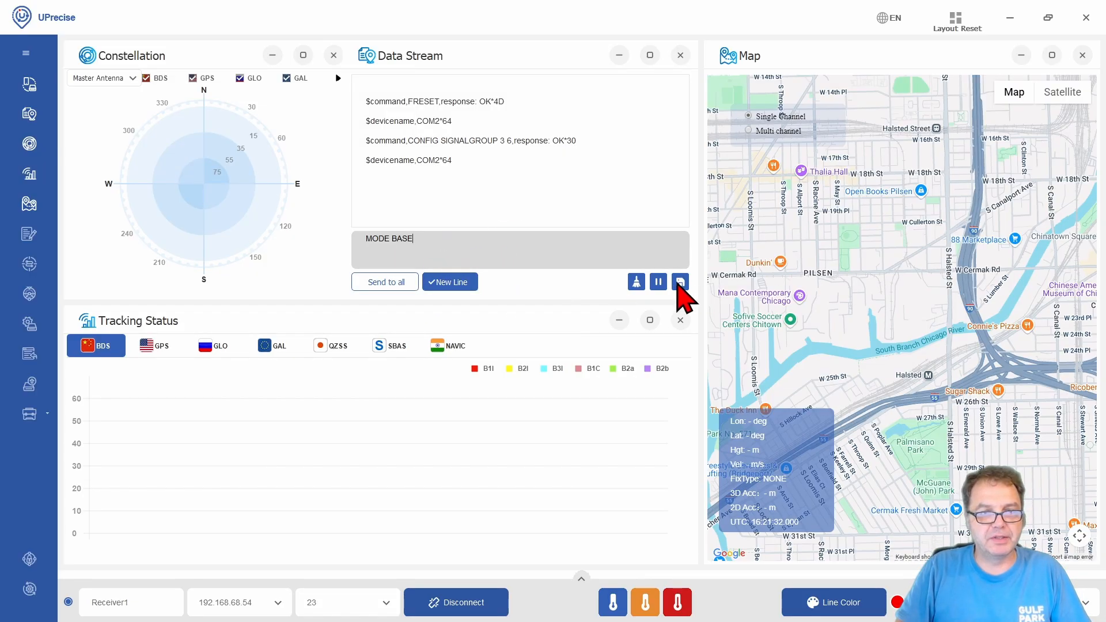
click(680, 281)
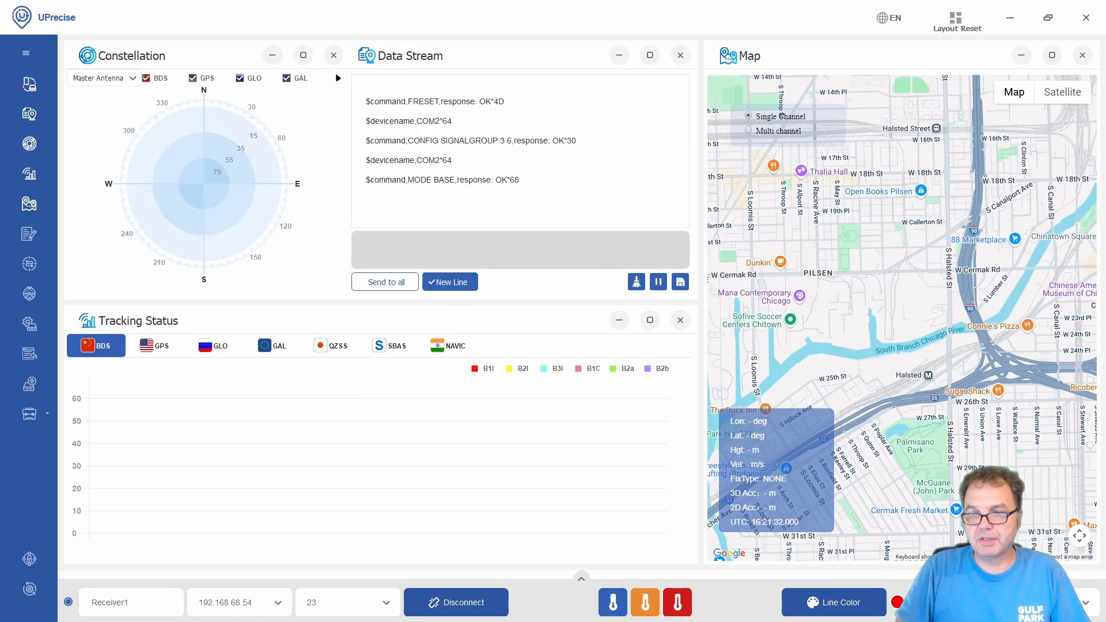
Send OBSVMA 10 to stream raw observations, then SAVECONFIG to store the receiver settings
text(OBSVMA 10)
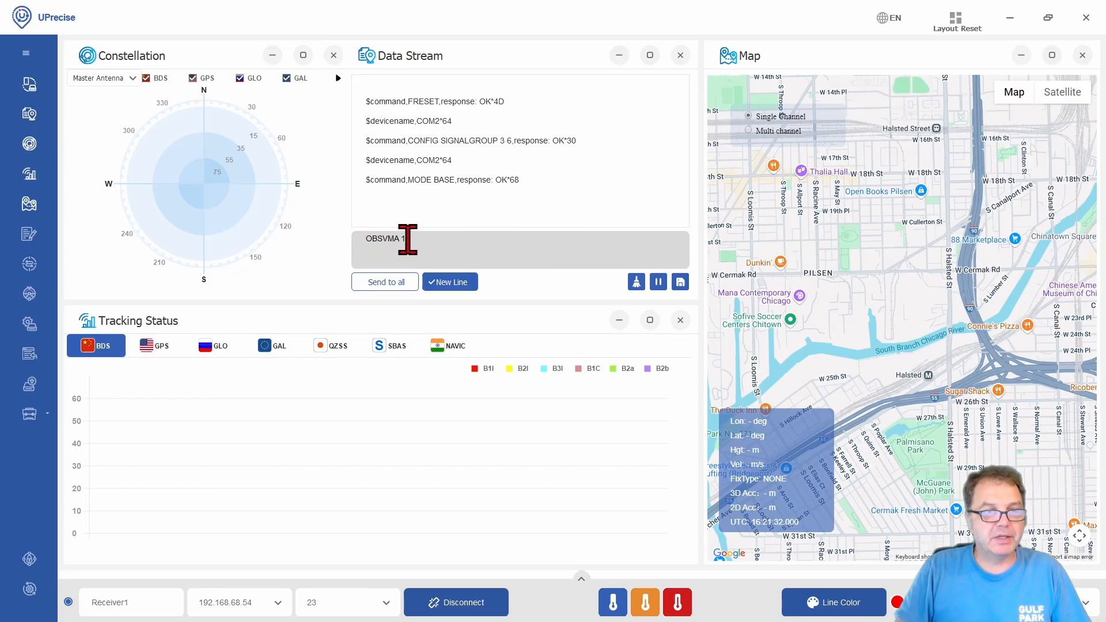
mouse_move(409, 240)
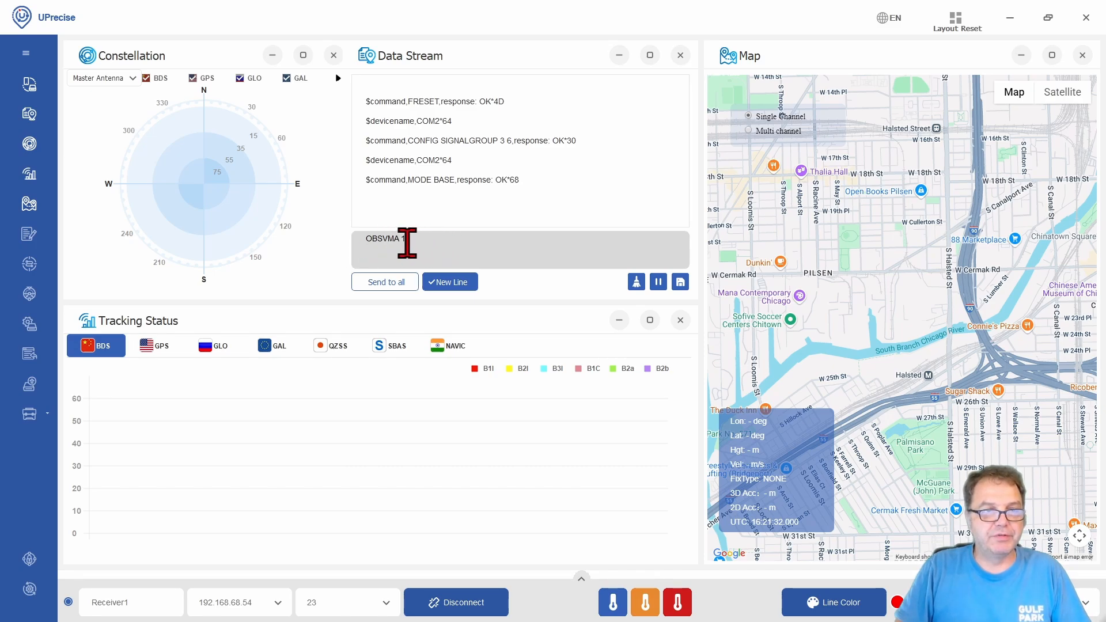
text(0)
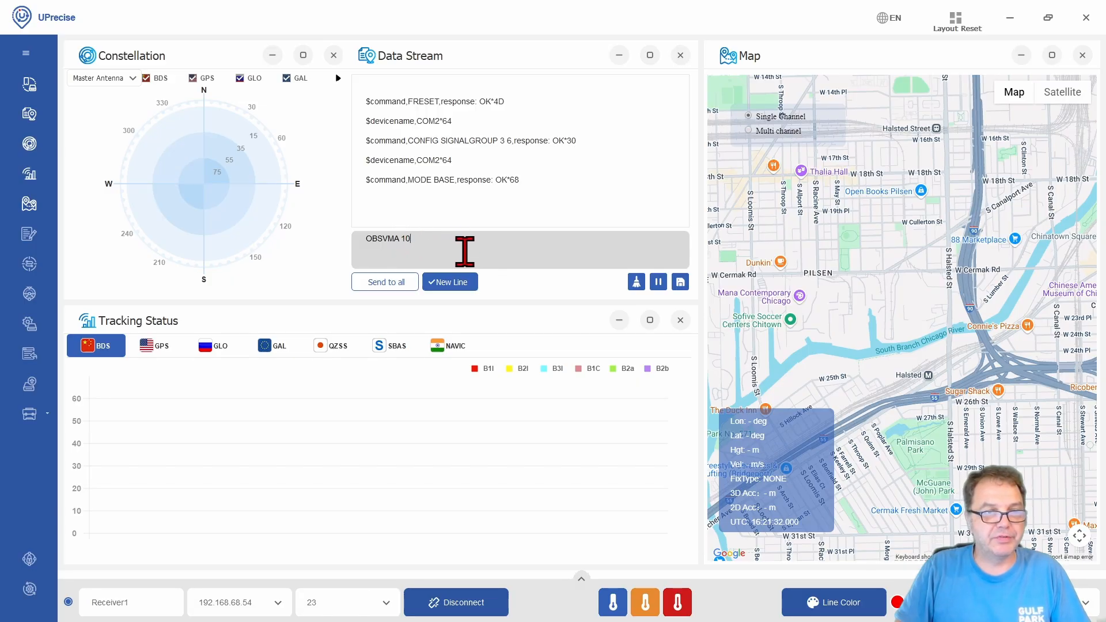
mouse_move(376, 239)
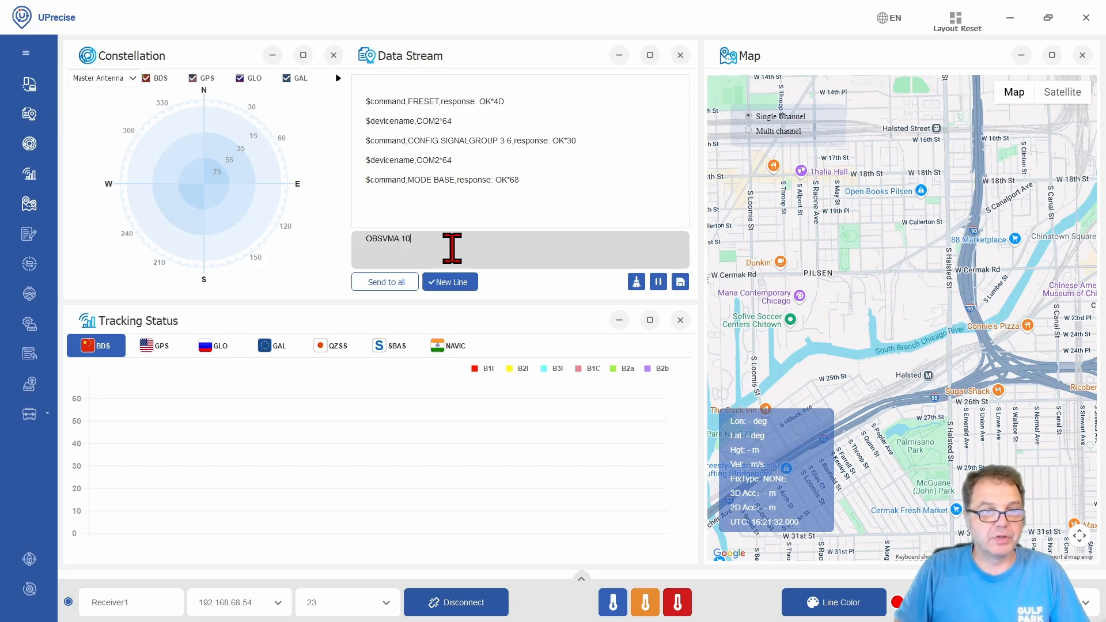
mouse_move(637, 248)
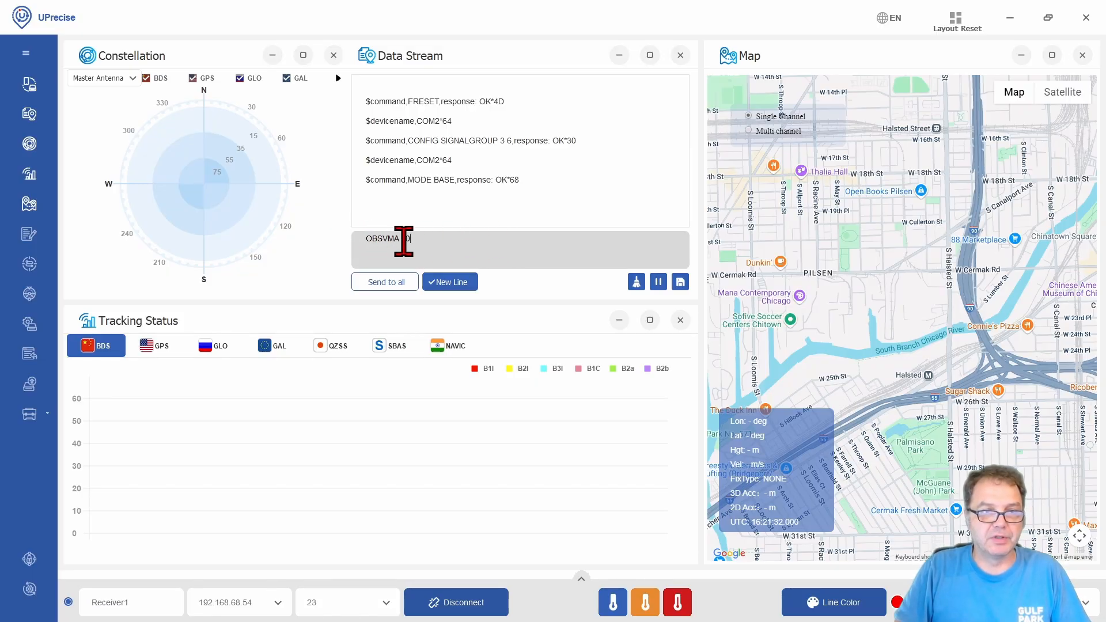
text(10)
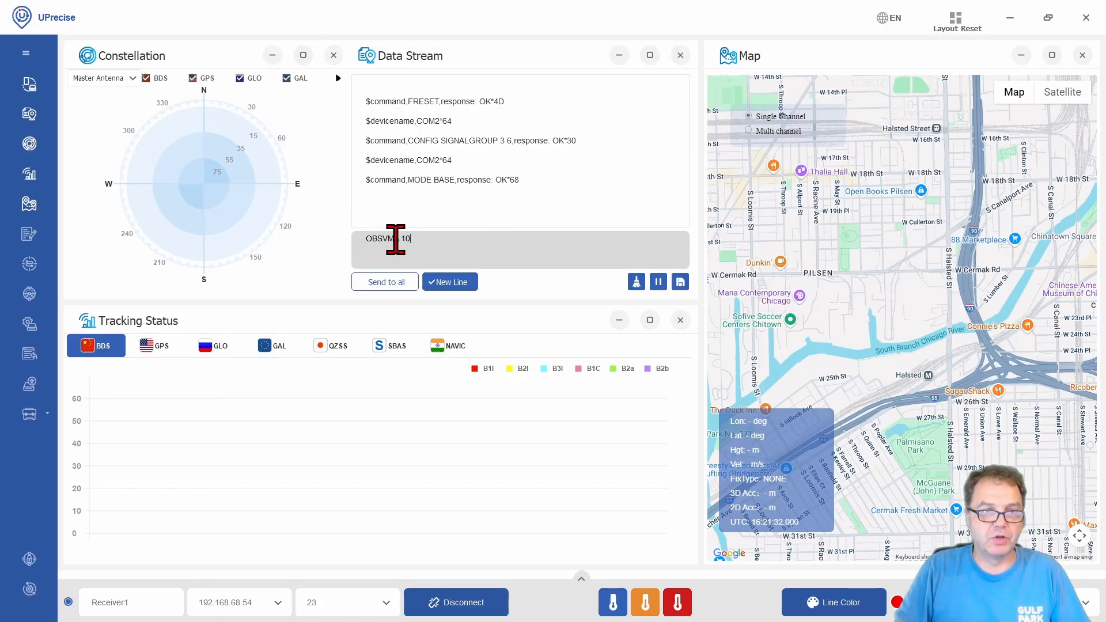
text(A)
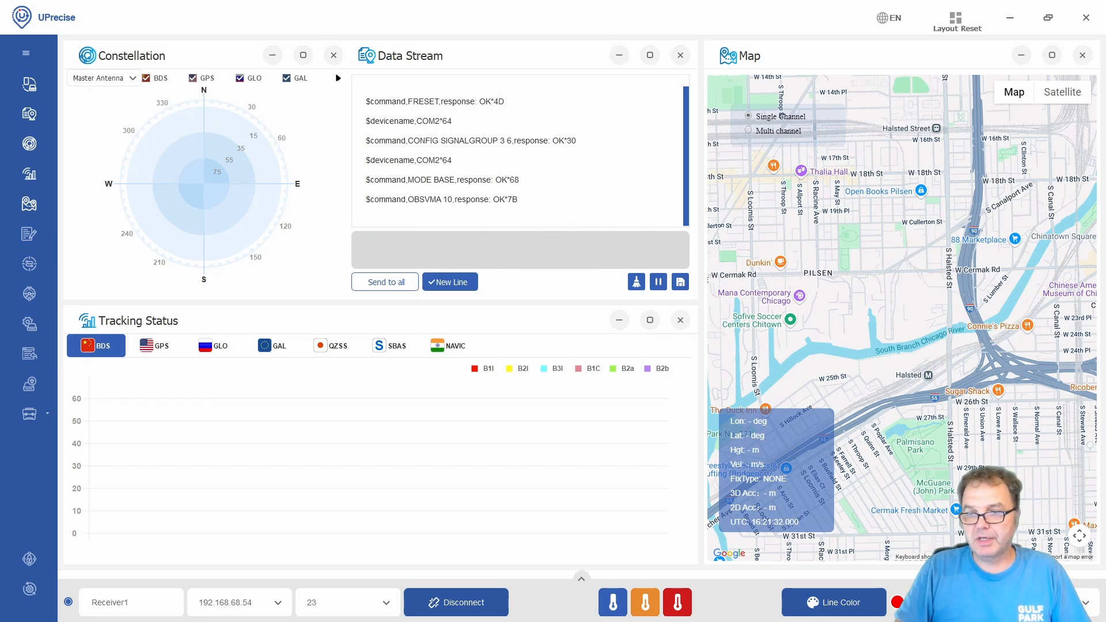
mouse_move(381, 205)
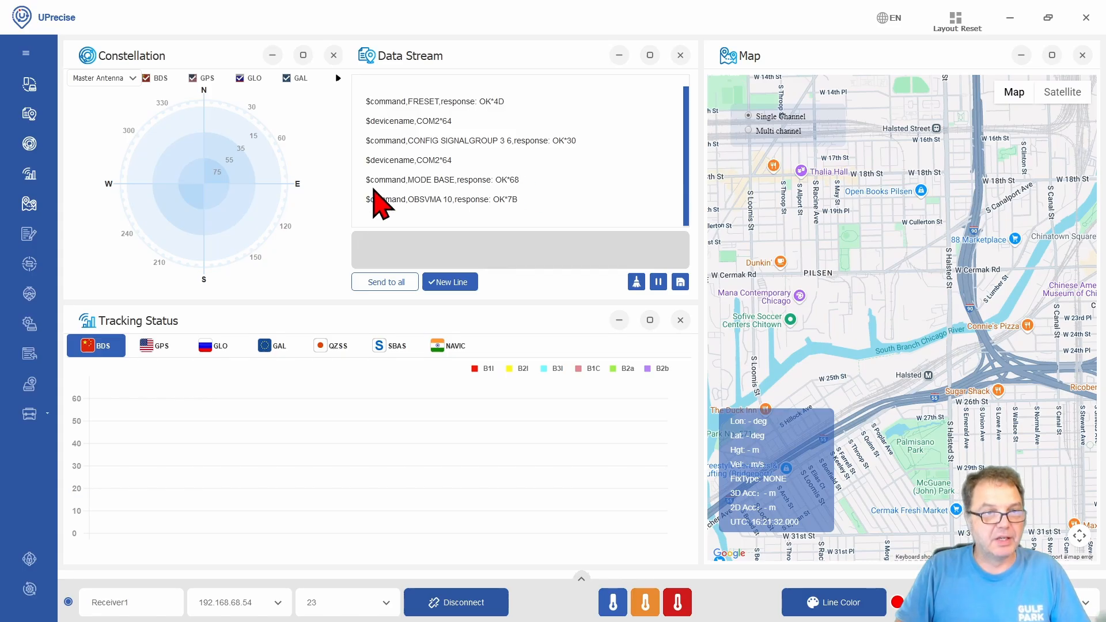
text(SAVECONFIG)
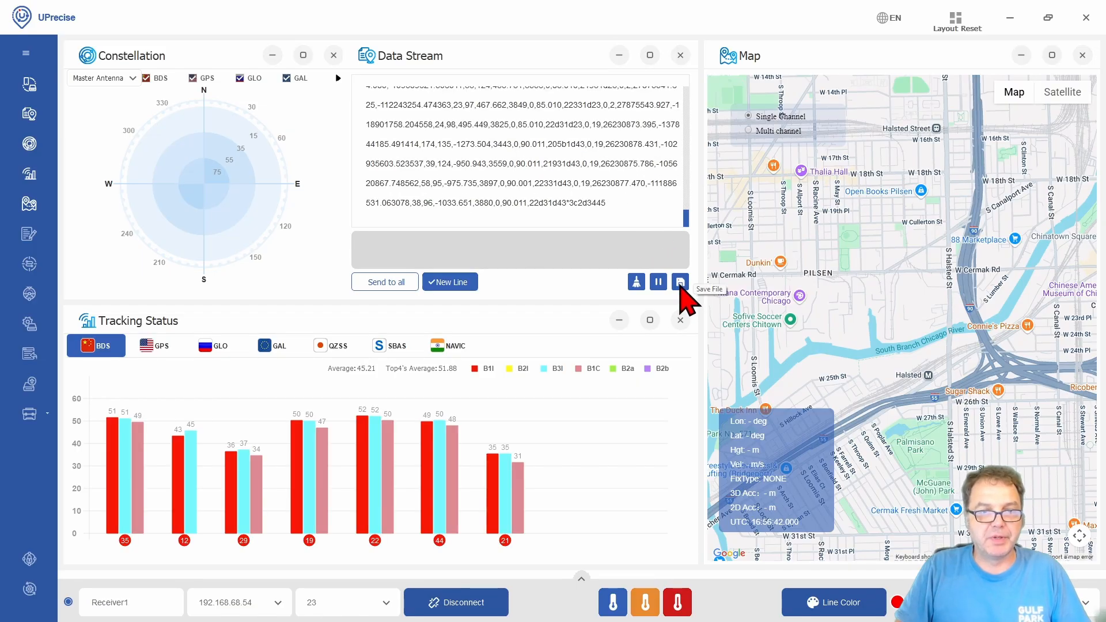
Save the streamed data as 20250724 PPP raw data.log, replacing the existing log
click(680, 281)
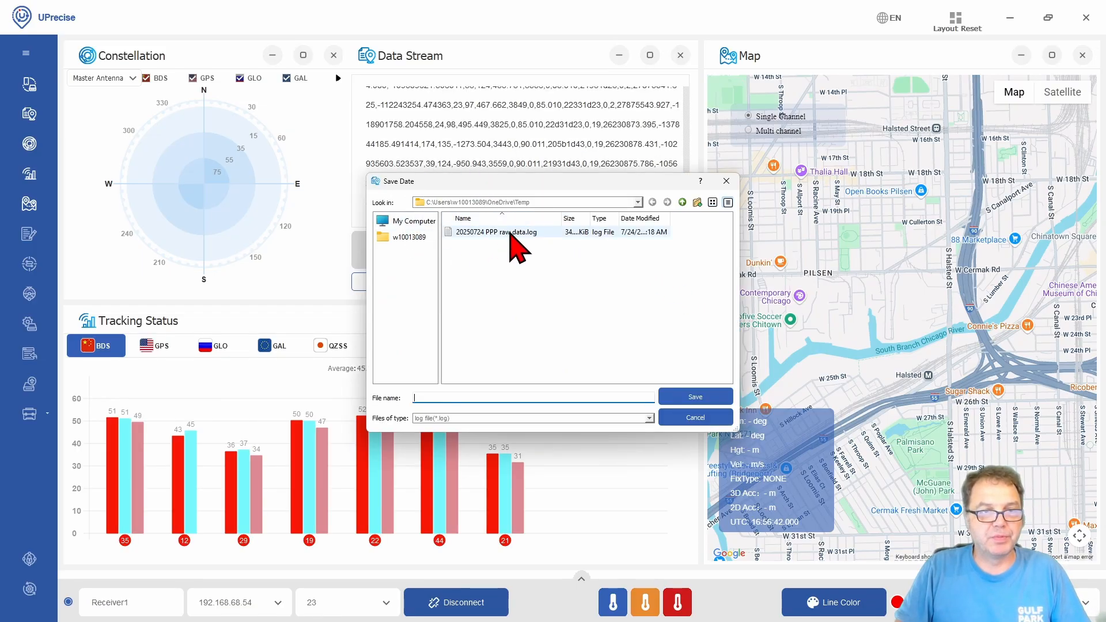
click(498, 231)
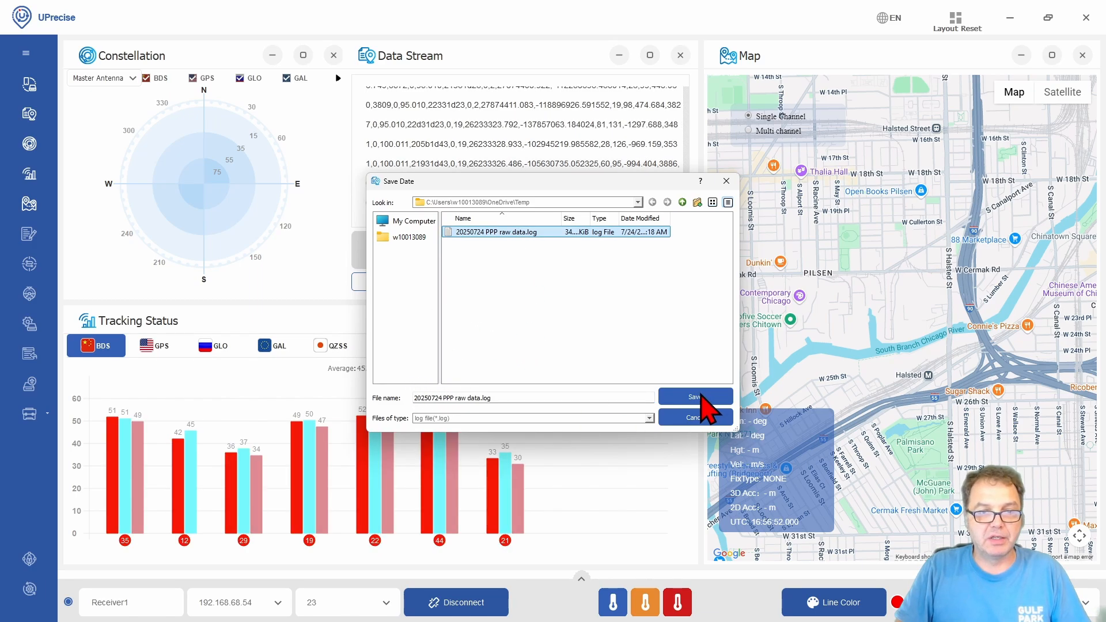
click(695, 397)
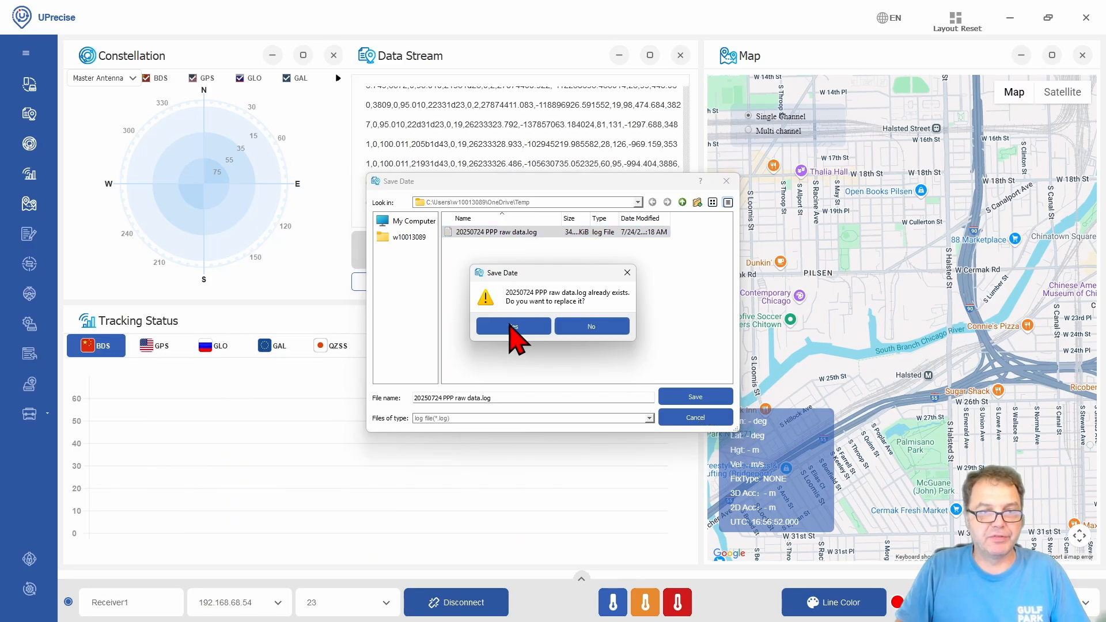
click(512, 326)
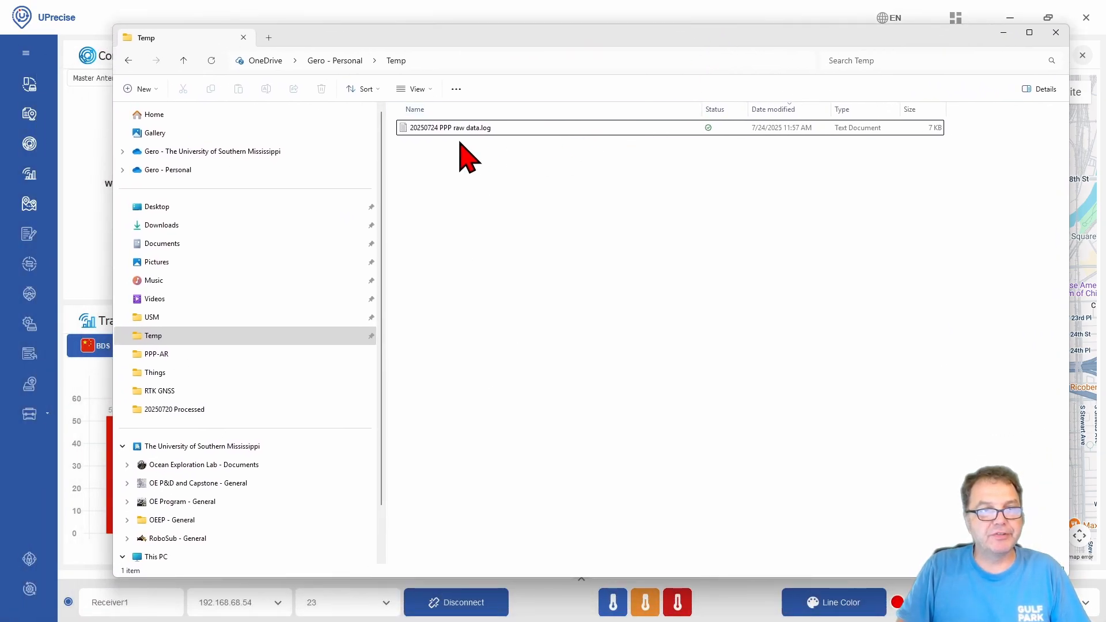
mouse_move(511, 134)
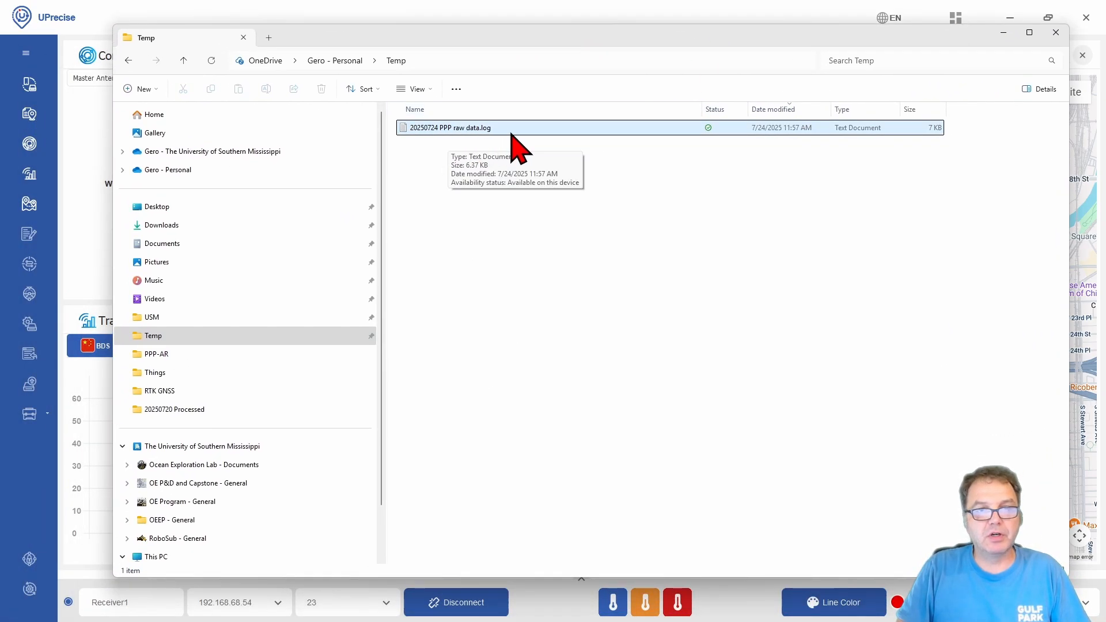
mouse_move(612, 365)
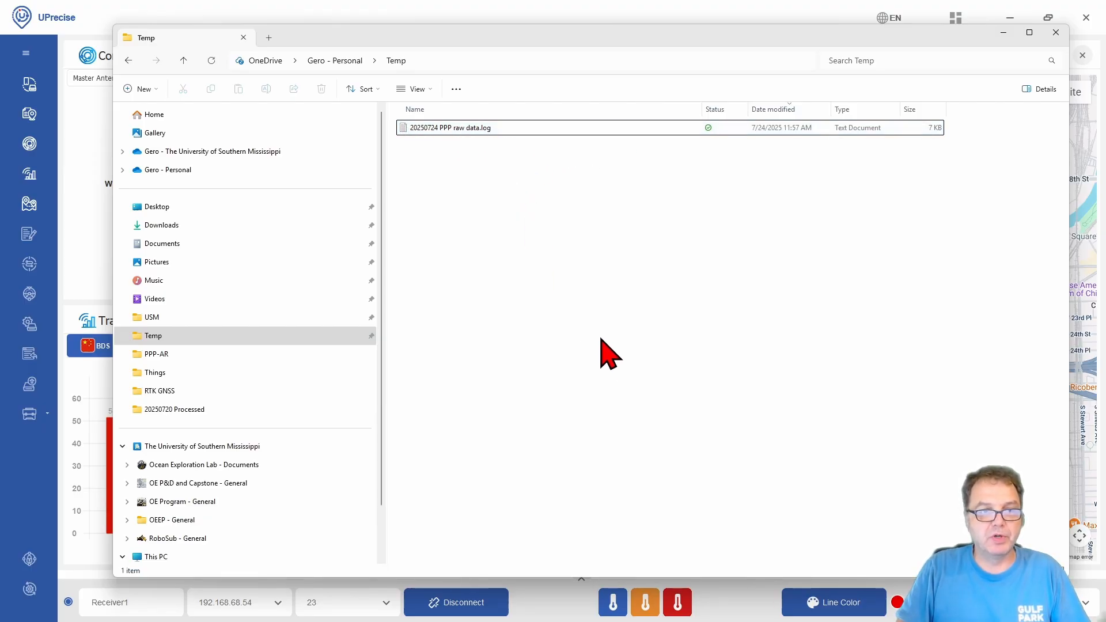
mouse_move(670, 366)
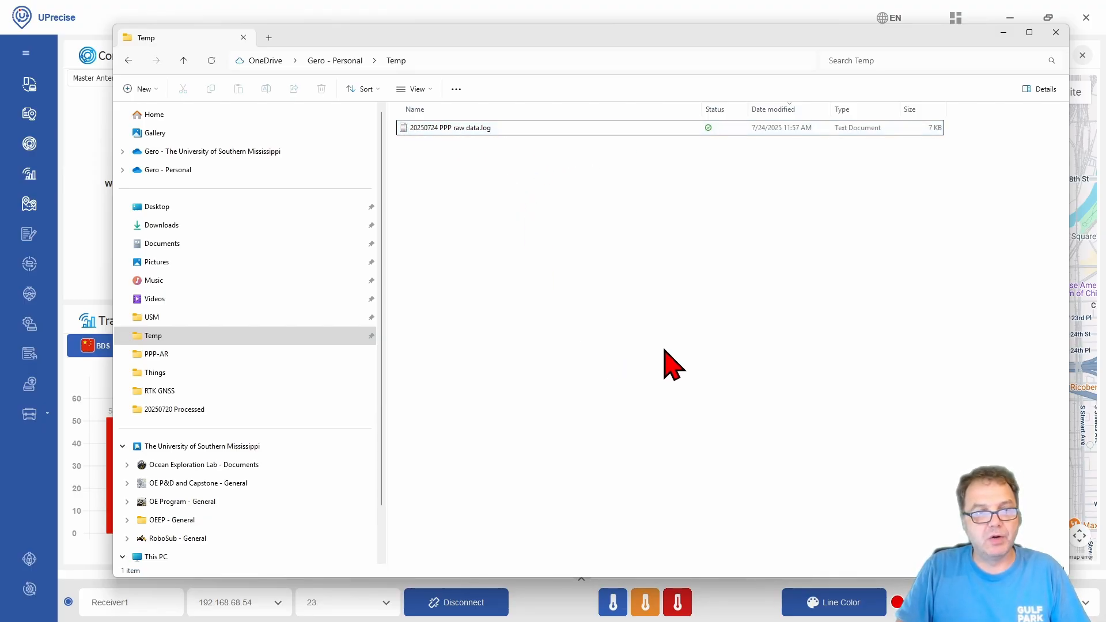
mouse_move(615, 53)
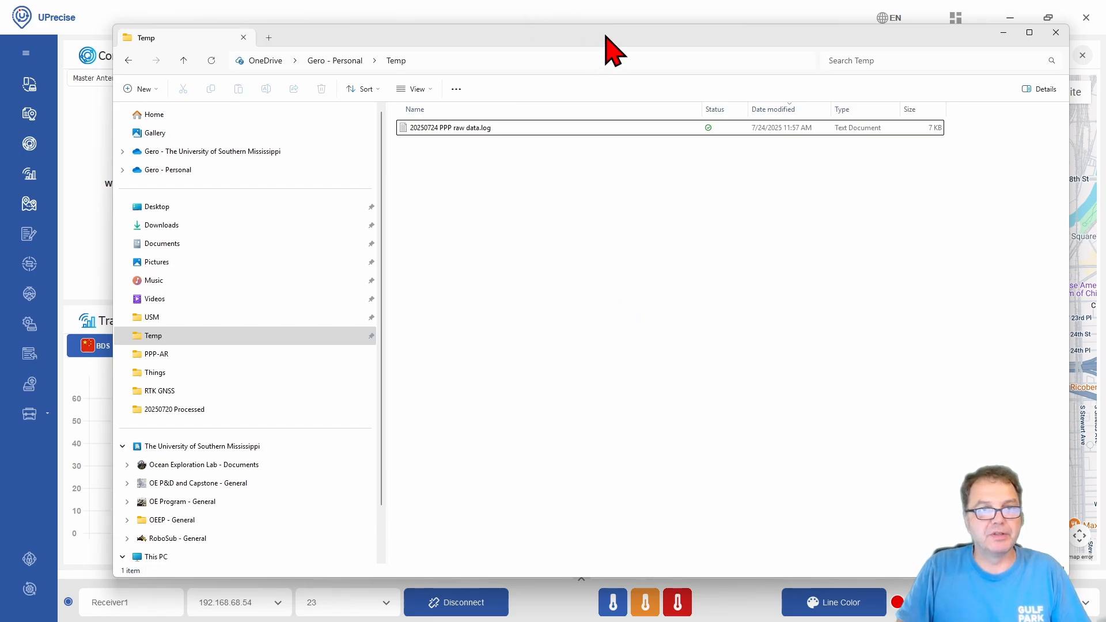
click(1055, 32)
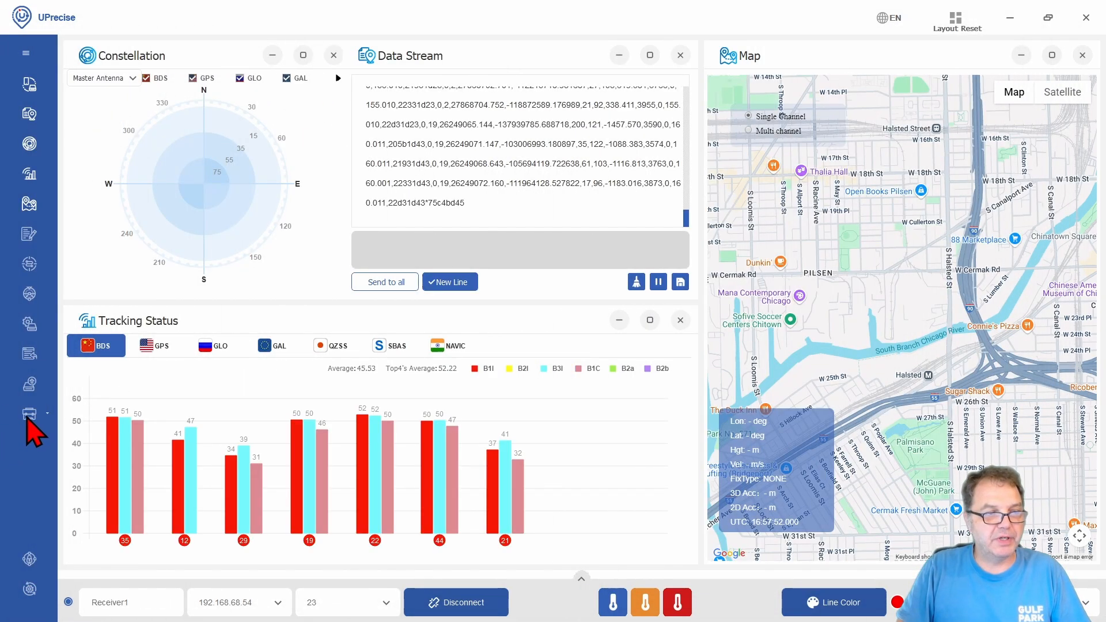
Convert 20250724 PPP raw data.log to RINEX V3.04 files with the Unicore converter
click(28, 412)
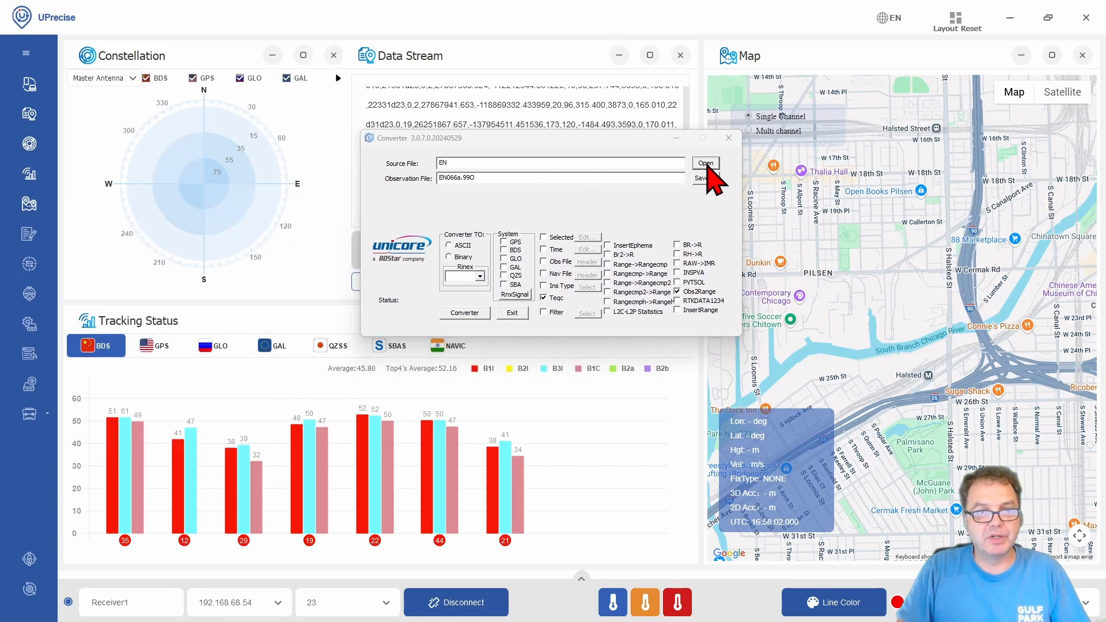
click(705, 163)
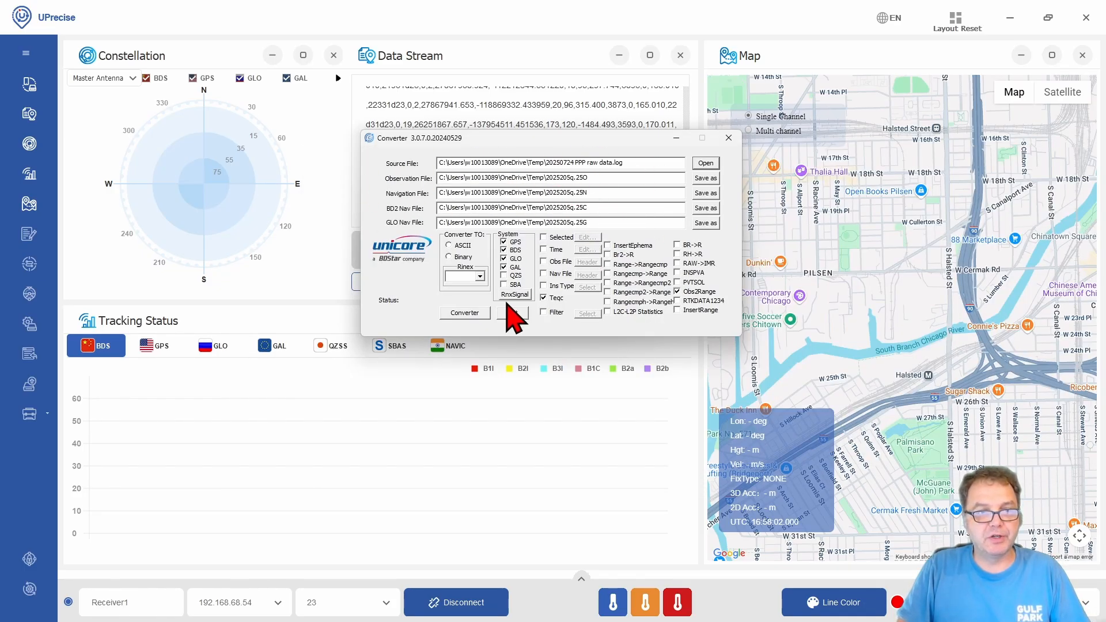
click(482, 275)
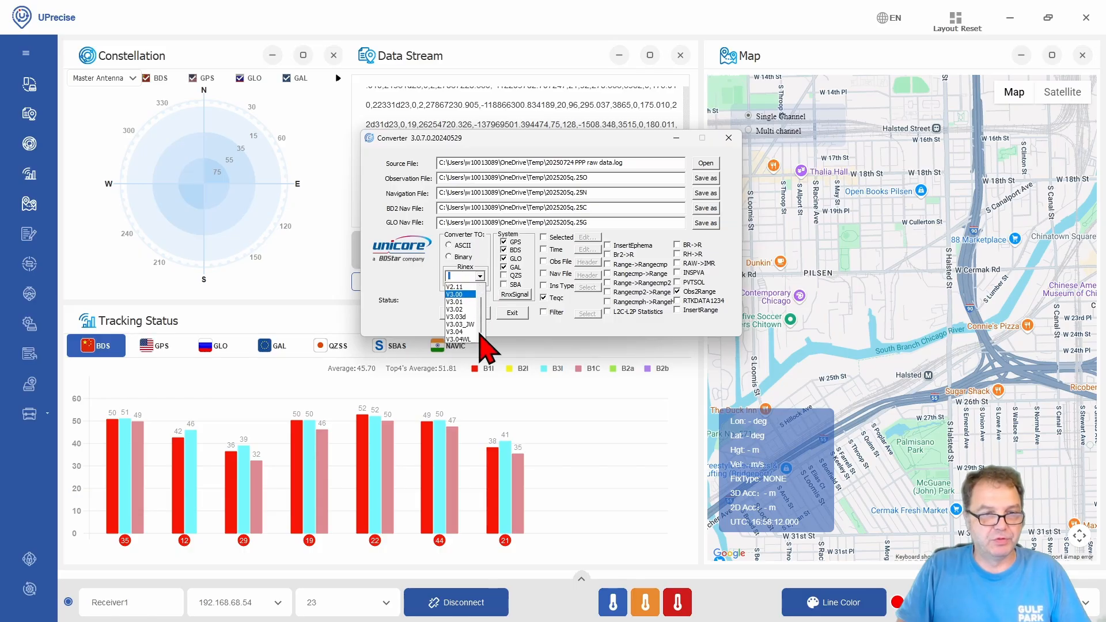
click(455, 331)
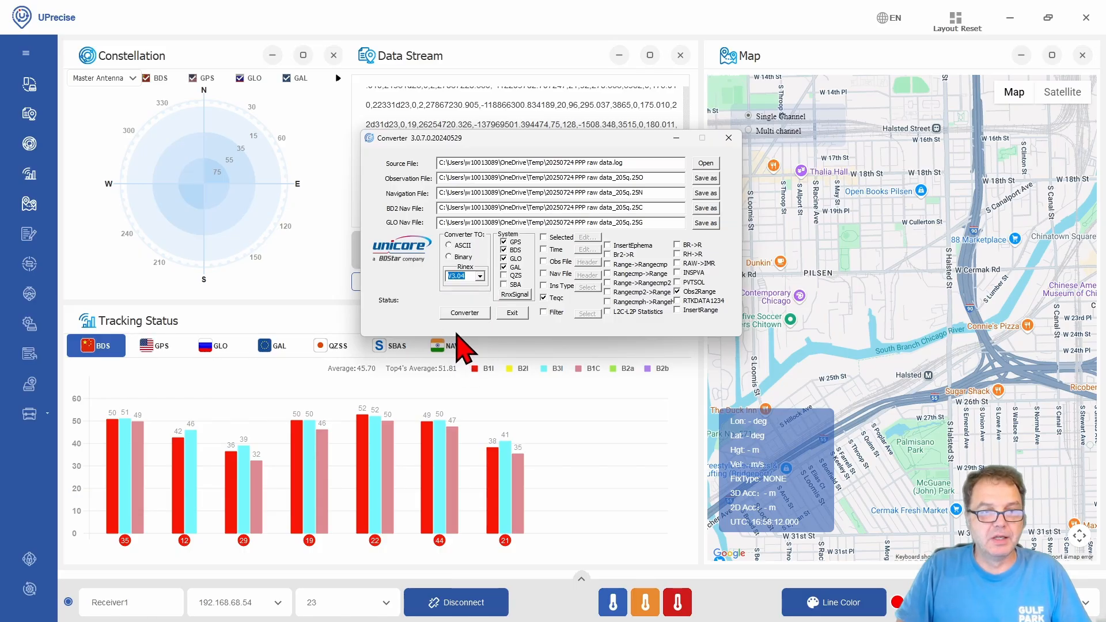
click(464, 312)
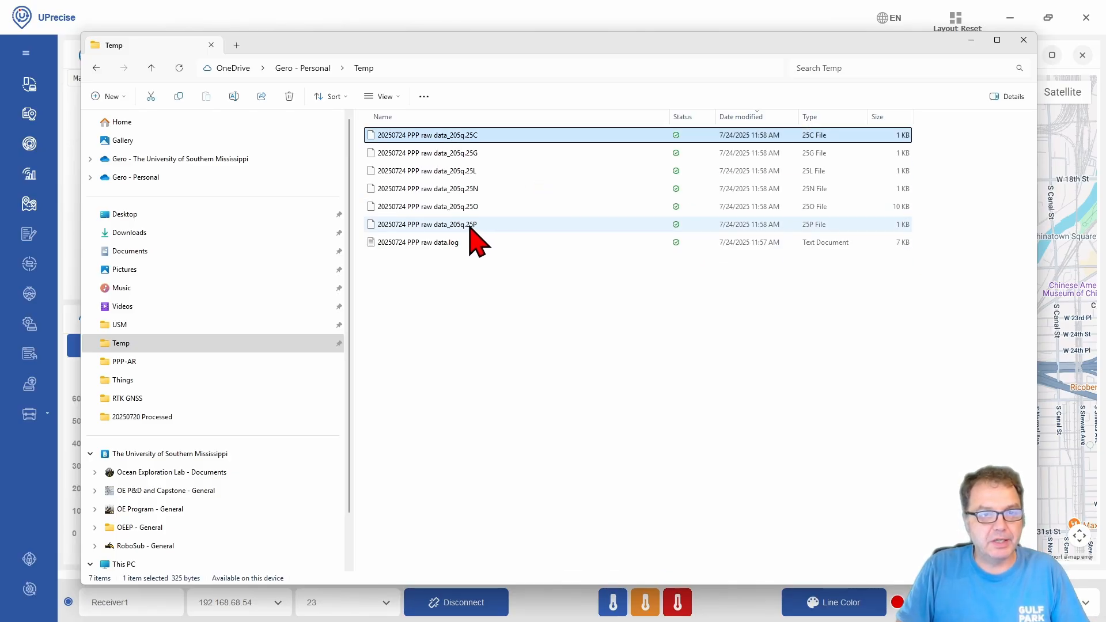
Compress the six selected RINEX files into a zipped folder in Temp
right_click(425, 225)
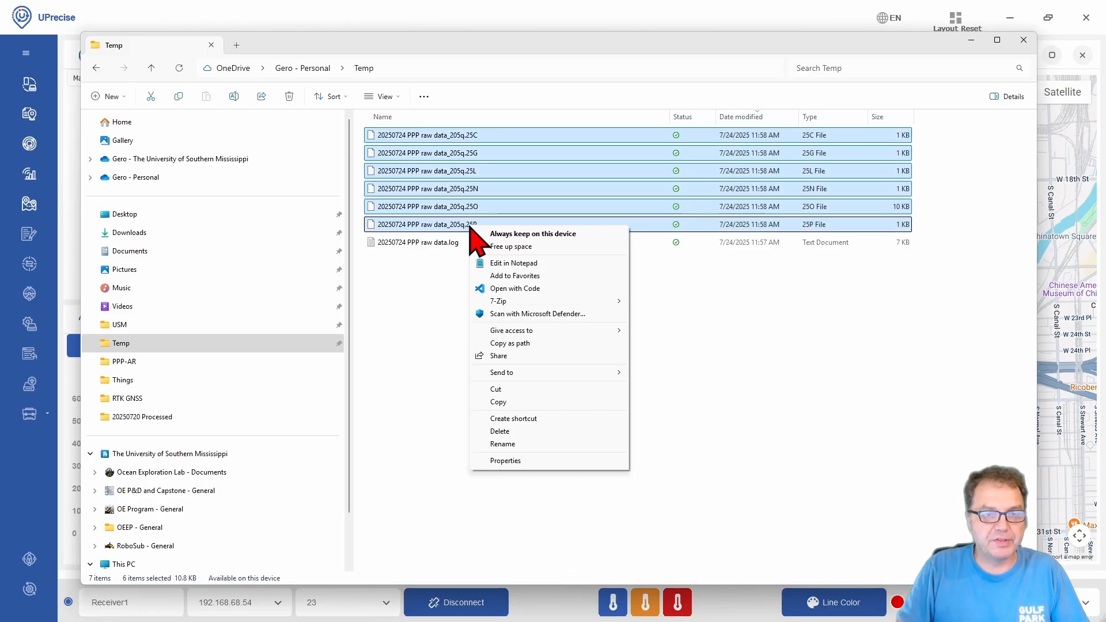
mouse_move(497, 301)
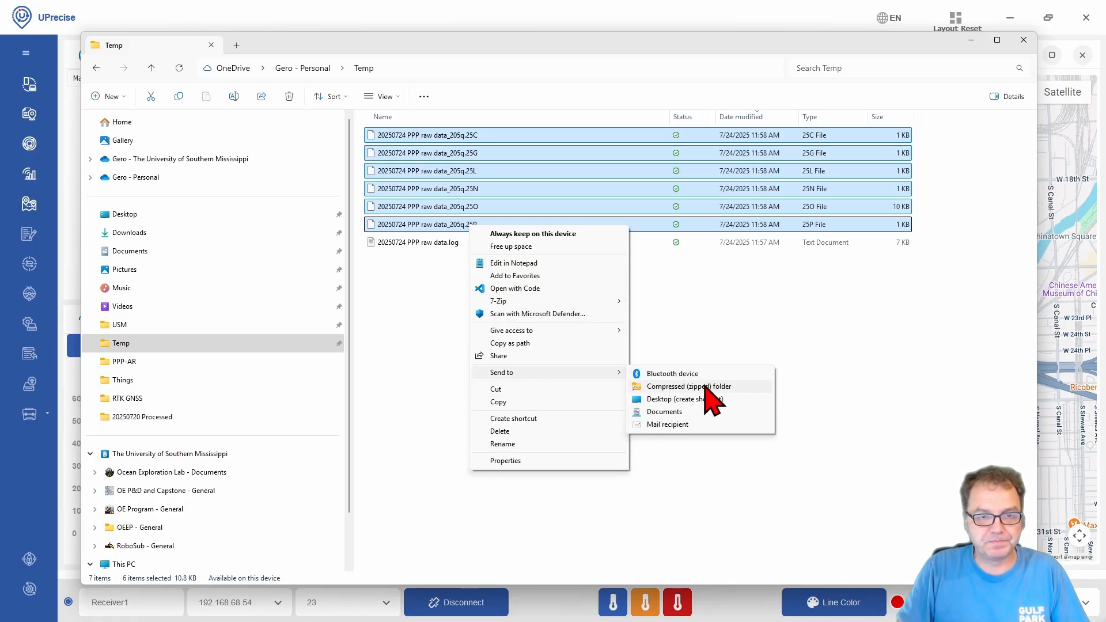
click(690, 387)
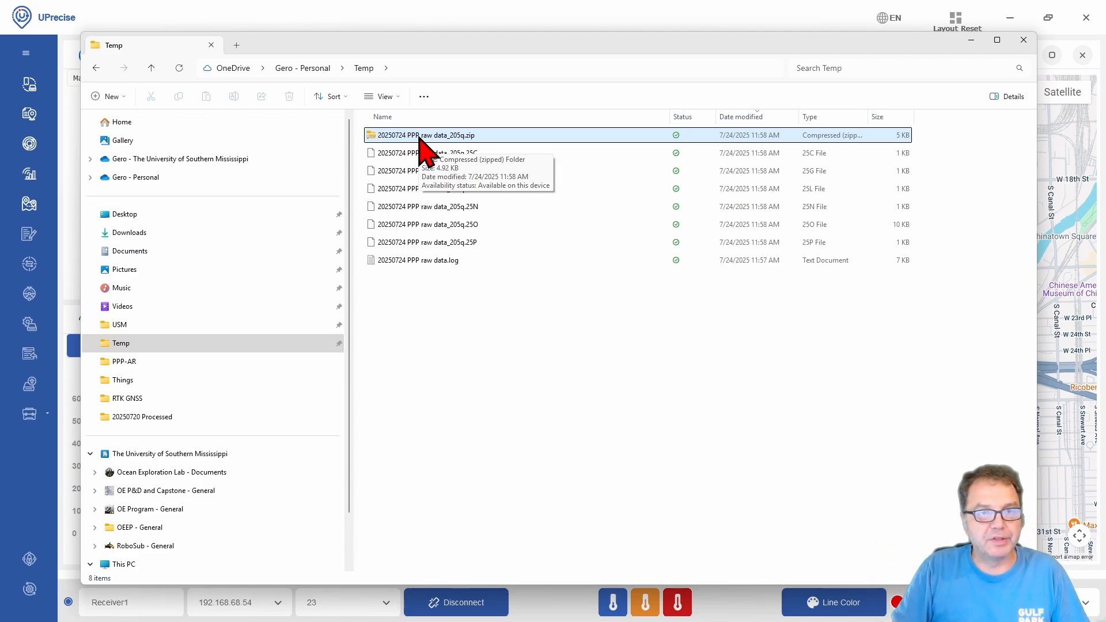
mouse_move(804, 468)
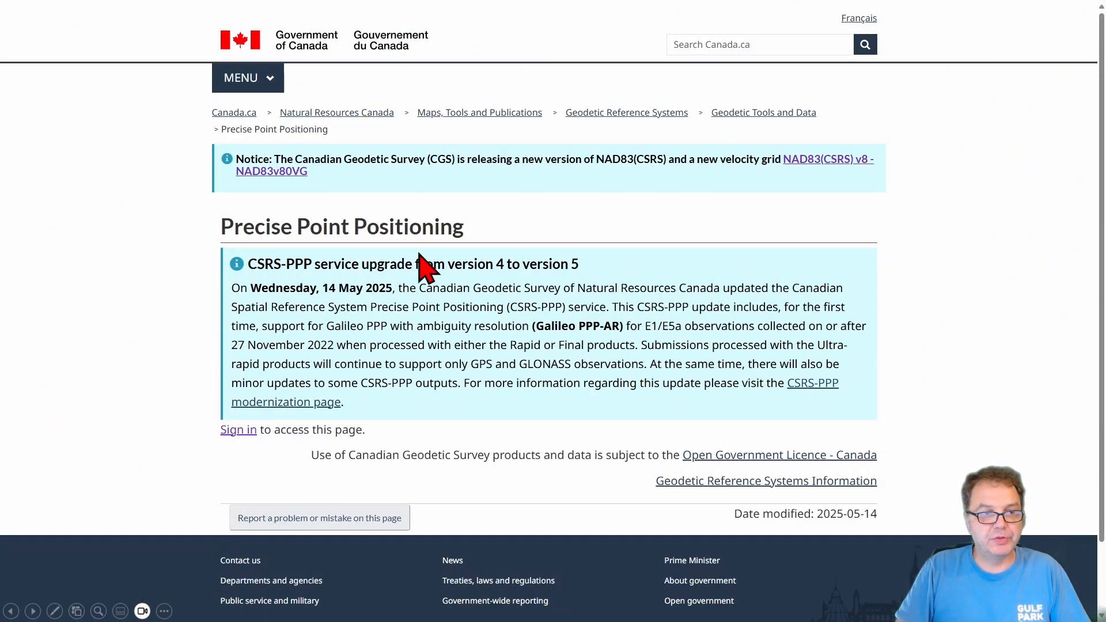
mouse_move(249, 455)
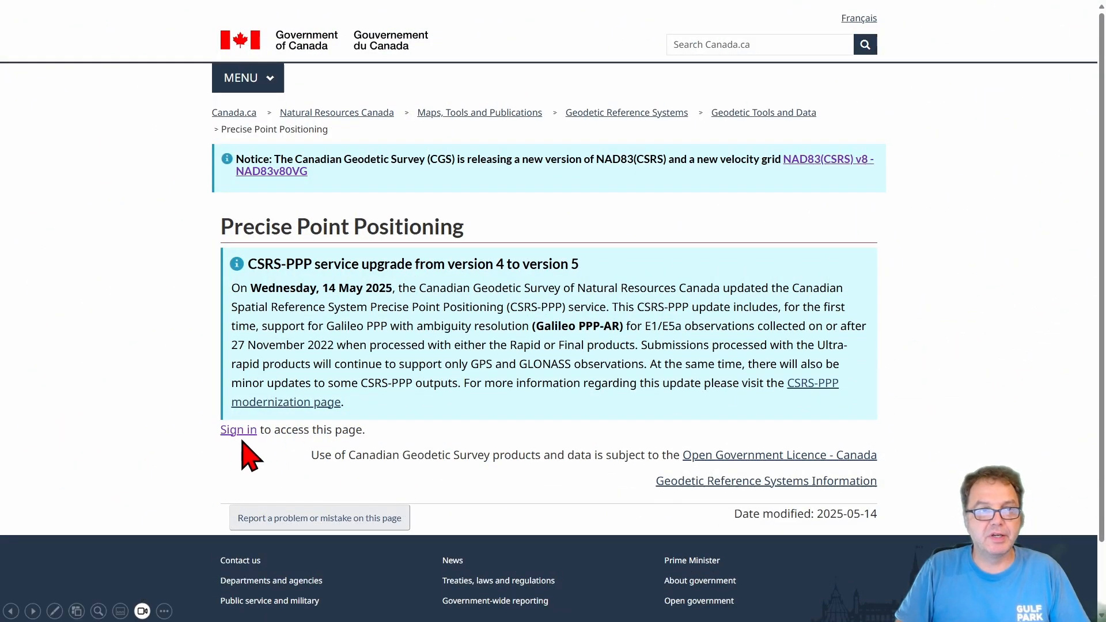
Sign in to CSRS-PPP and set Static processing with ITRF as the output reference frame
click(239, 429)
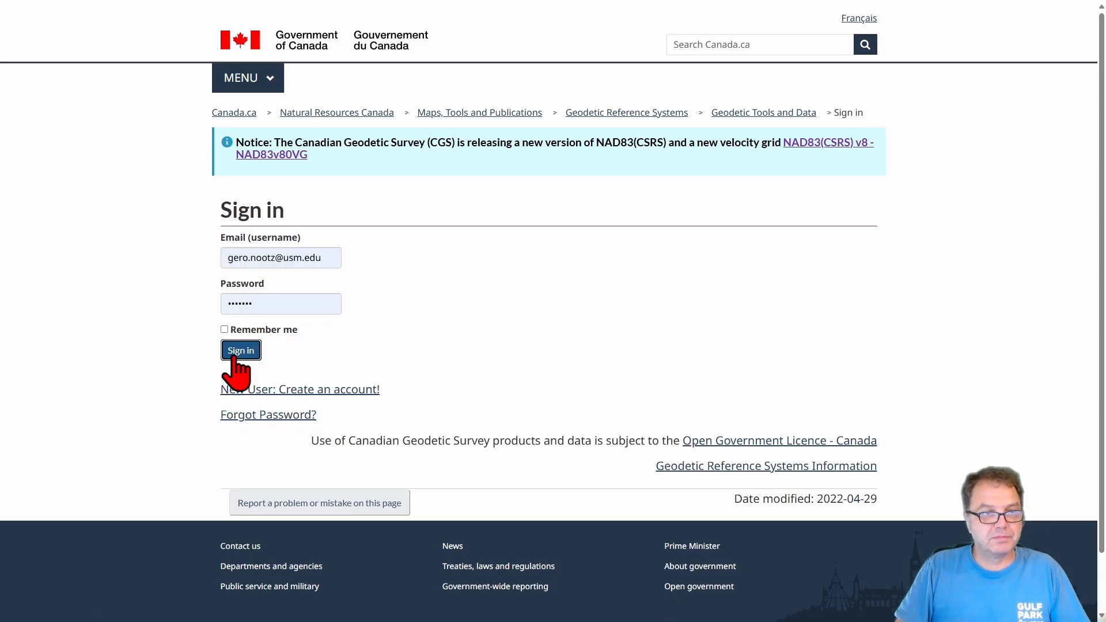
click(240, 350)
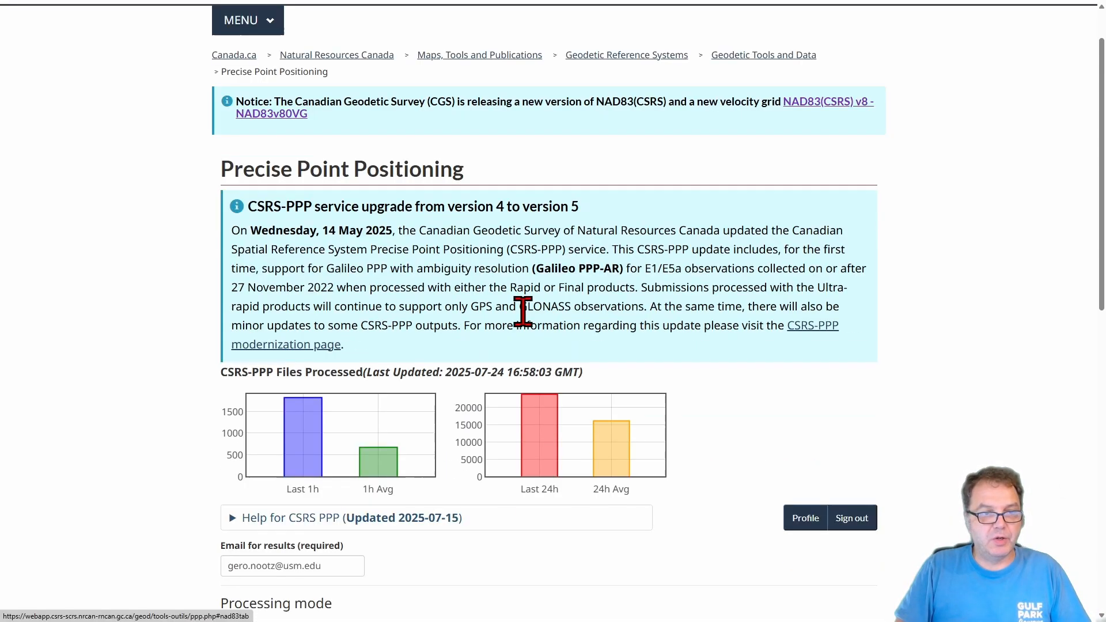
scroll(down, 3)
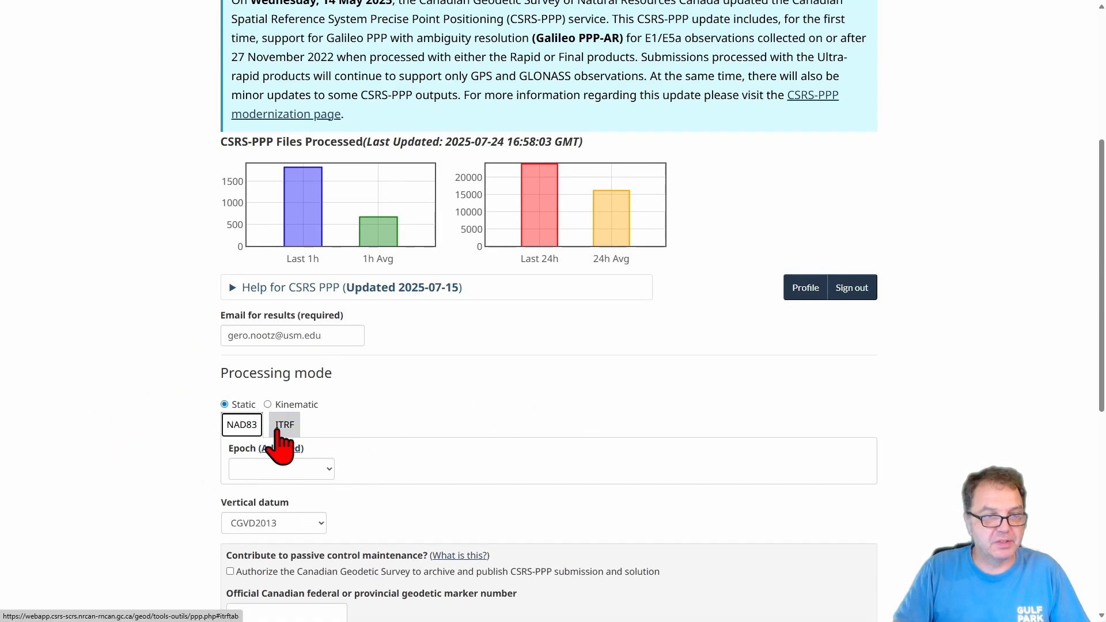
click(284, 424)
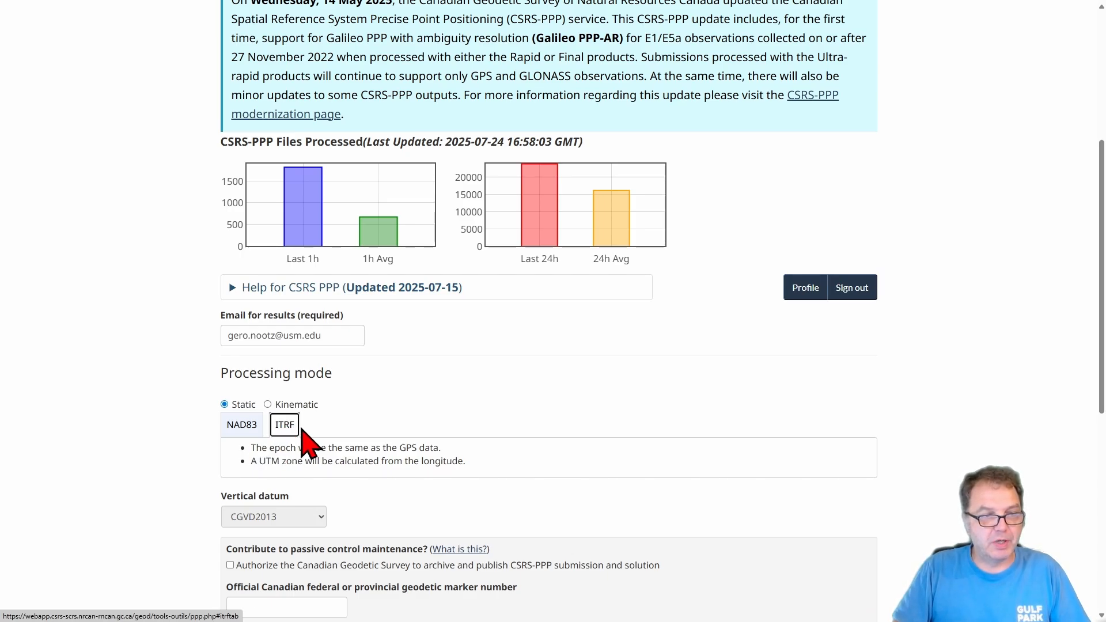
scroll(down, 3)
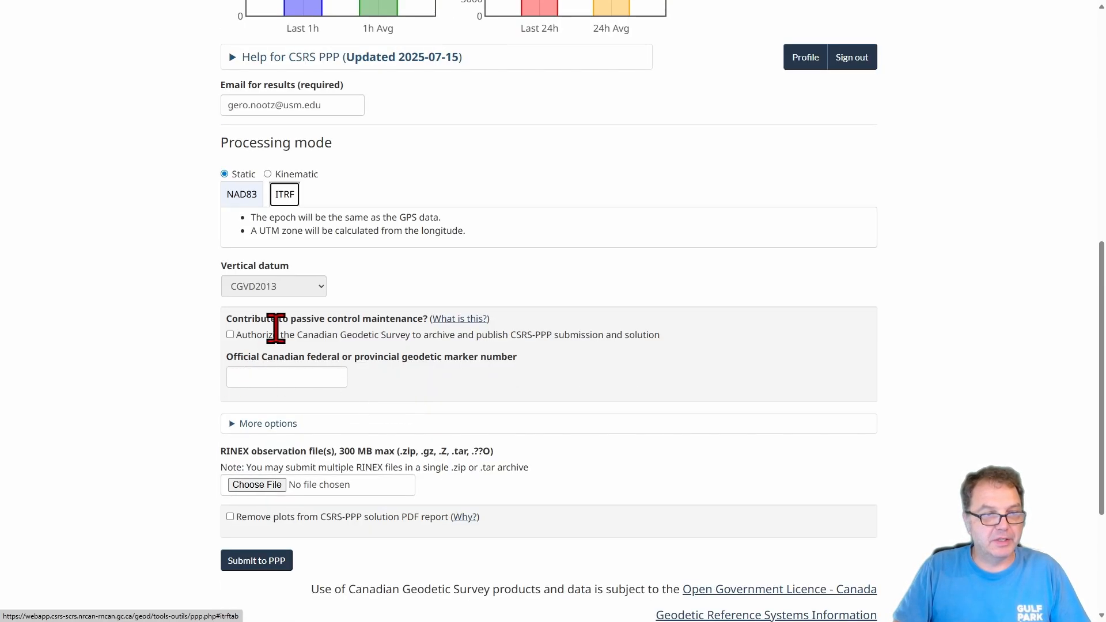
mouse_move(265, 498)
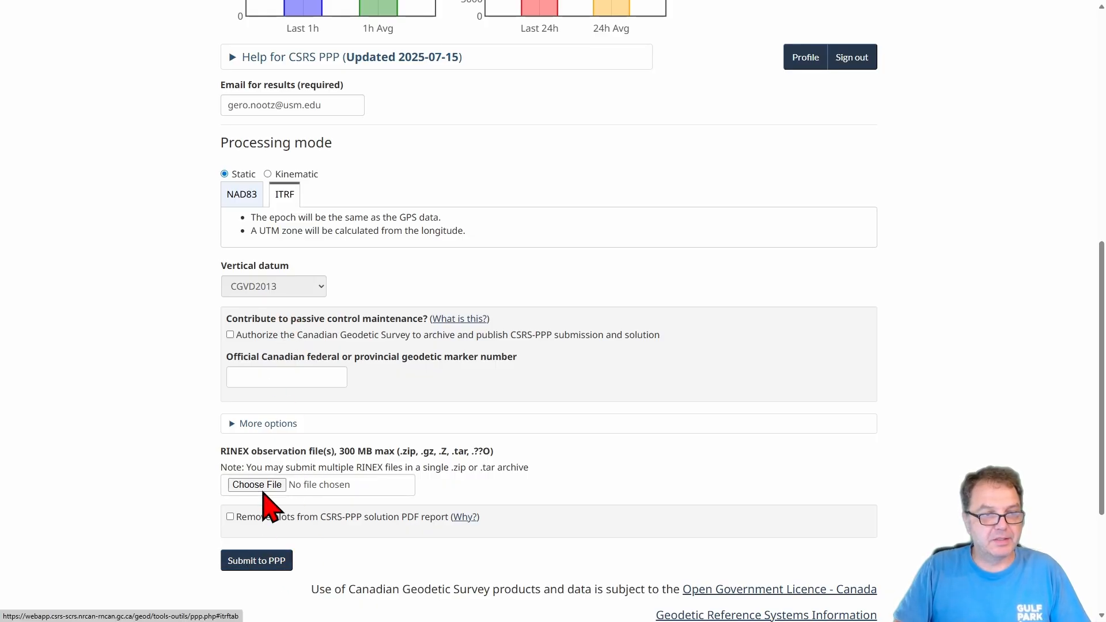
Browse for the zipped RINEX observation archive in the upload file picker
click(255, 485)
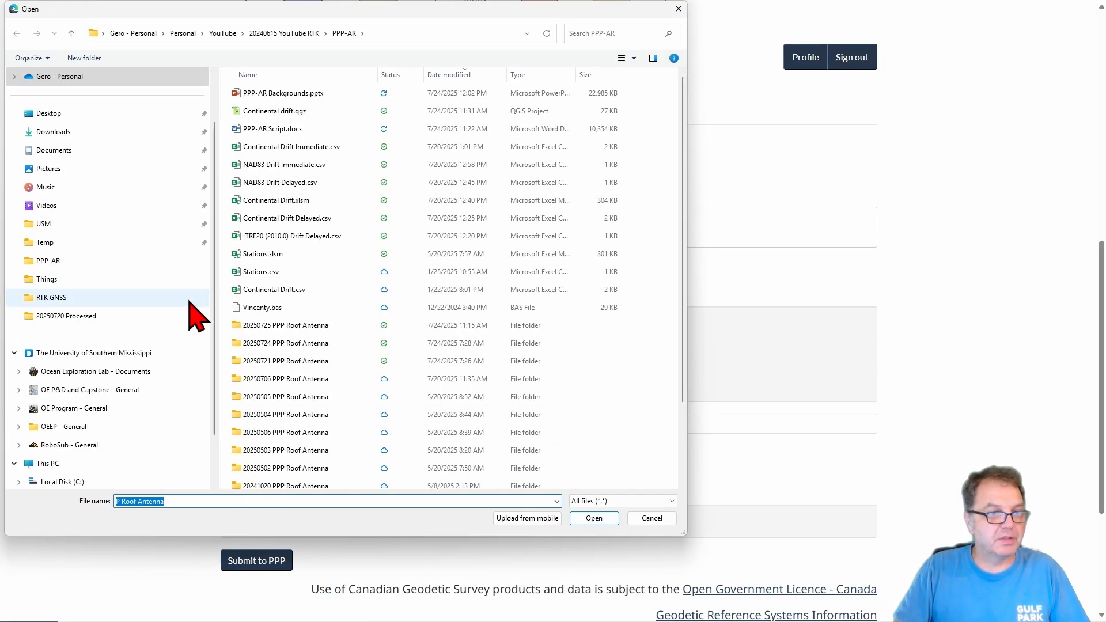
click(593, 517)
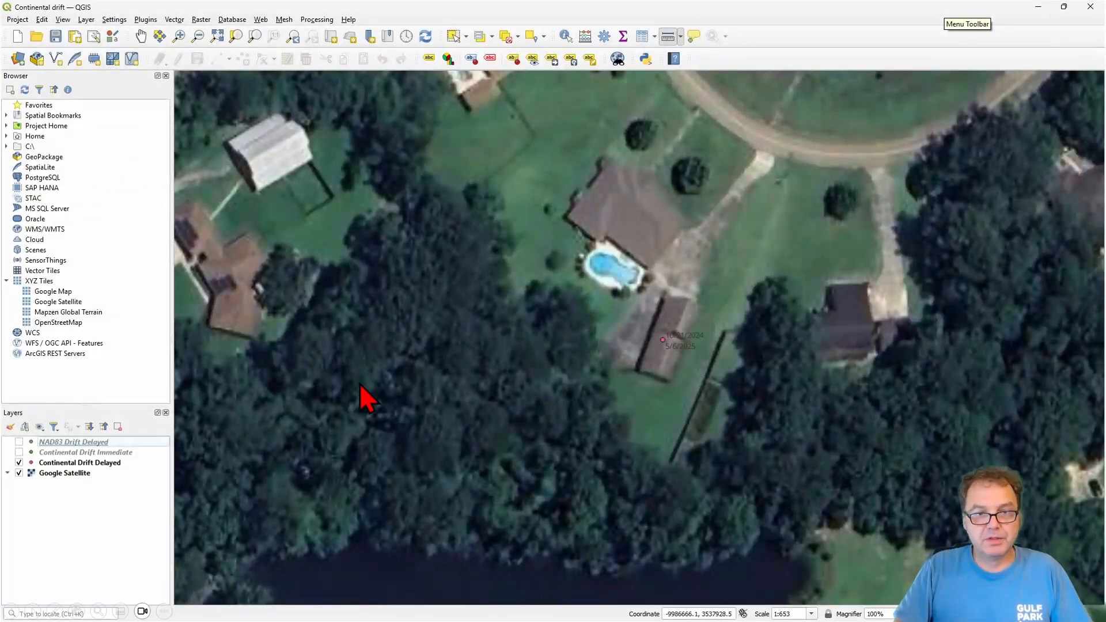
mouse_move(670, 359)
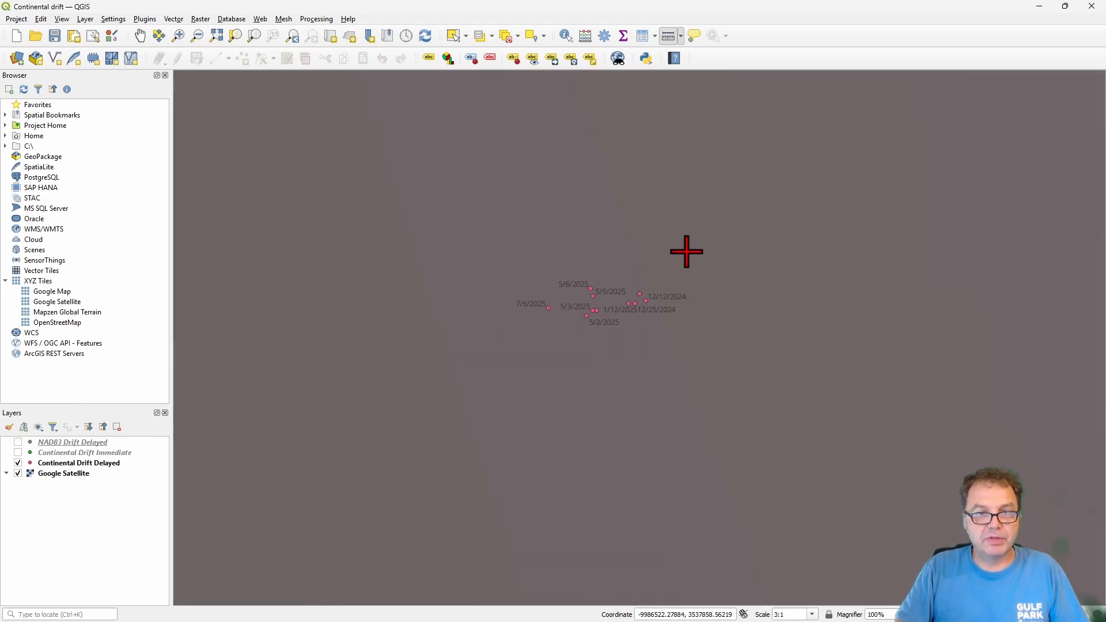
Zoom in on the dated position points and start the Measure Line tool
scroll(down, 3)
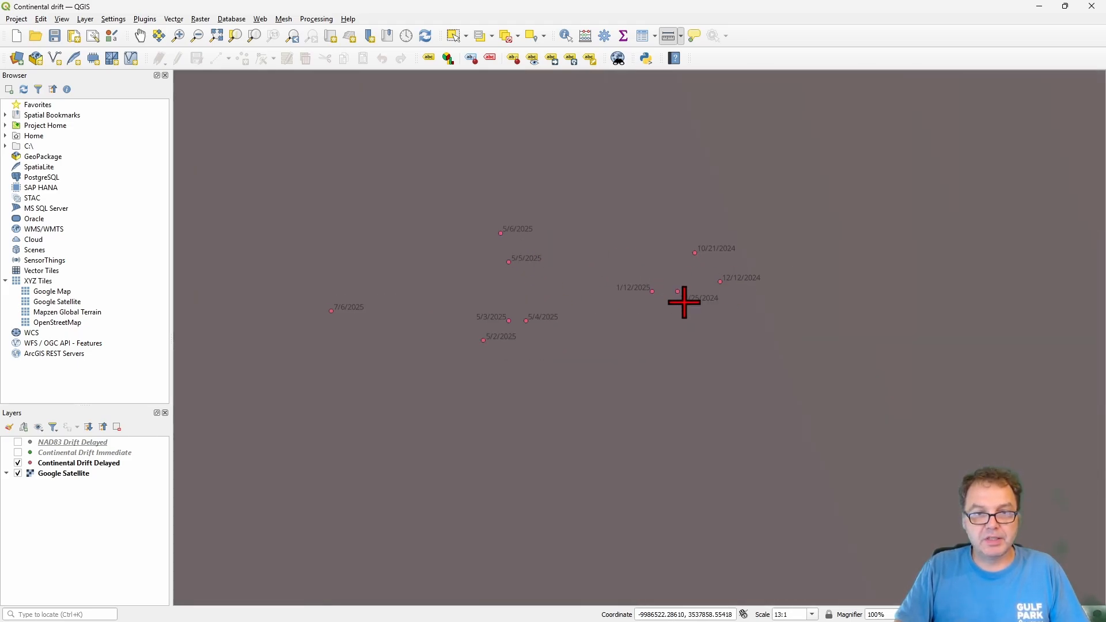
mouse_move(747, 287)
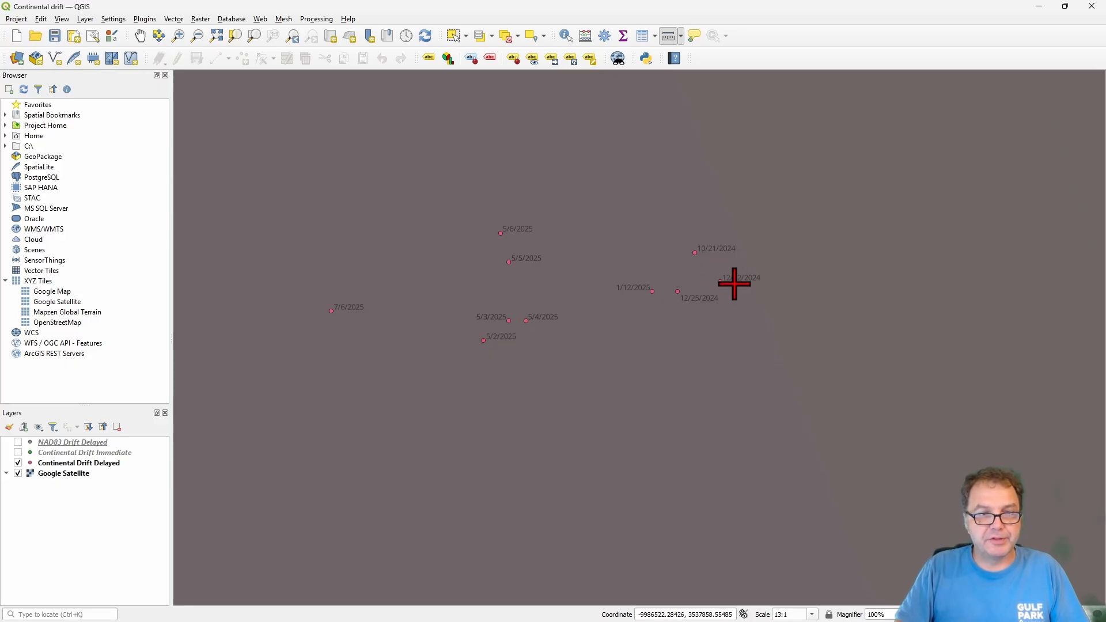
mouse_move(623, 287)
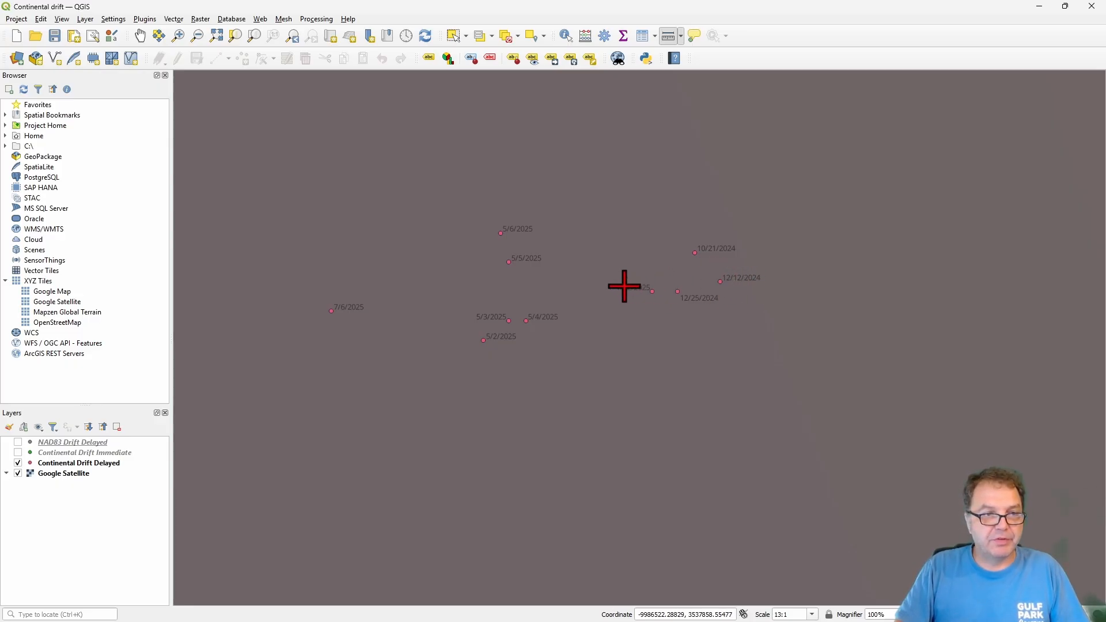
mouse_move(342, 312)
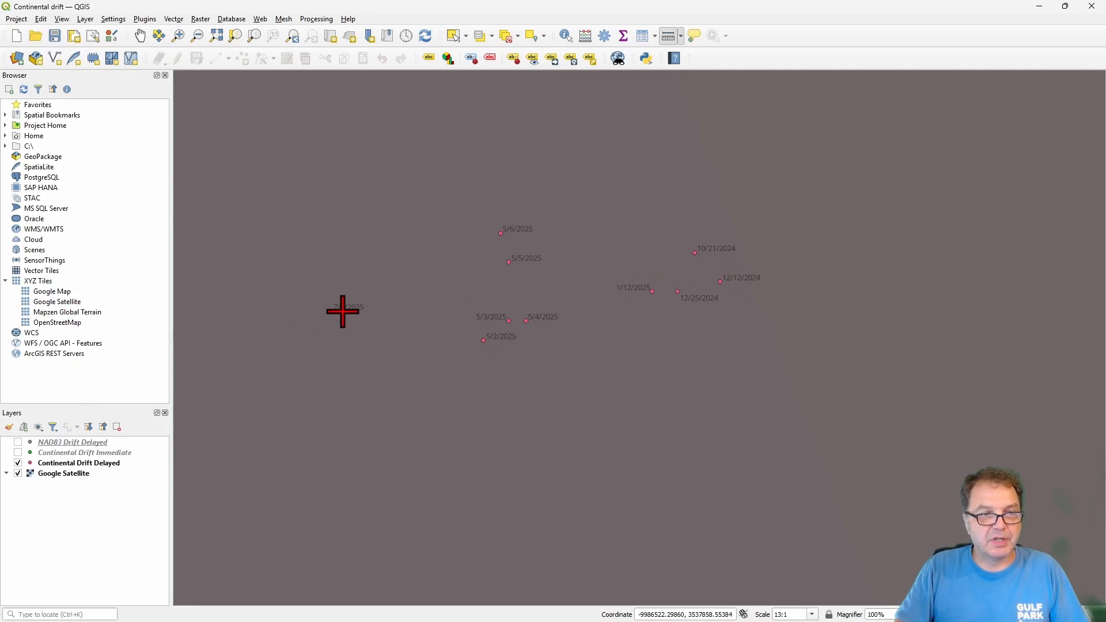
click(667, 36)
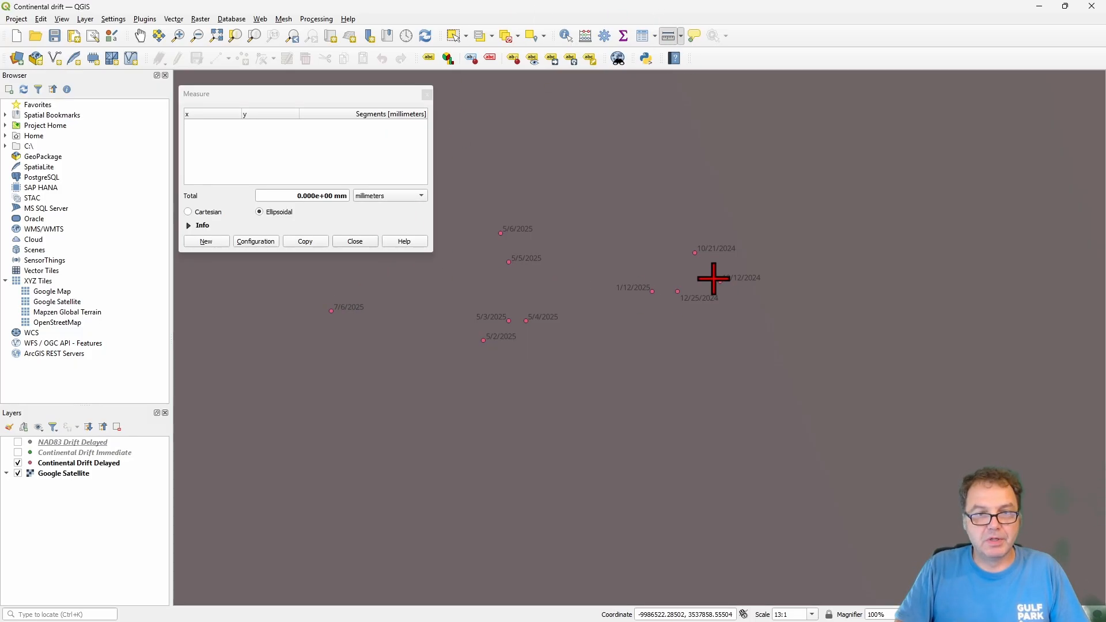
Start the measured line at the 12/12/2024 position point toward the 7/6/2025 point
click(332, 310)
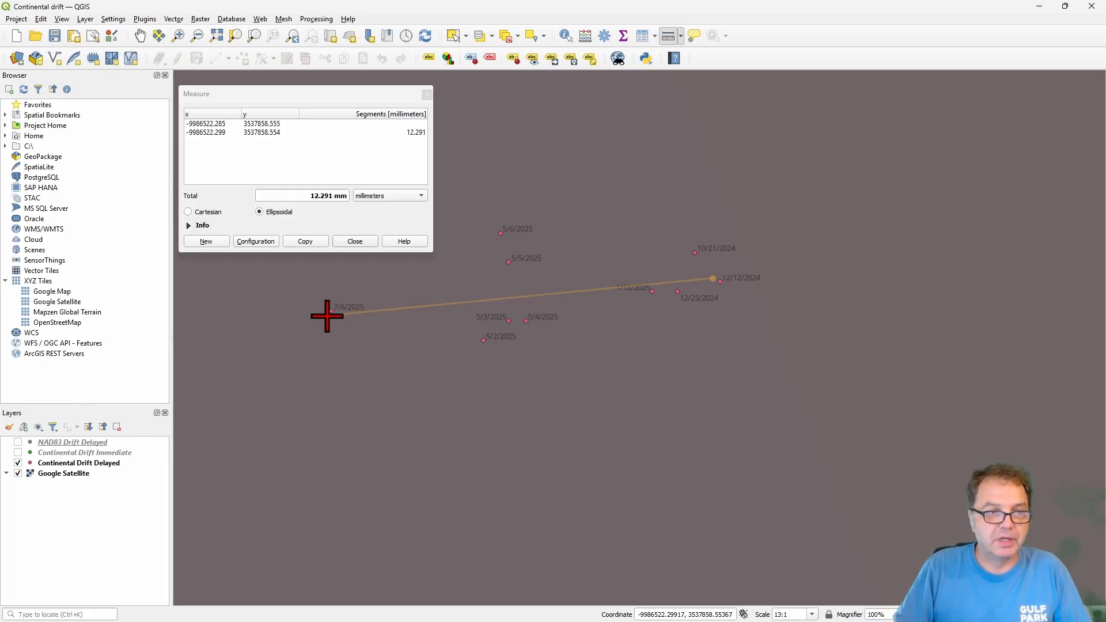
mouse_move(326, 299)
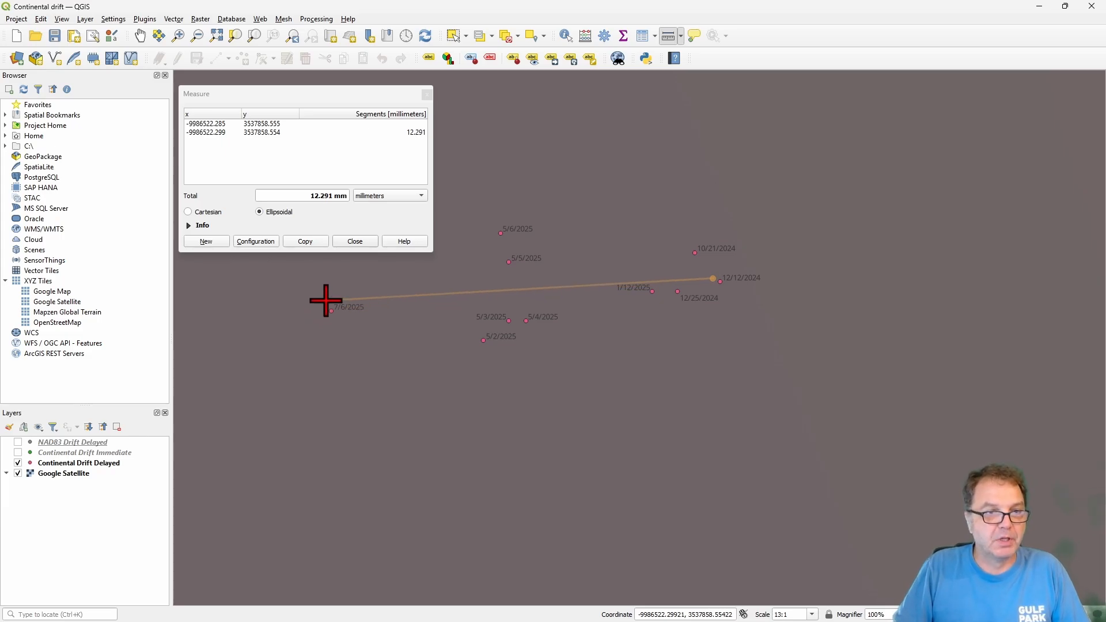
mouse_move(304, 299)
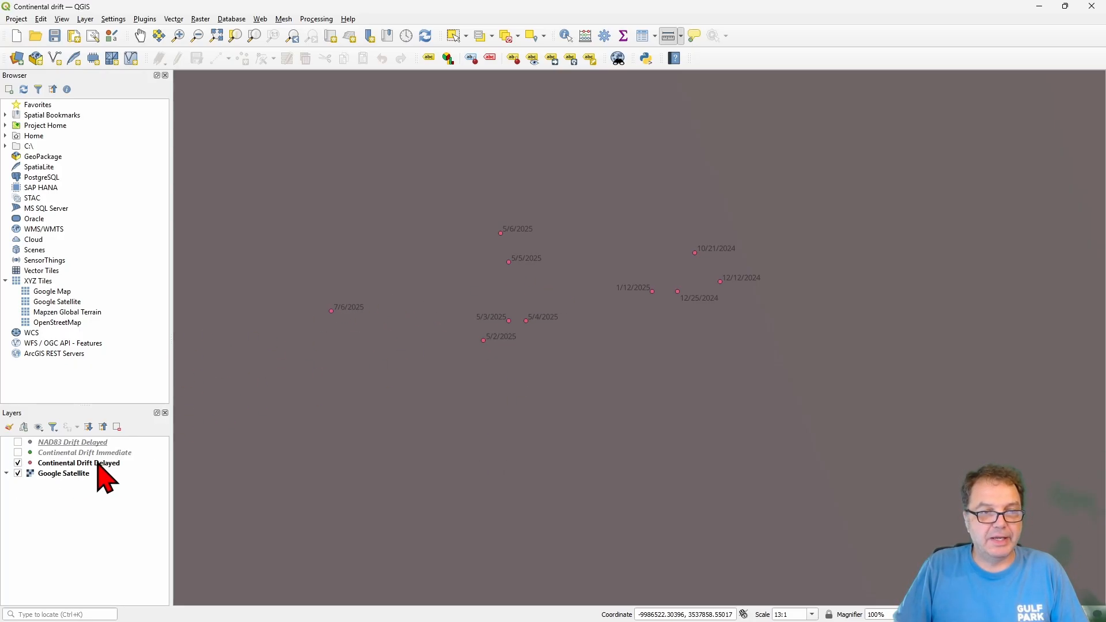
mouse_move(79, 463)
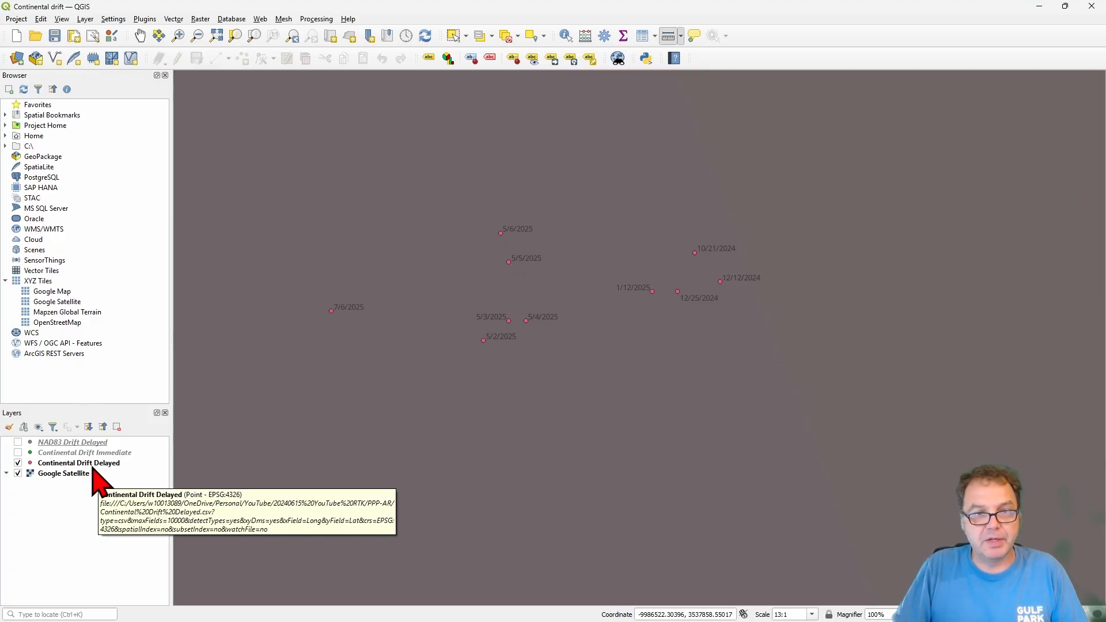
Toggle the Continental Drift Immediate layer's visibility in the Layers panel
click(17, 451)
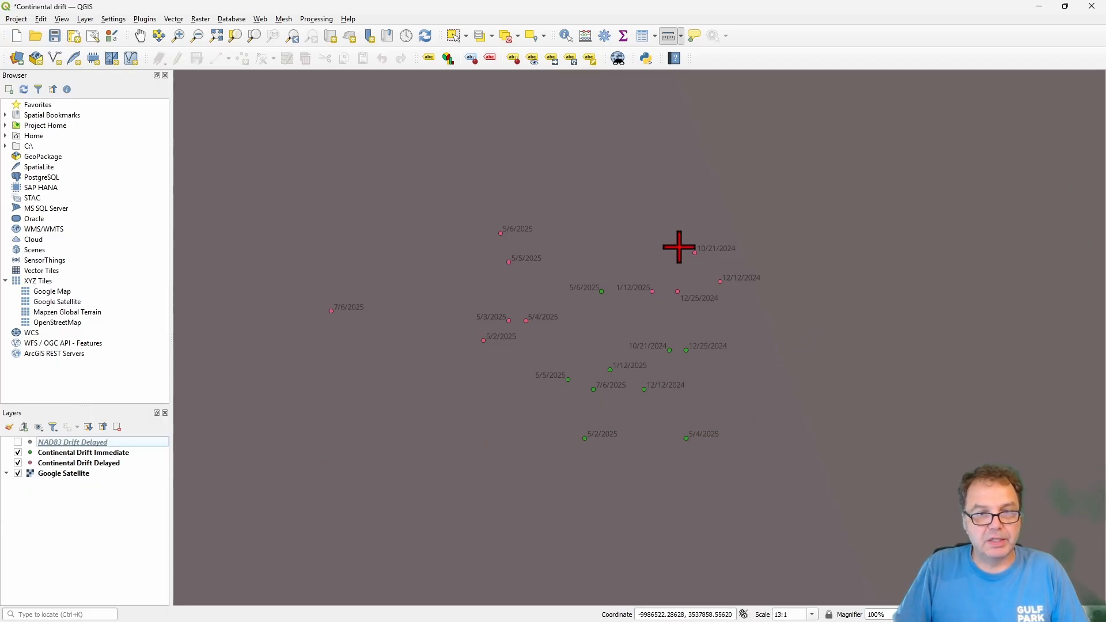
mouse_move(575, 328)
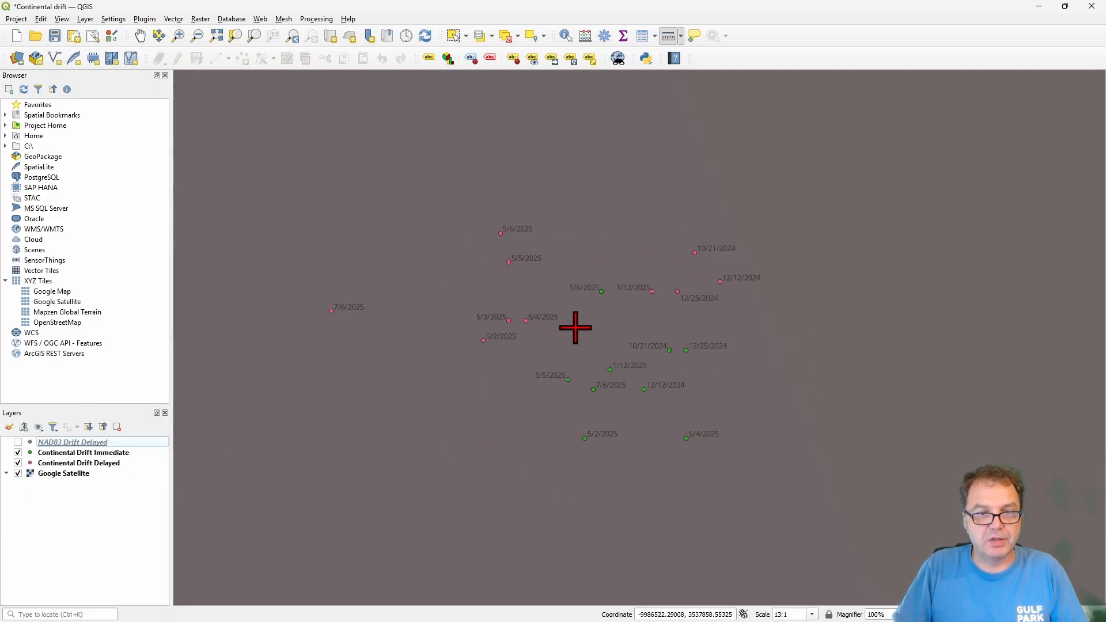
mouse_move(525, 394)
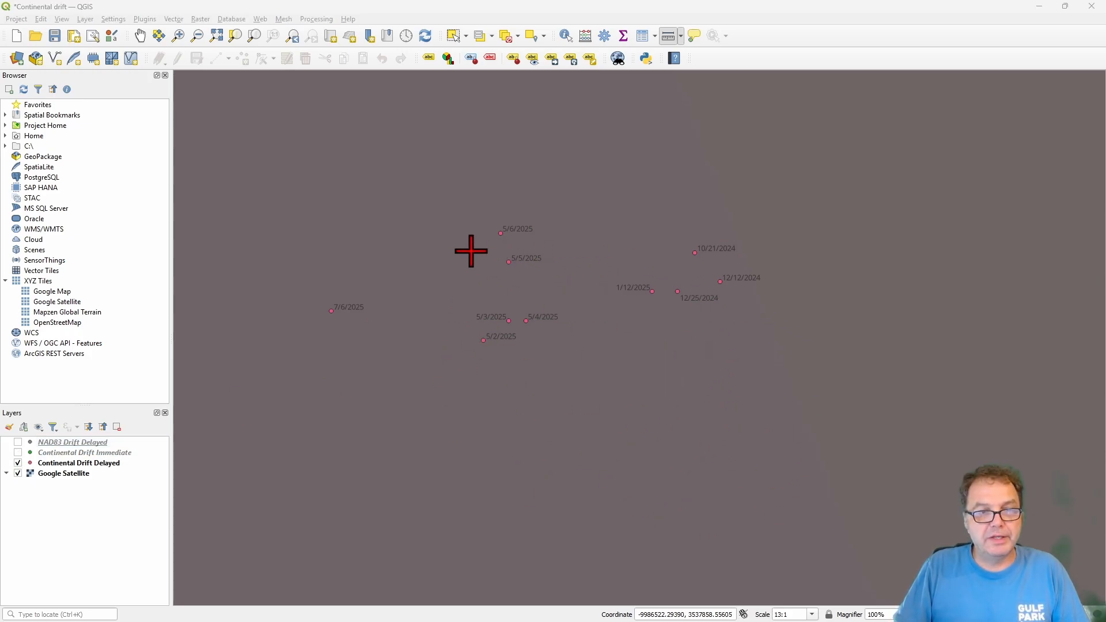
mouse_move(495, 270)
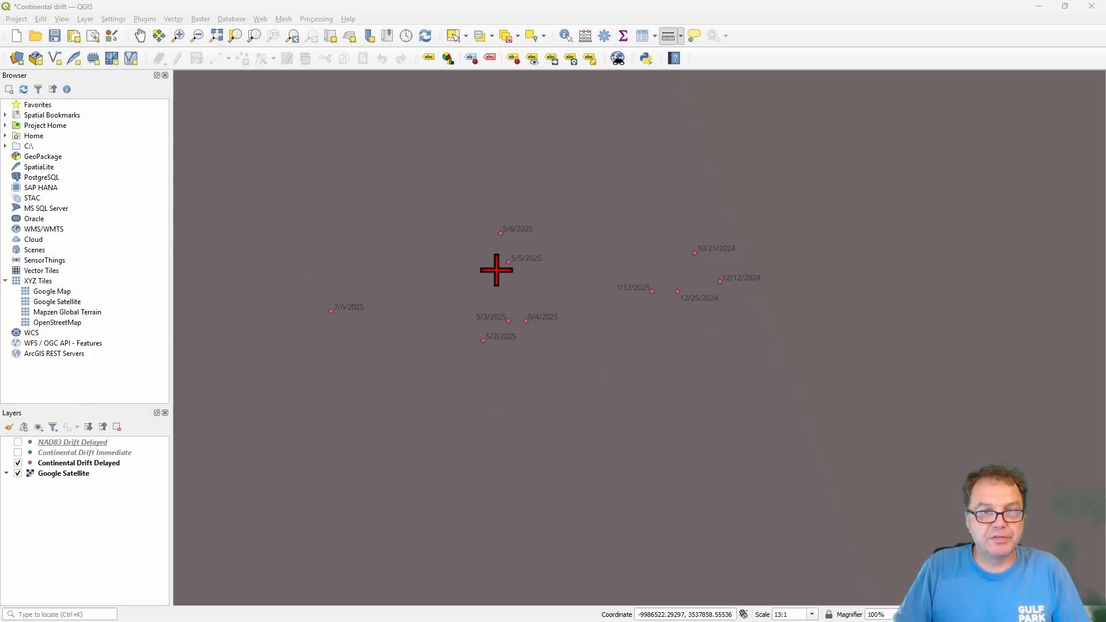
mouse_move(571, 287)
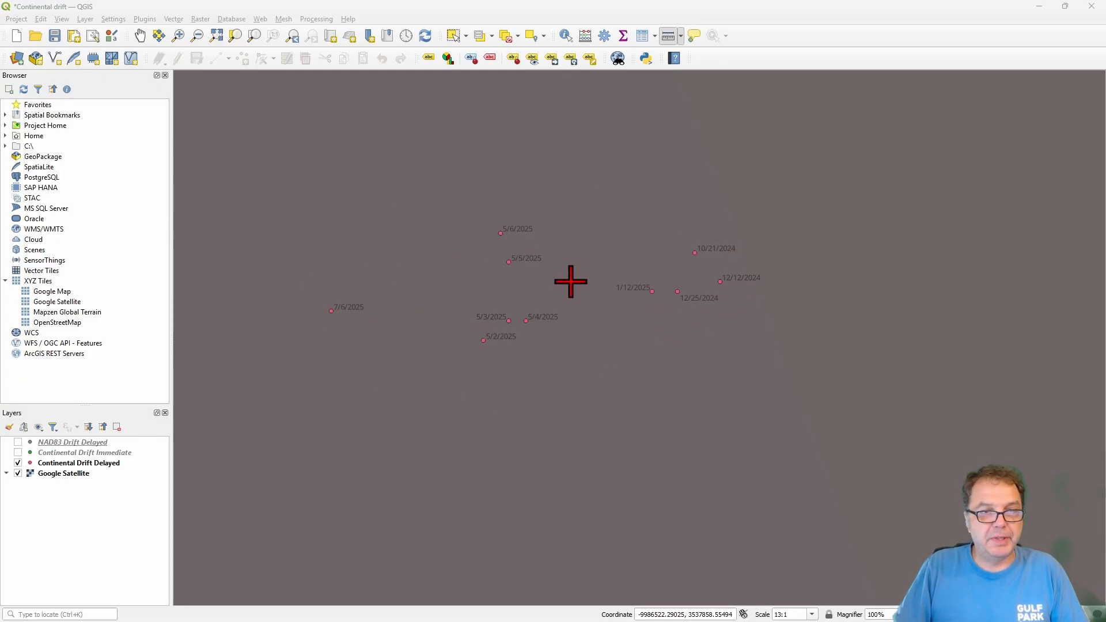
mouse_move(289, 366)
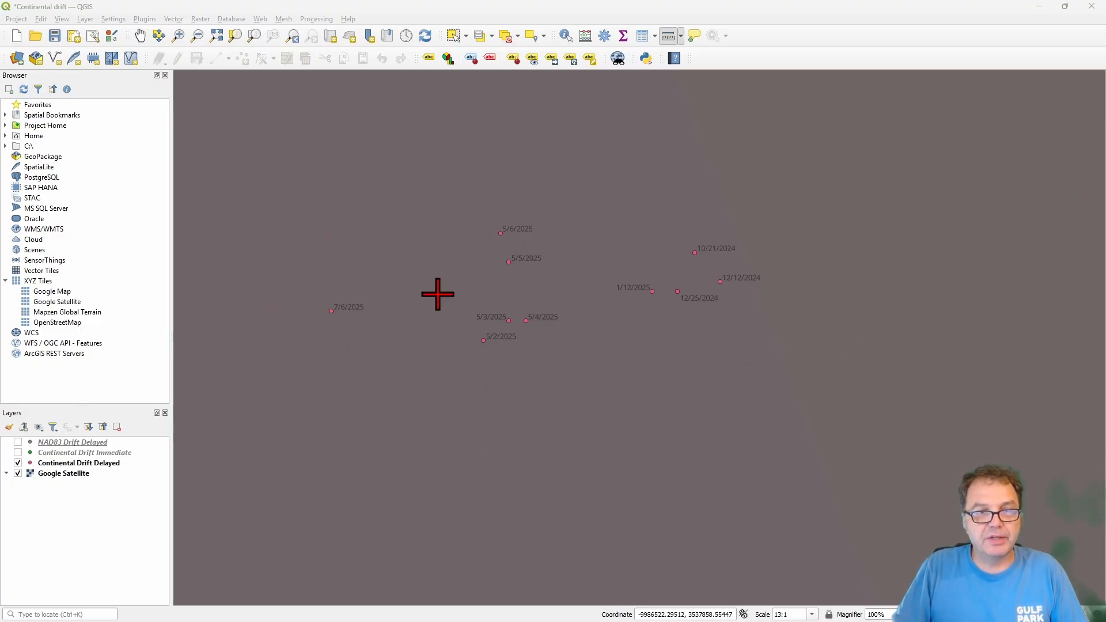
mouse_move(626, 345)
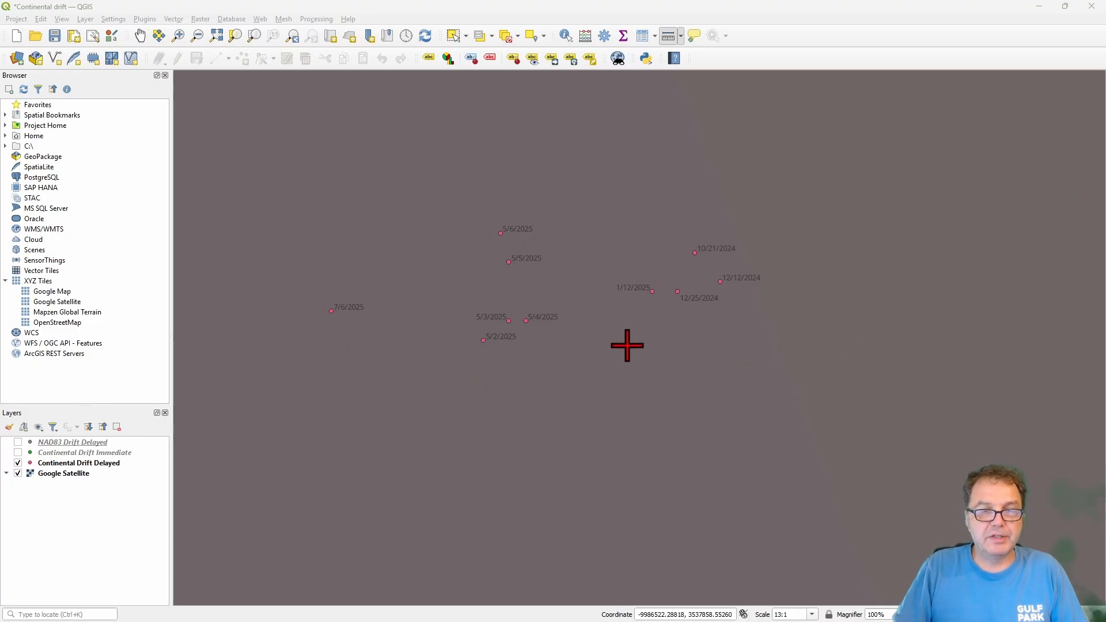
mouse_move(490, 275)
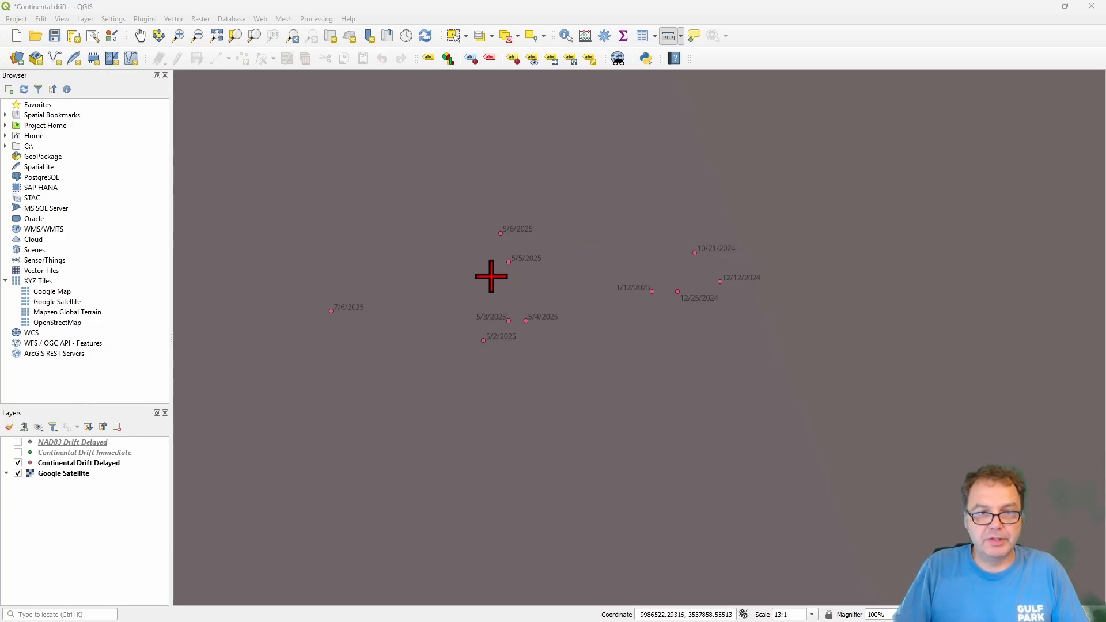
mouse_move(605, 256)
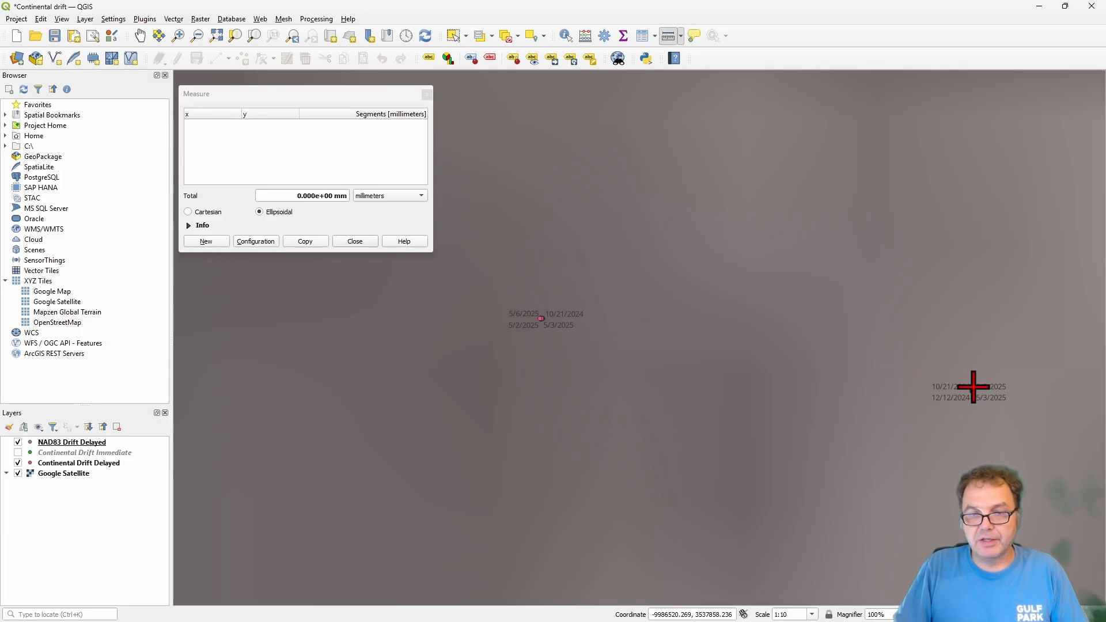
mouse_move(972, 395)
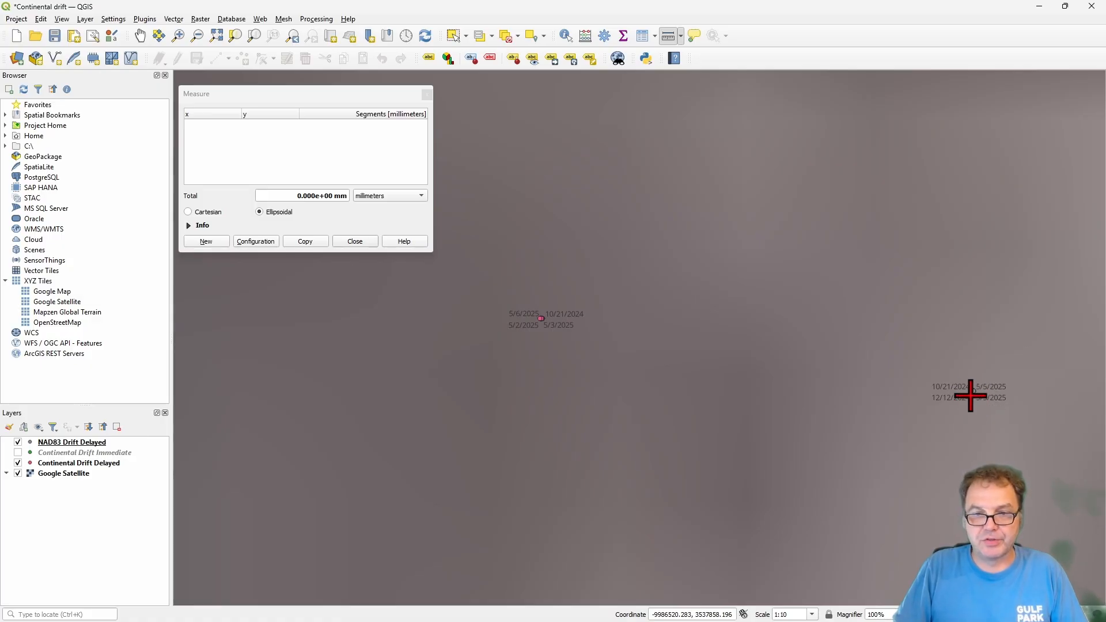
mouse_move(976, 394)
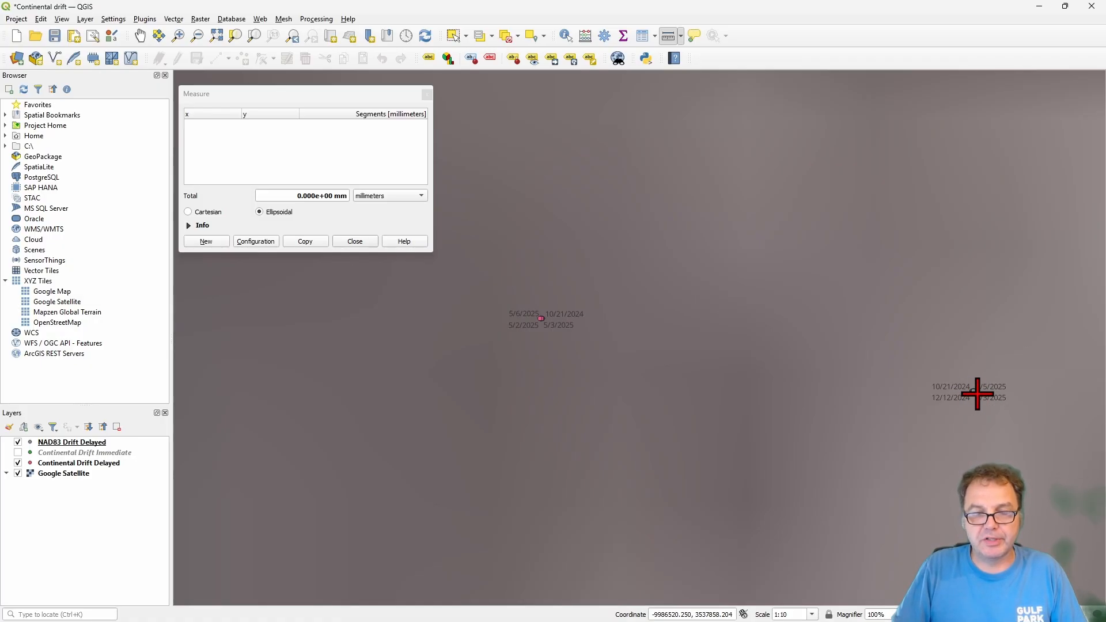
mouse_move(543, 312)
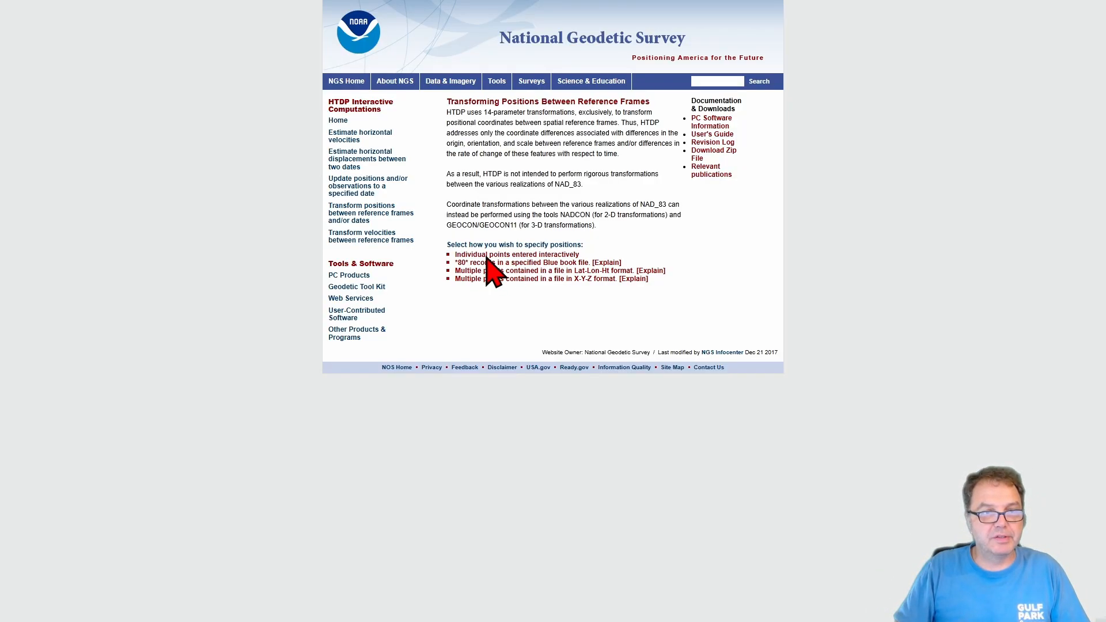
Start an interactive point transformation with ITRF2020 input frame and NAD_83 North America plate fixed output frame
click(518, 253)
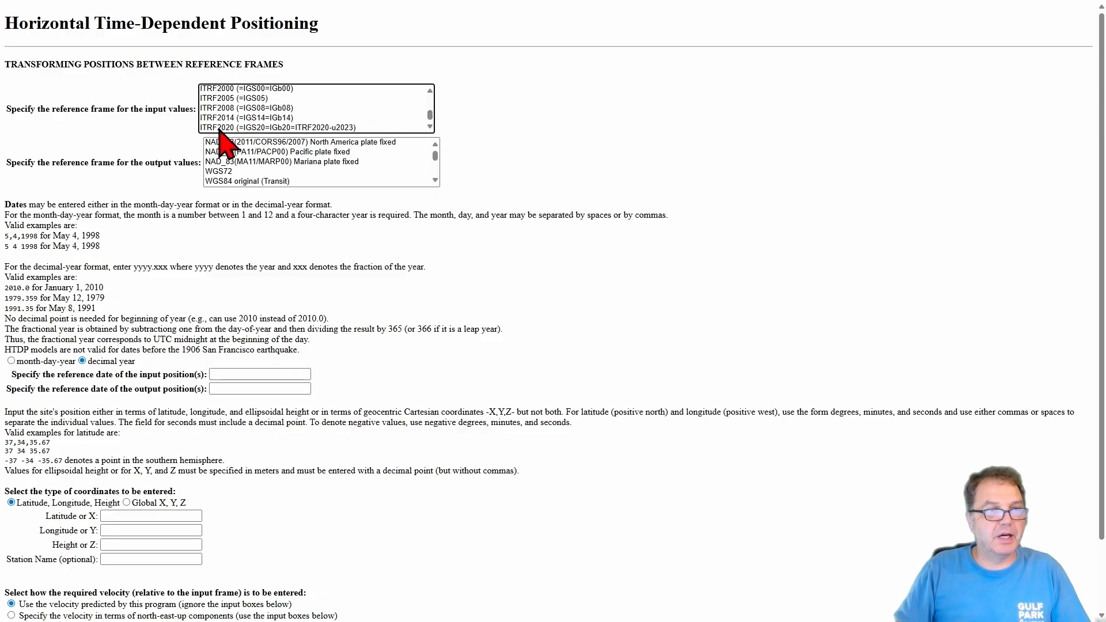
click(276, 128)
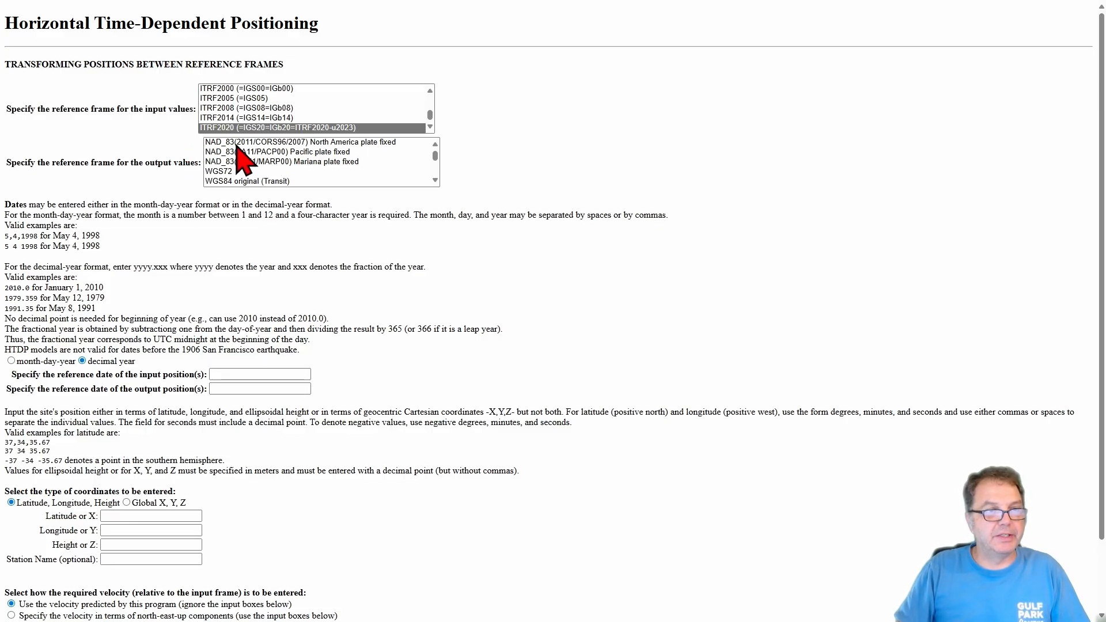
click(299, 142)
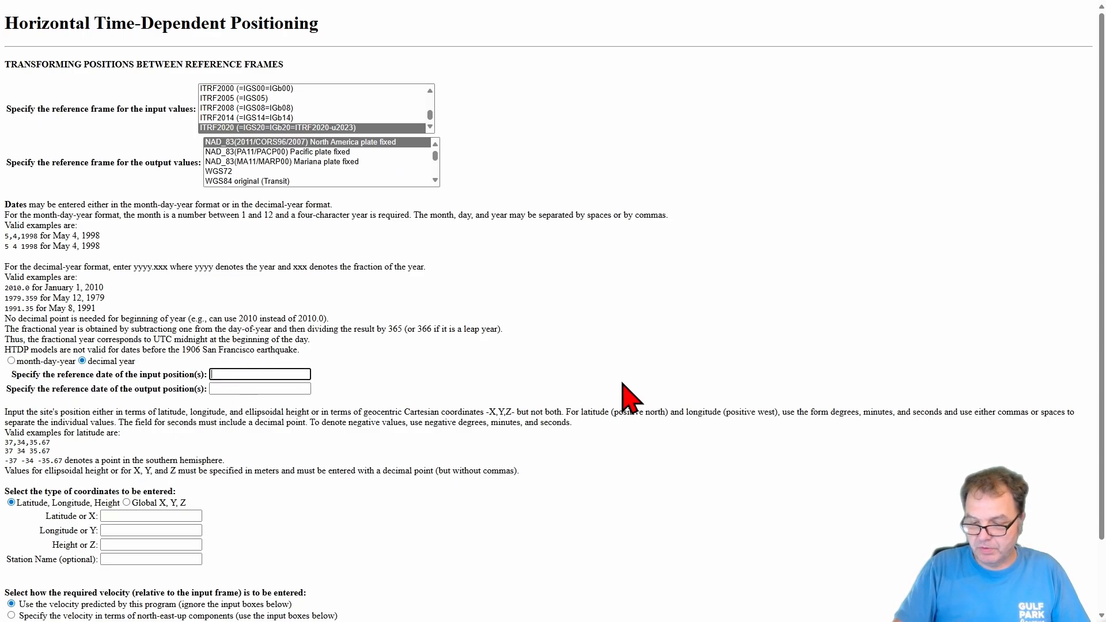
Enter reference date 2025.5 for the input position and 2010 for the output position
text(2025.)
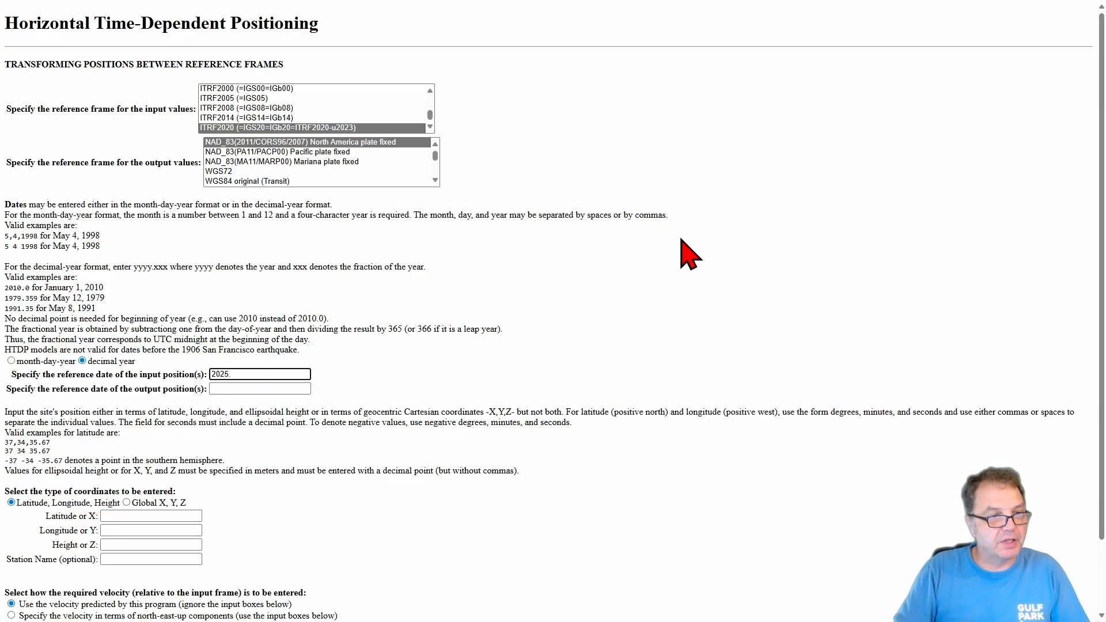
text(5)
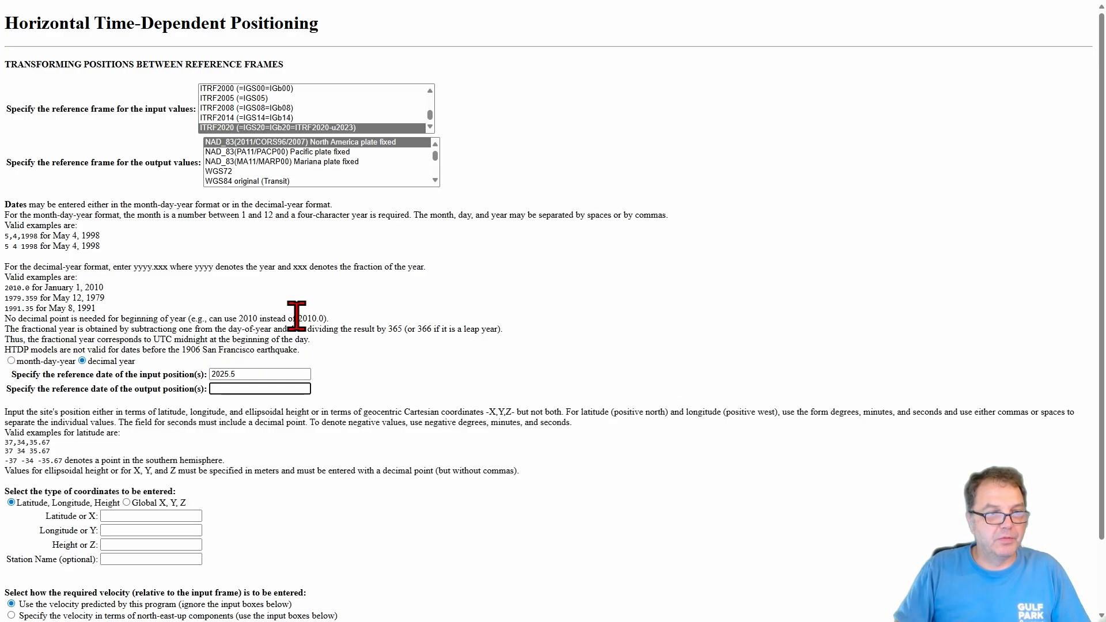
double_click(308, 318)
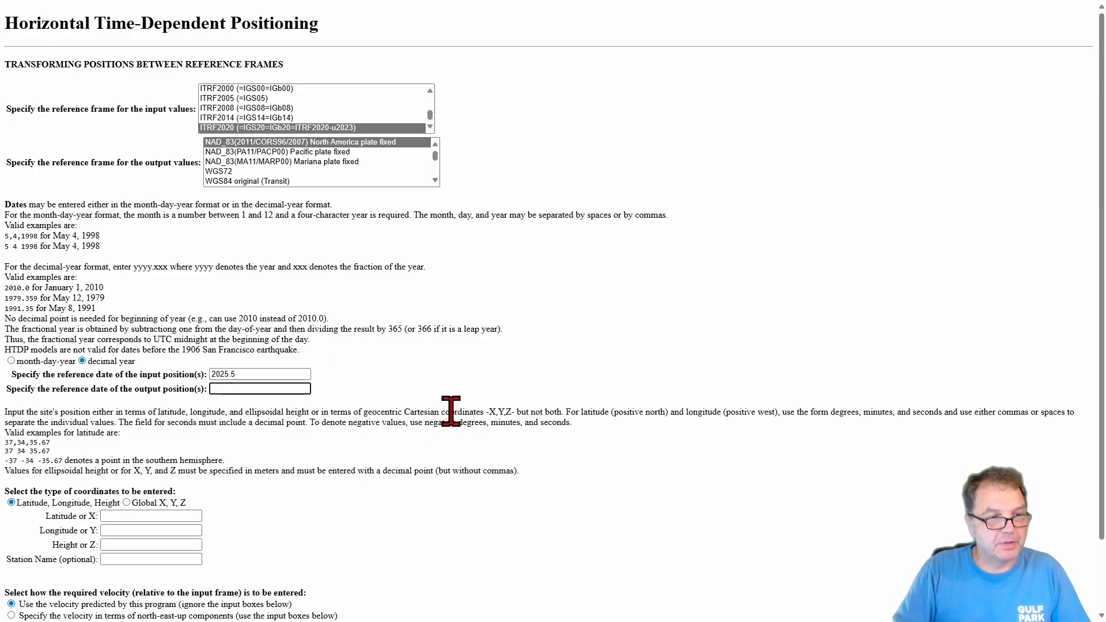
text(2010)
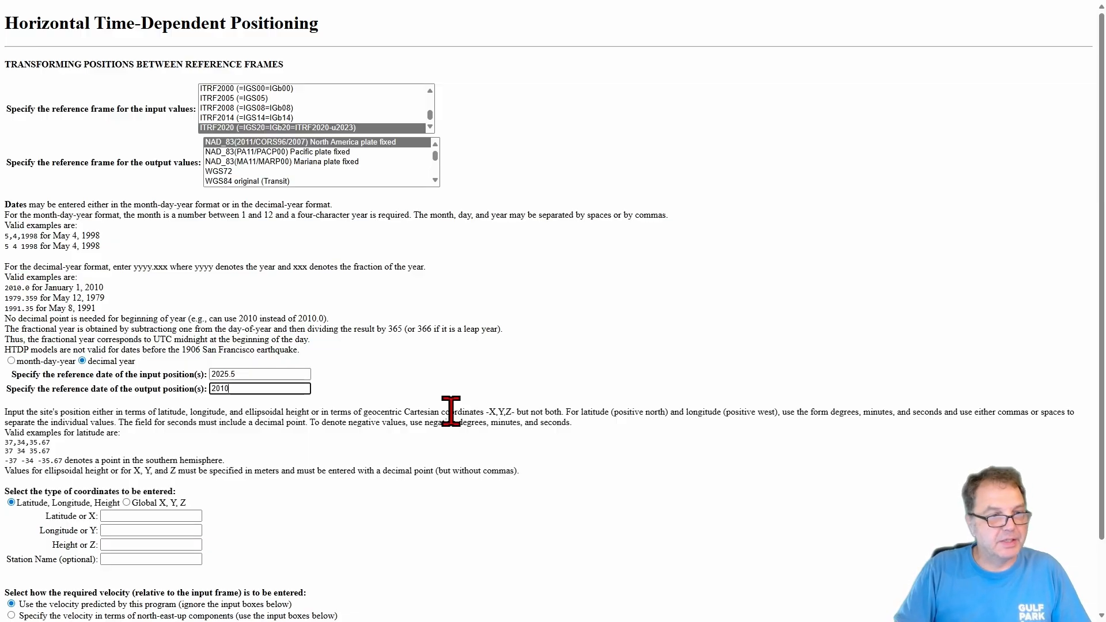
scroll(down, 3)
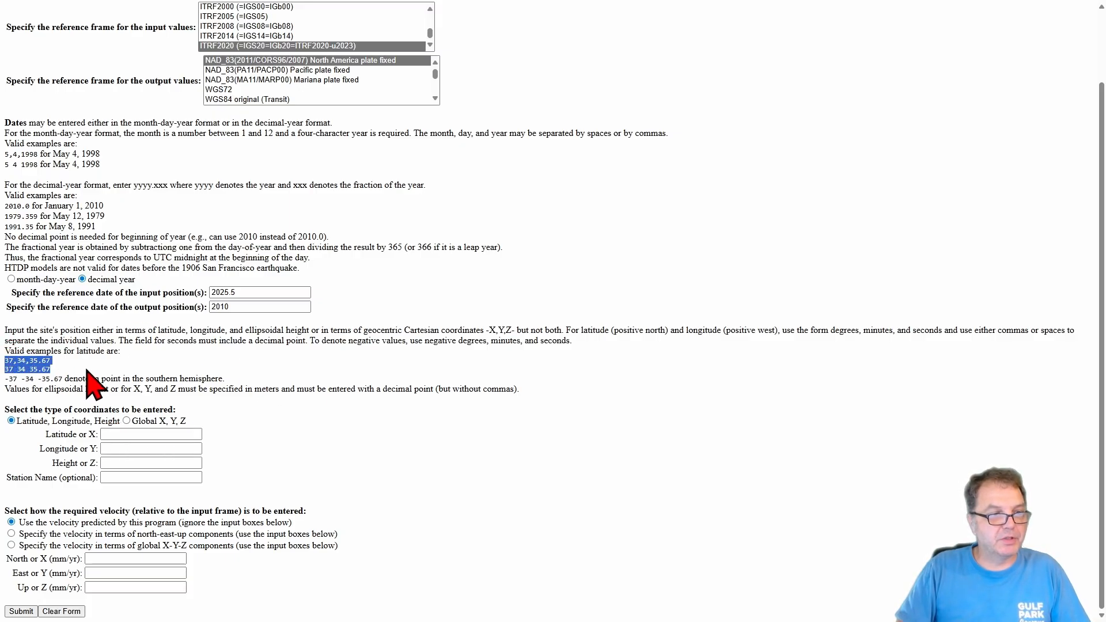
Enter the station latitude 30 15 59.57925 in the HTDP form
click(150, 435)
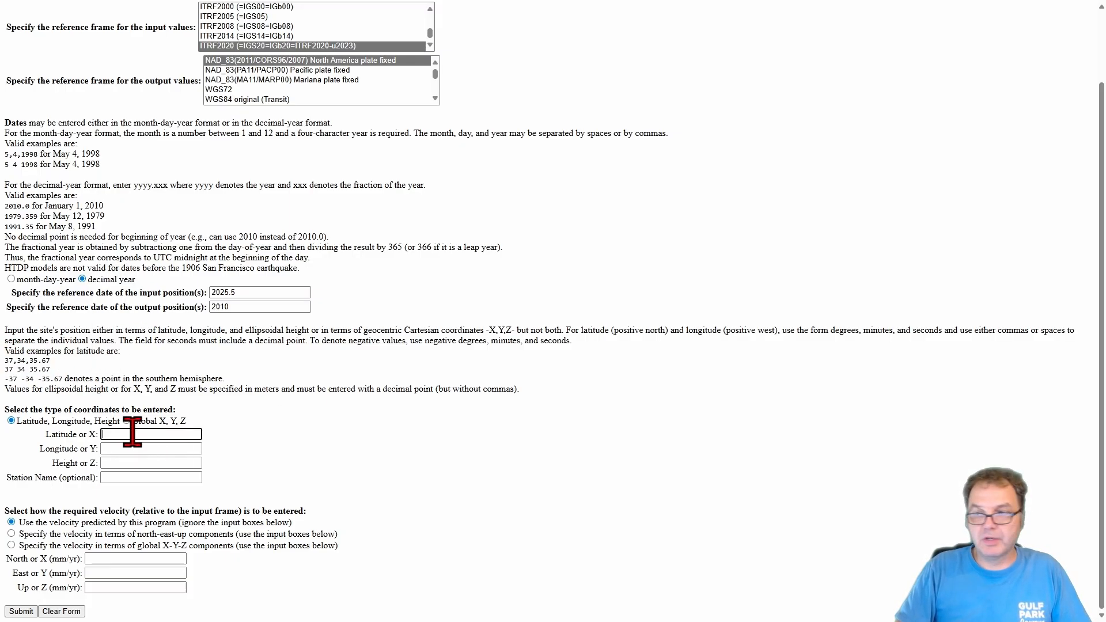
text(30.)
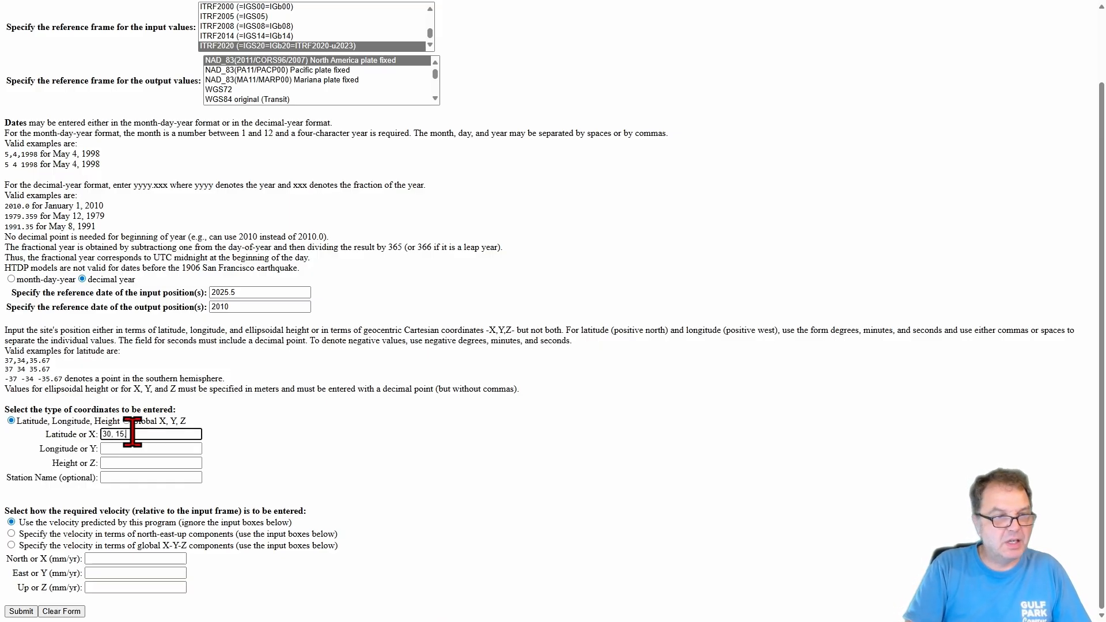
text(.)
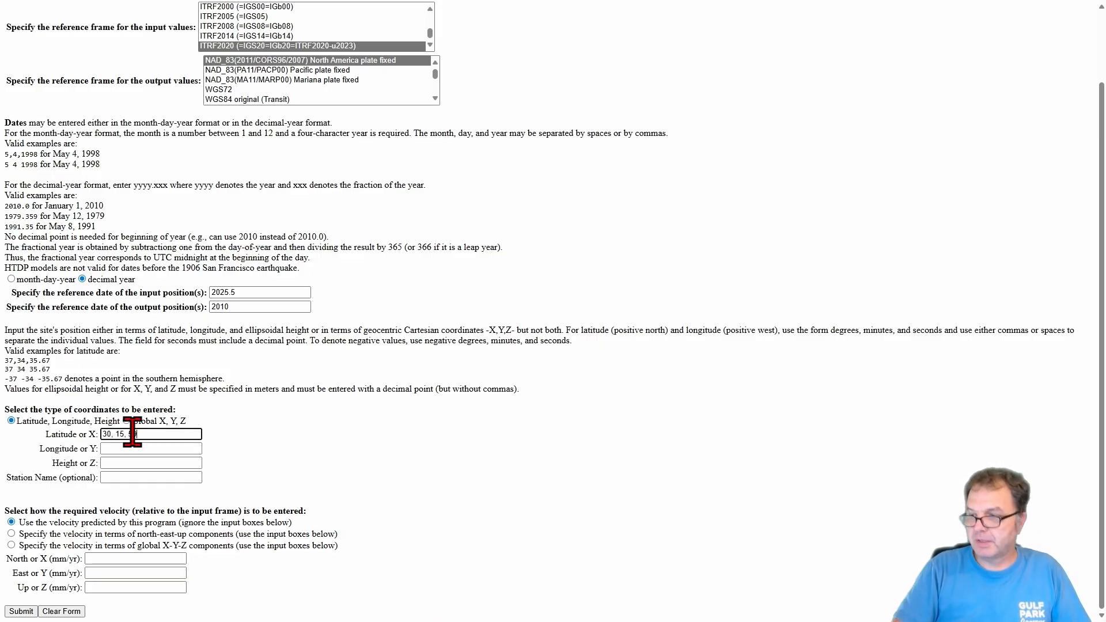
text(57925)
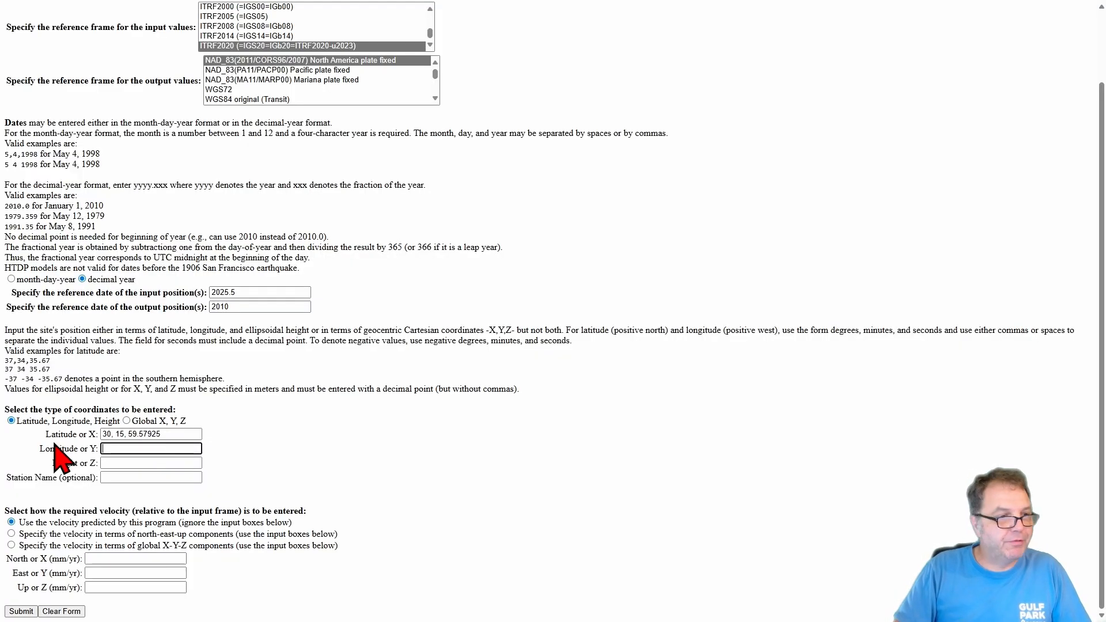
mouse_move(43, 395)
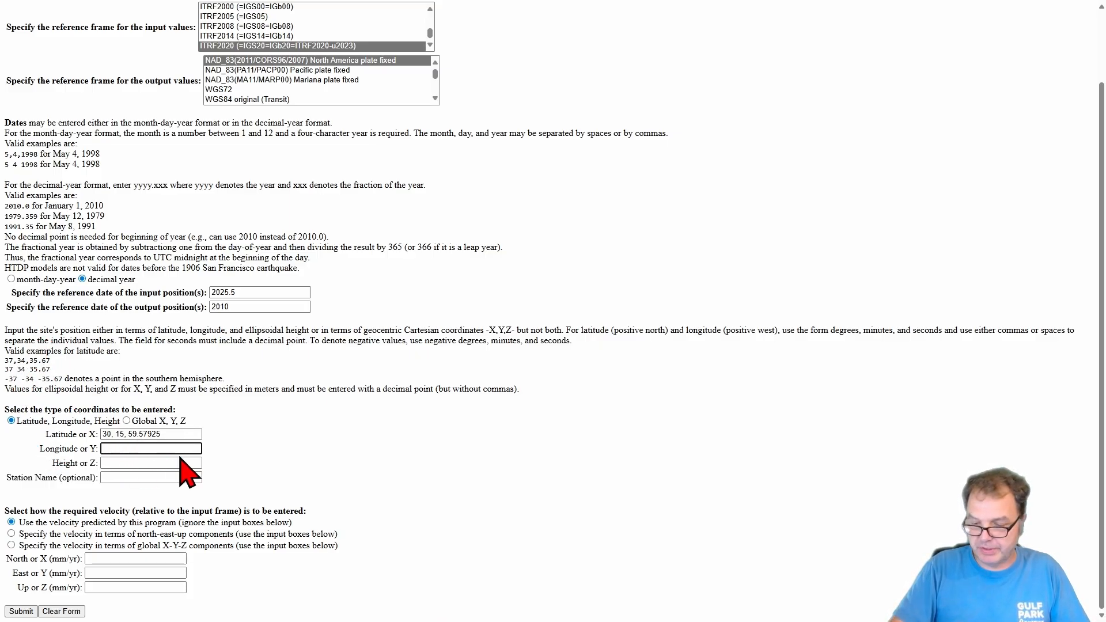
Enter longitude -89 -42 -37.64219 and height -17.195, then submit the coordinates for conversion
text(-89, -)
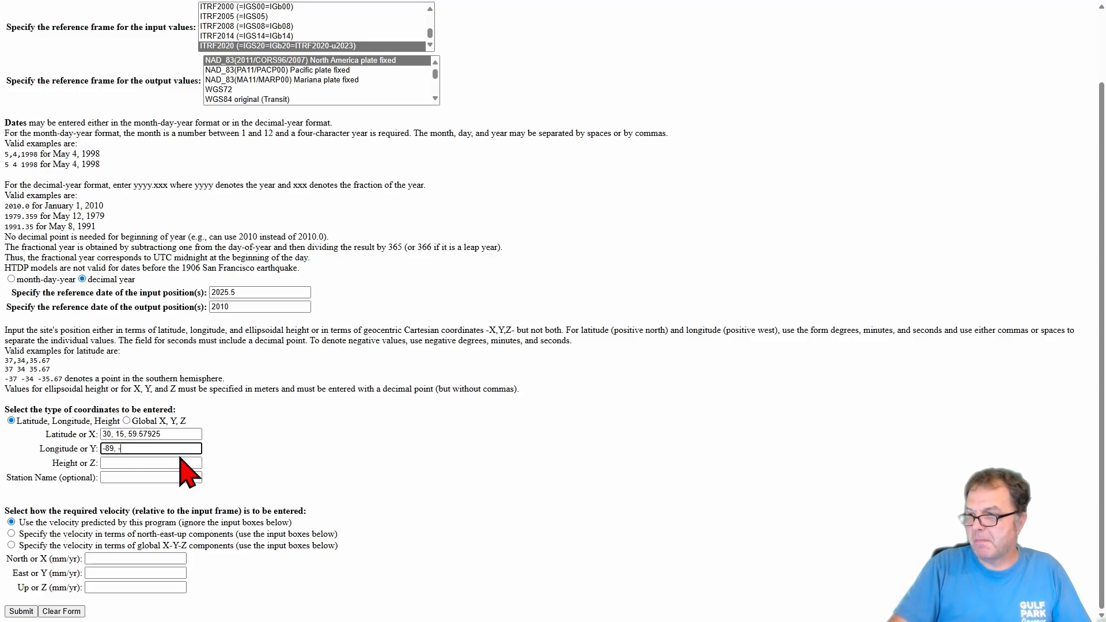
text(42,)
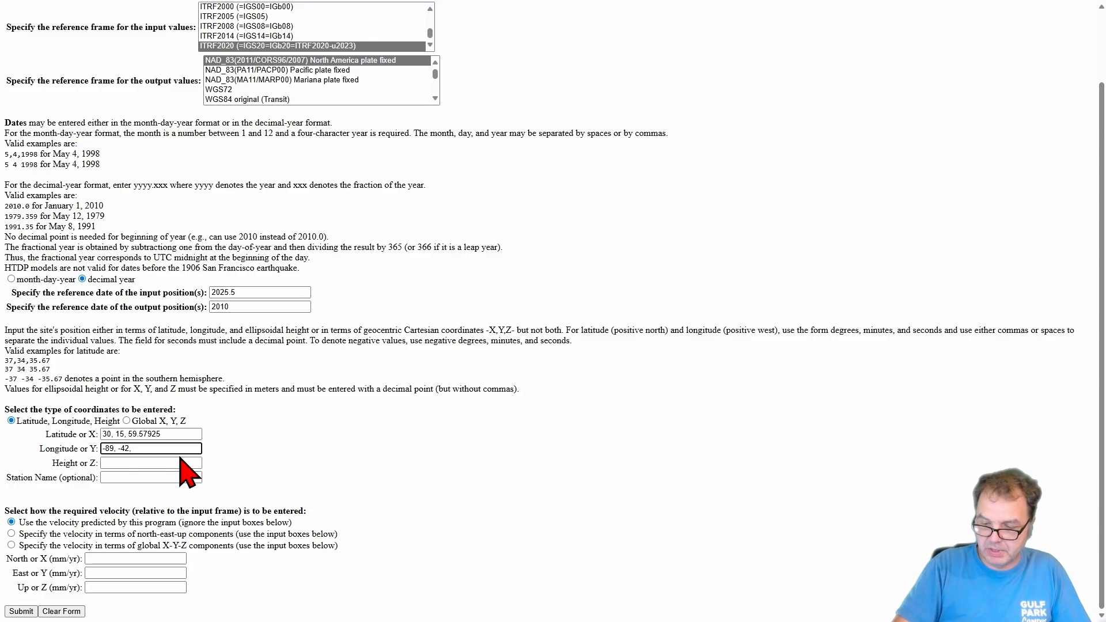
text(-)
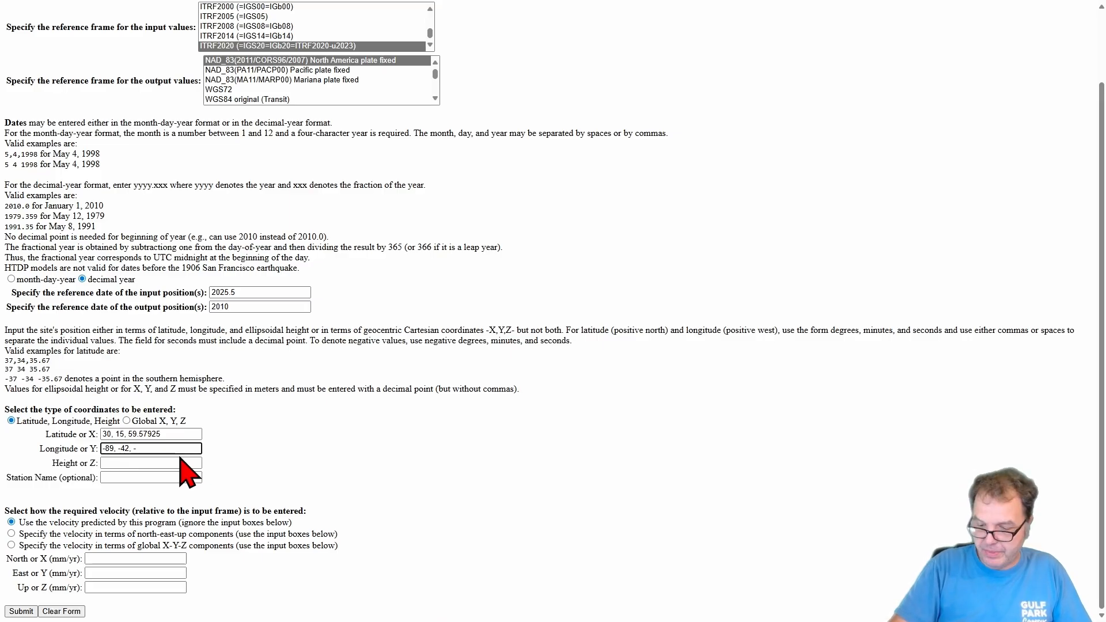
text(37.64210)
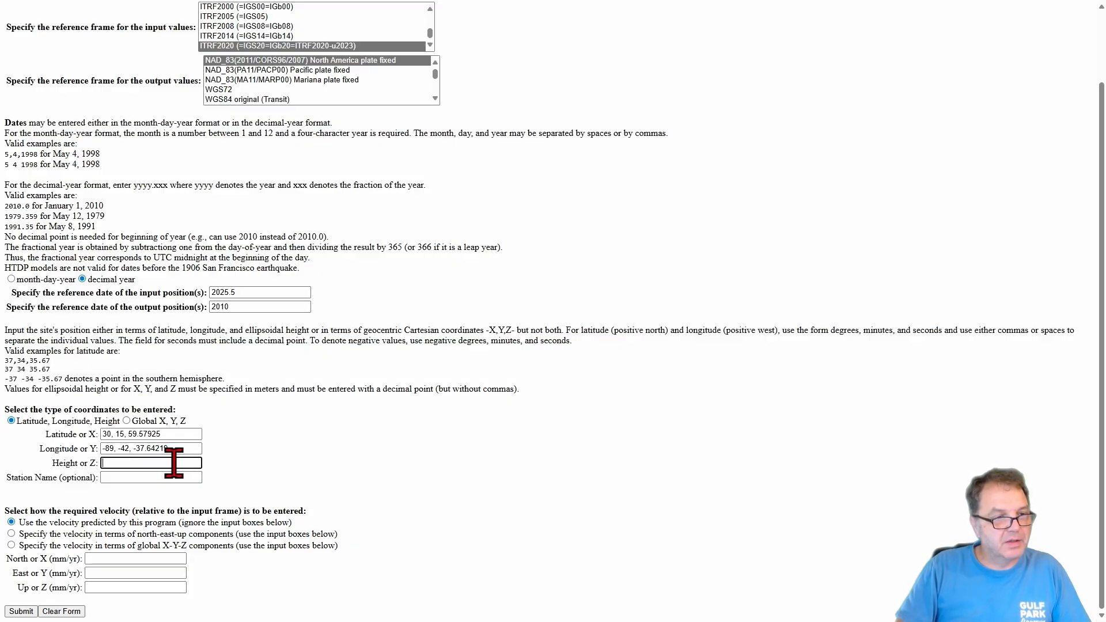
text(-17.195)
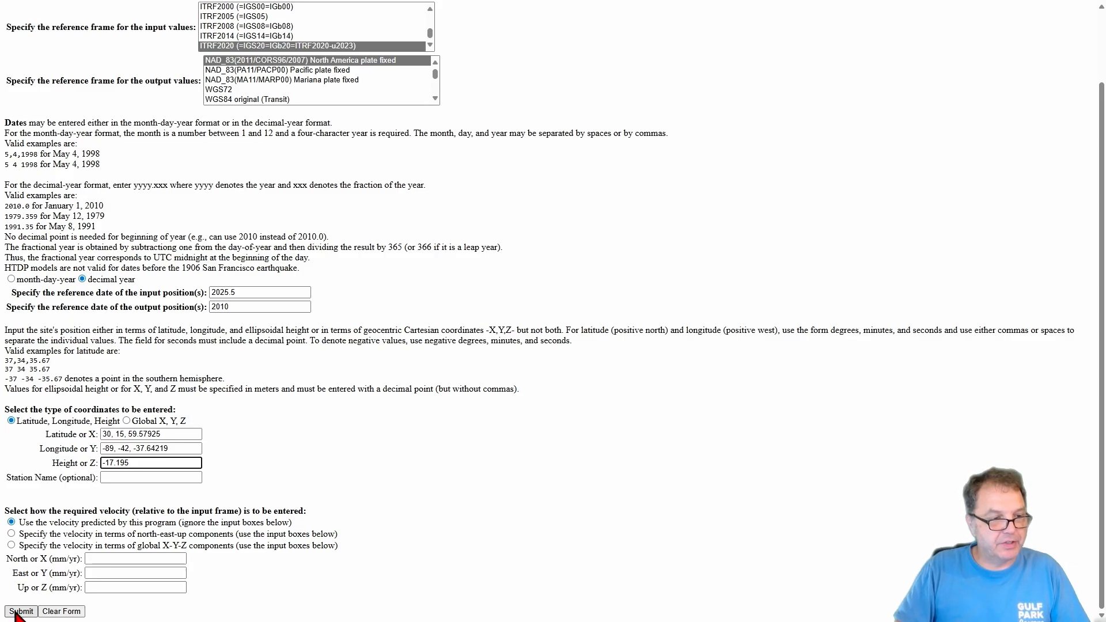
click(21, 611)
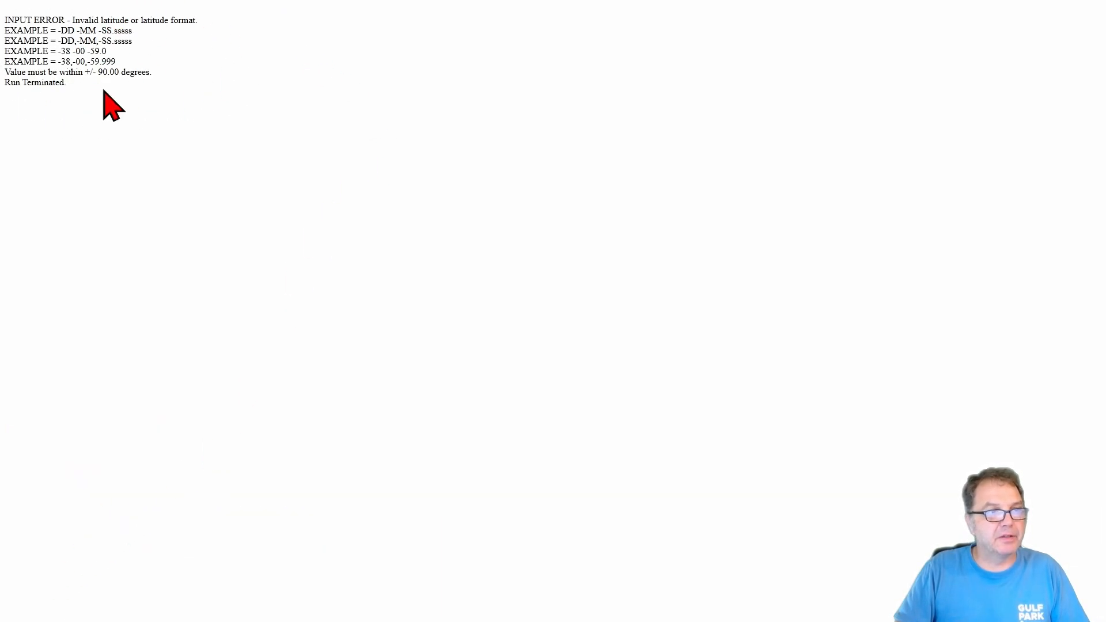
mouse_move(239, 173)
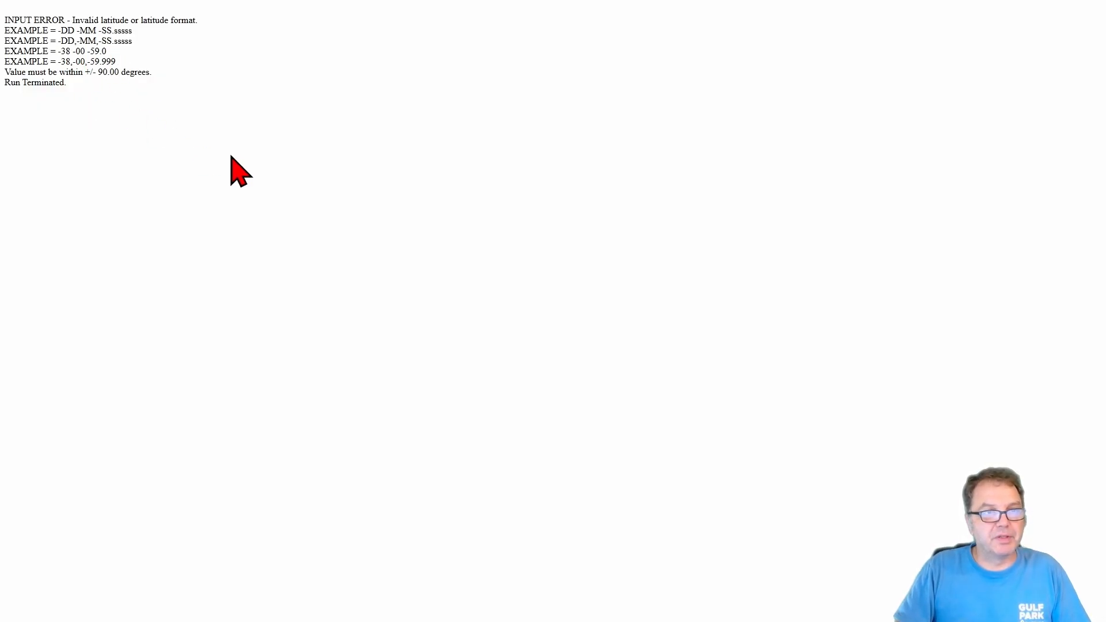
mouse_move(411, 366)
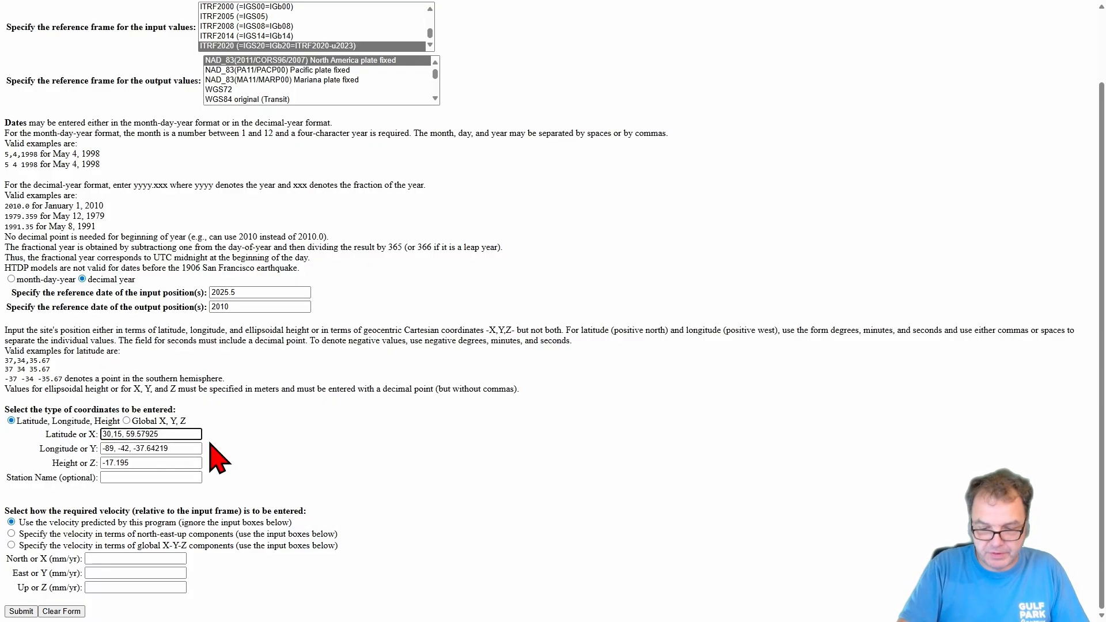
Correct the latitude and longitude to comma-separated values without spaces and resubmit the conversion
click(120, 448)
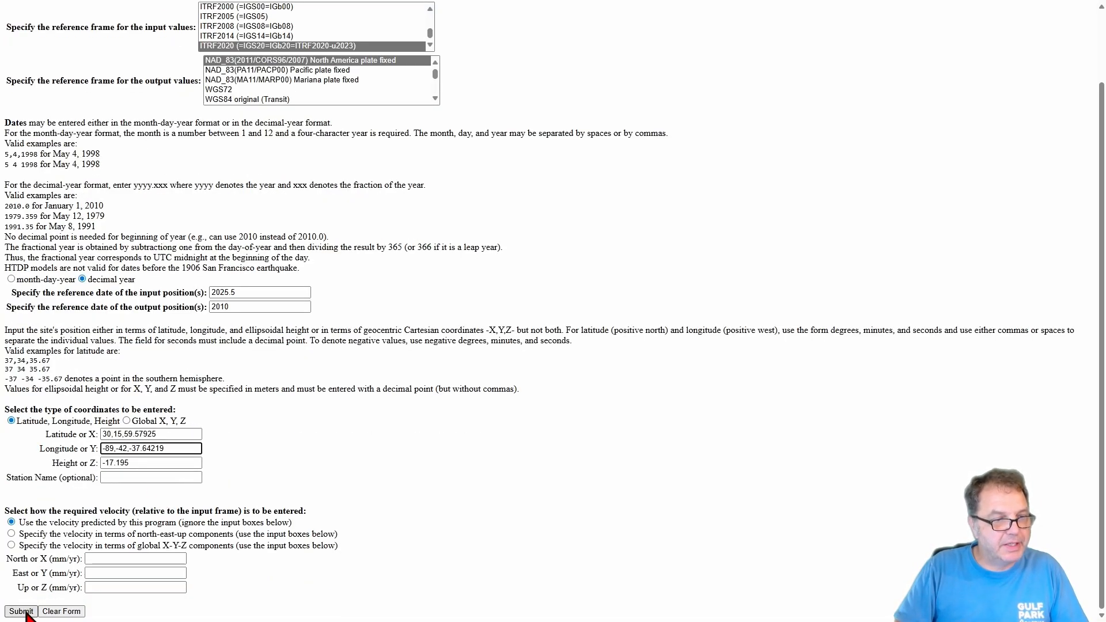
click(21, 610)
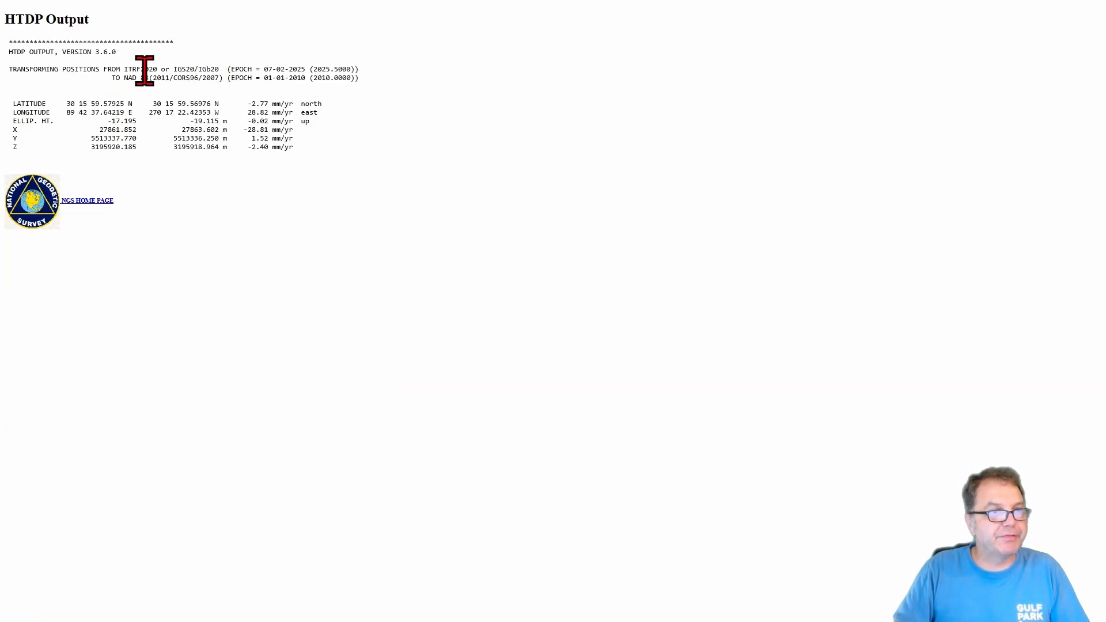
mouse_move(190, 113)
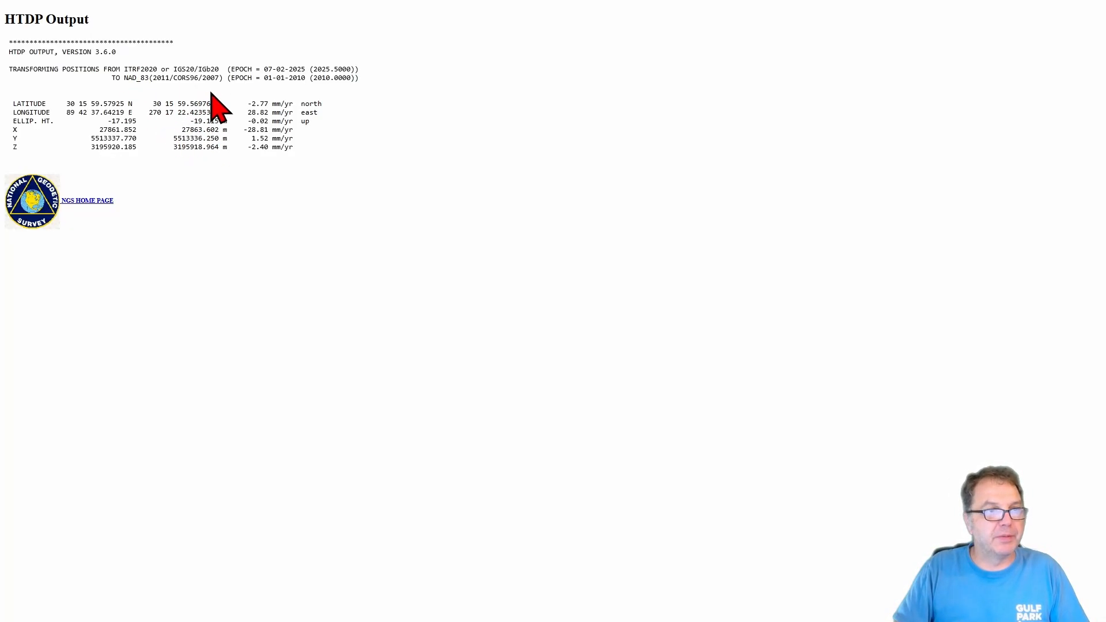
mouse_move(303, 96)
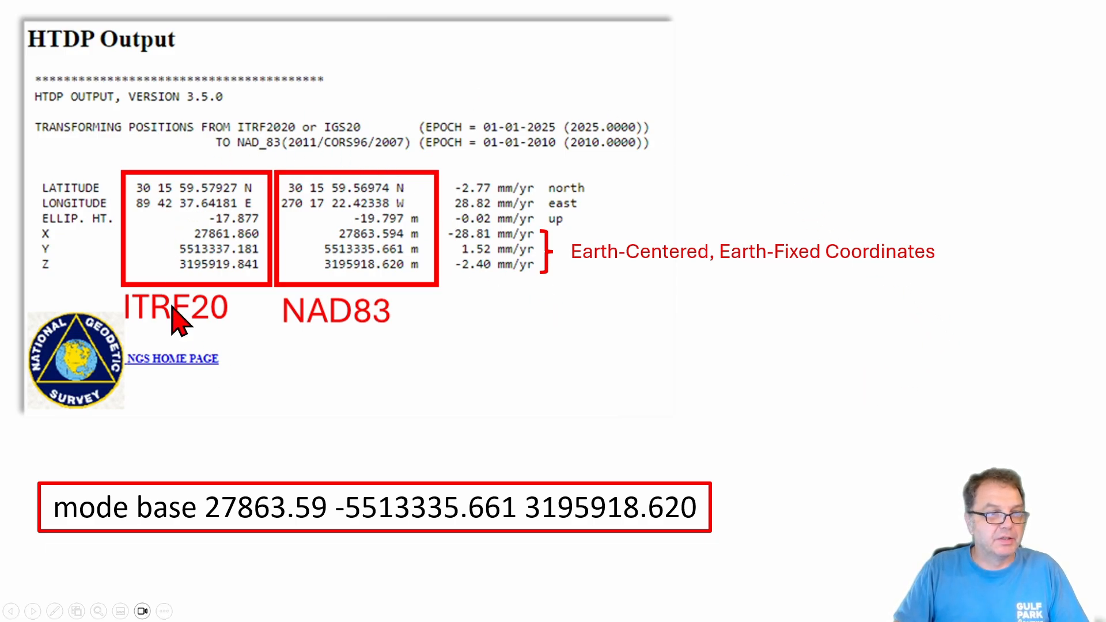
mouse_move(369, 335)
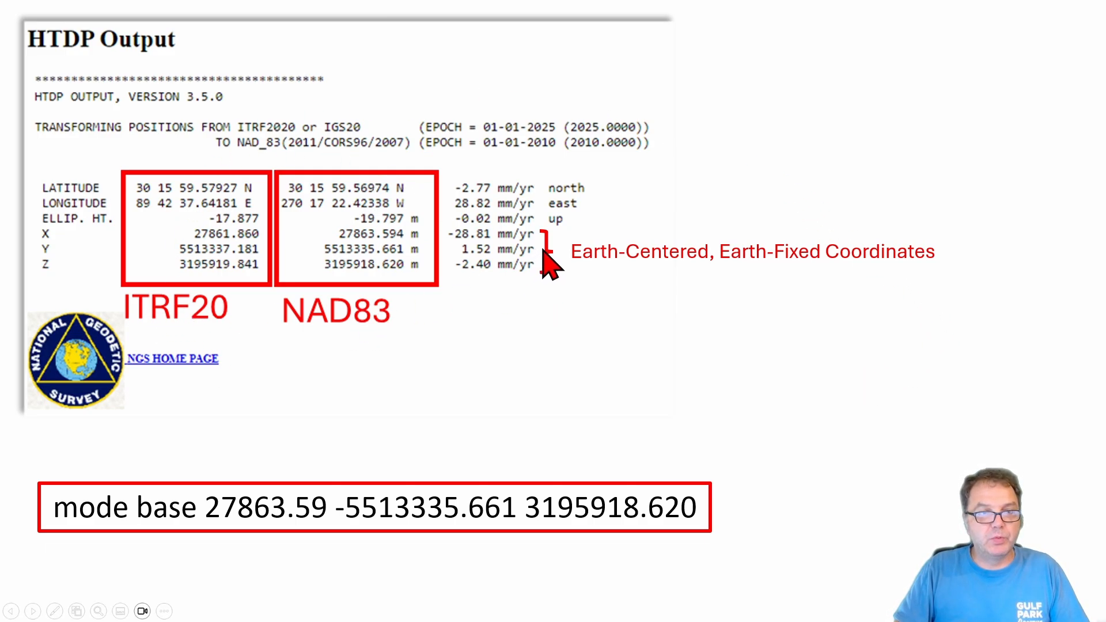
mouse_move(391, 243)
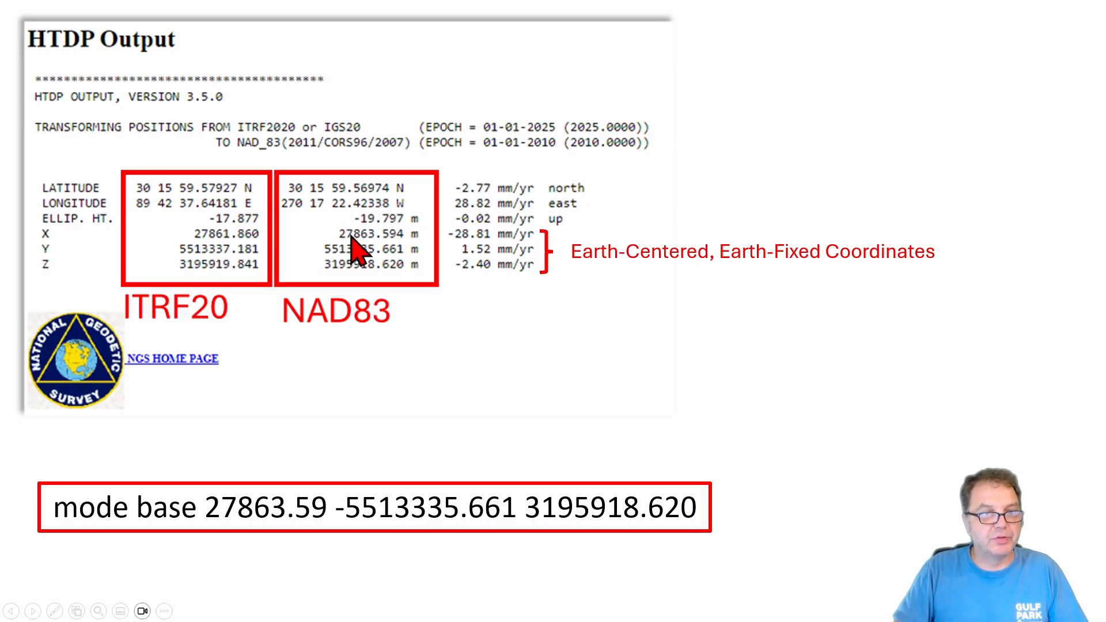
mouse_move(387, 256)
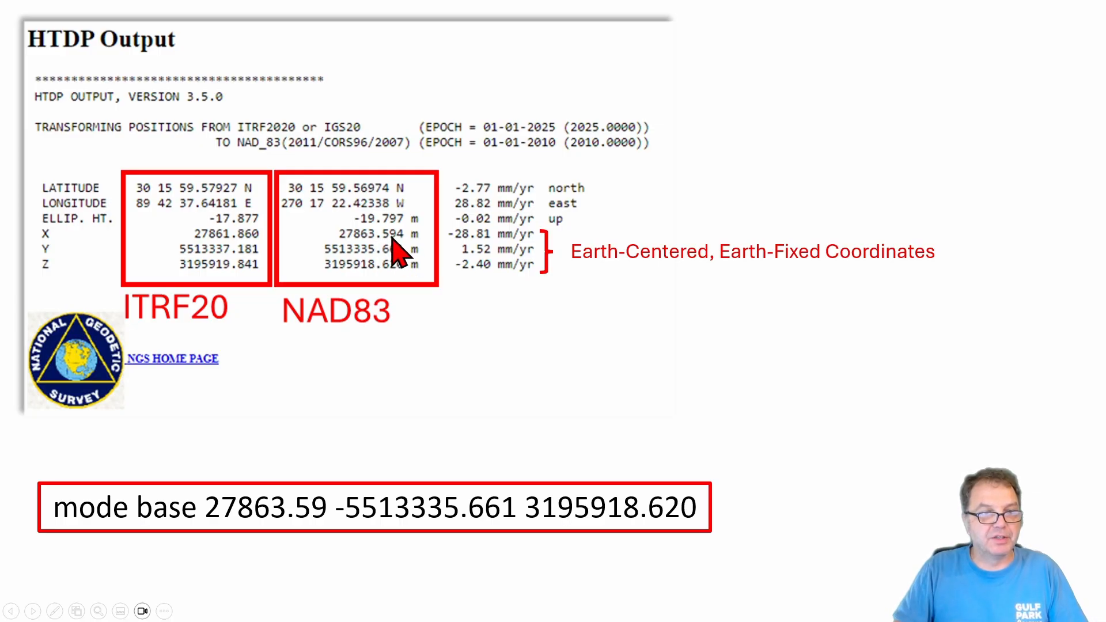
mouse_move(402, 275)
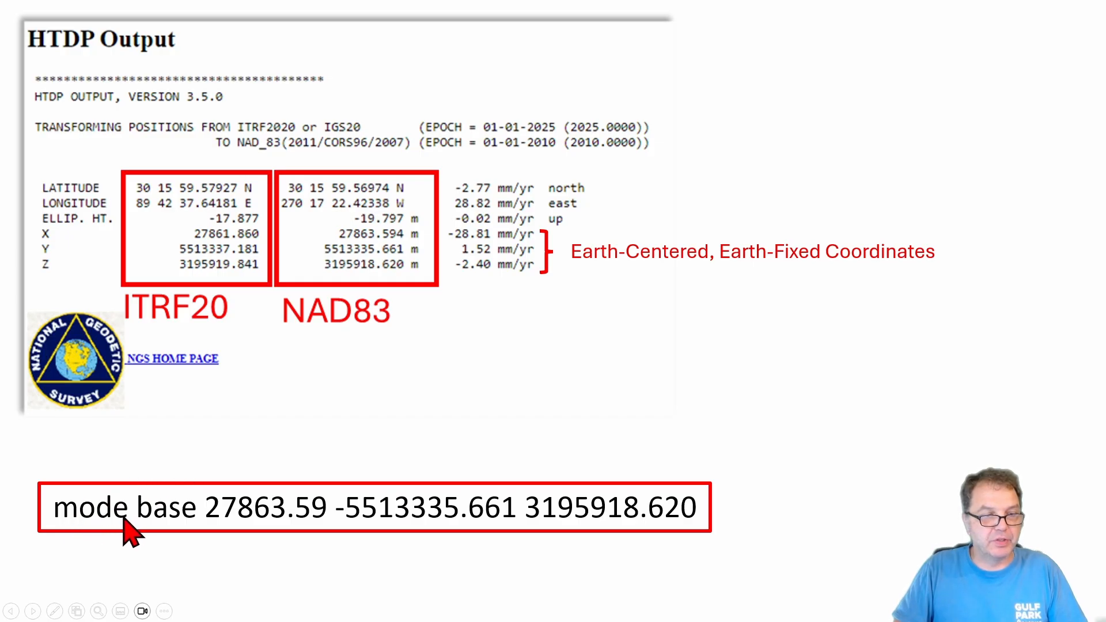
mouse_move(236, 525)
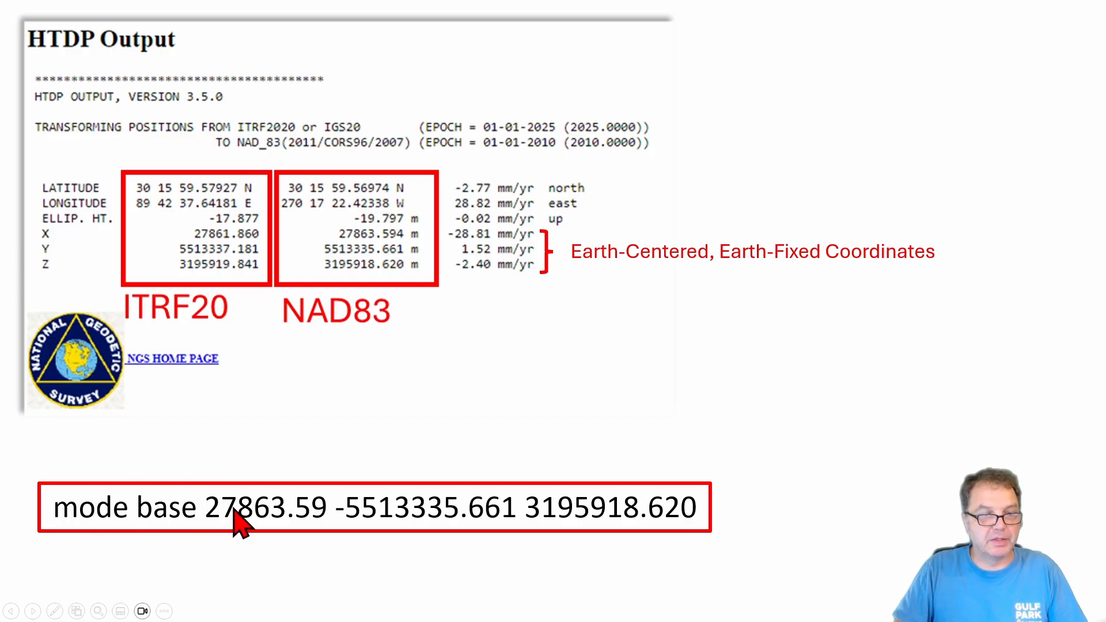
mouse_move(698, 525)
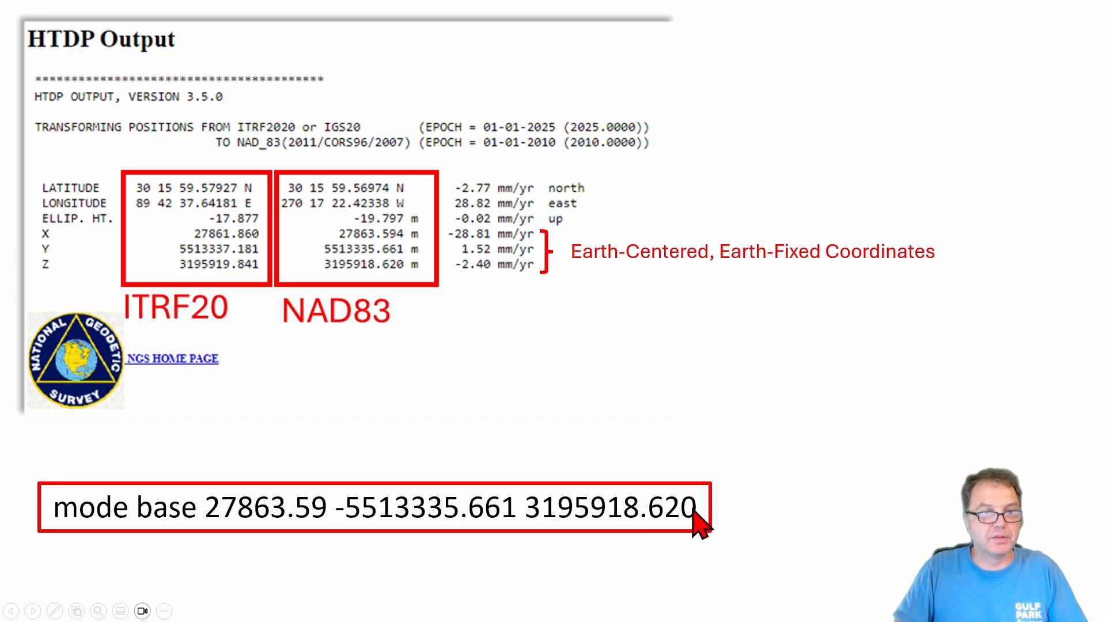
mouse_move(884, 416)
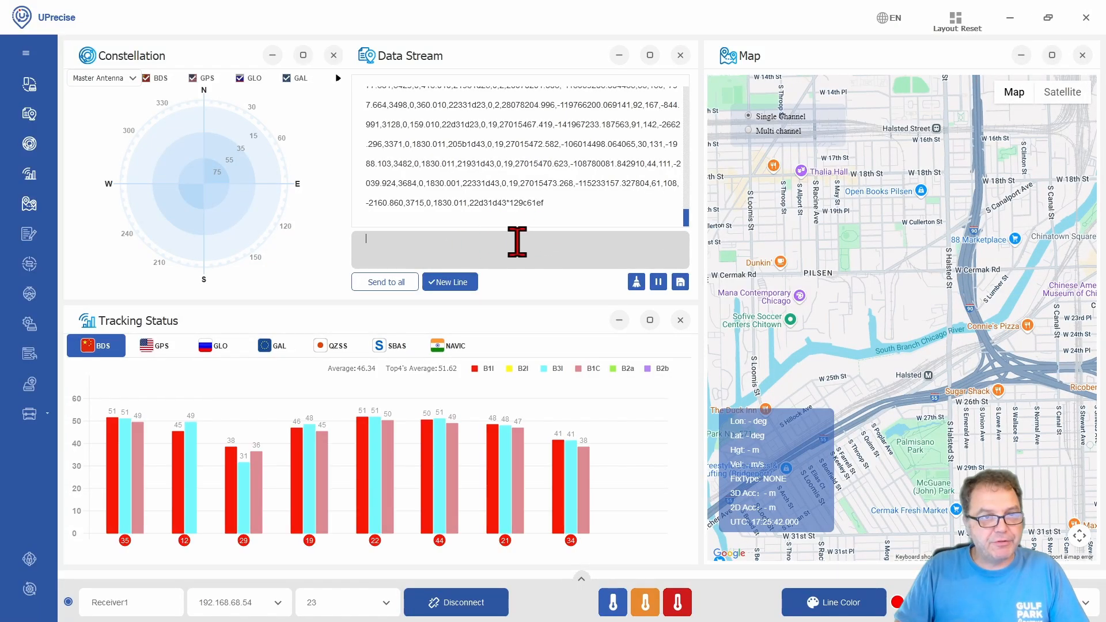
Send FRESET and CONFIG SIGNALGROUP 3 6 to the receiver from the Data Stream command box
text(FRESET)
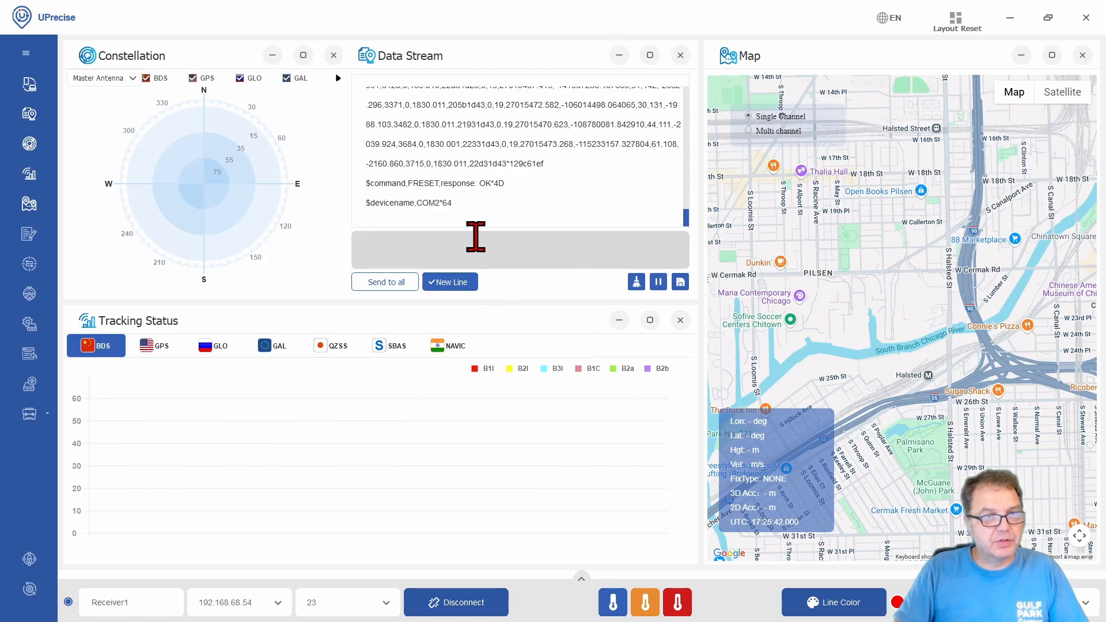
text(CONFIG SIGNALGROUP 3 6)
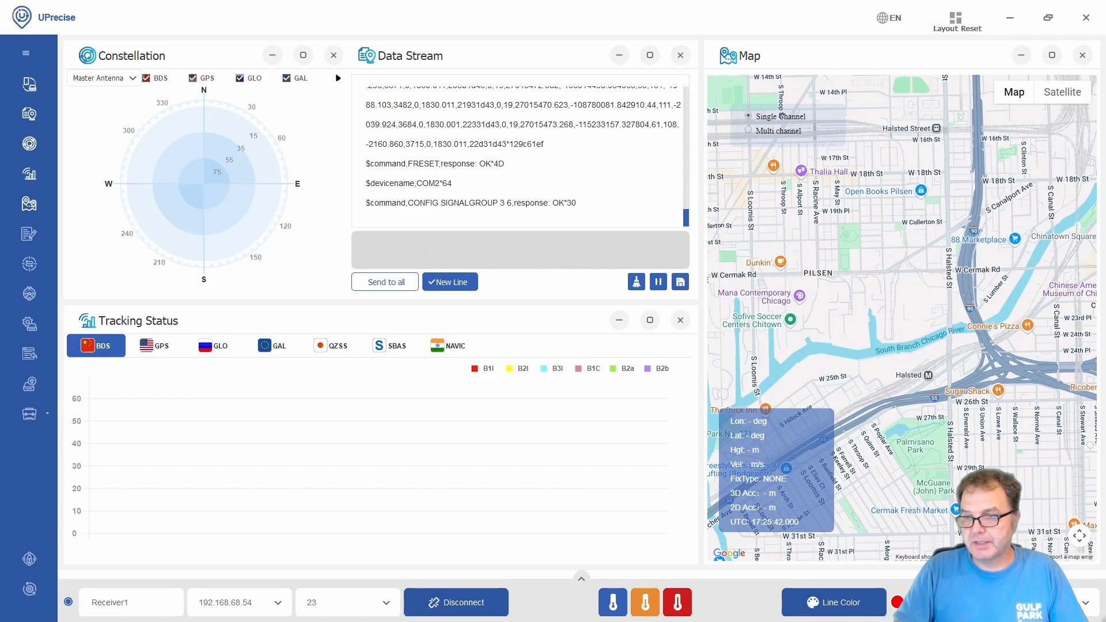
click(494, 249)
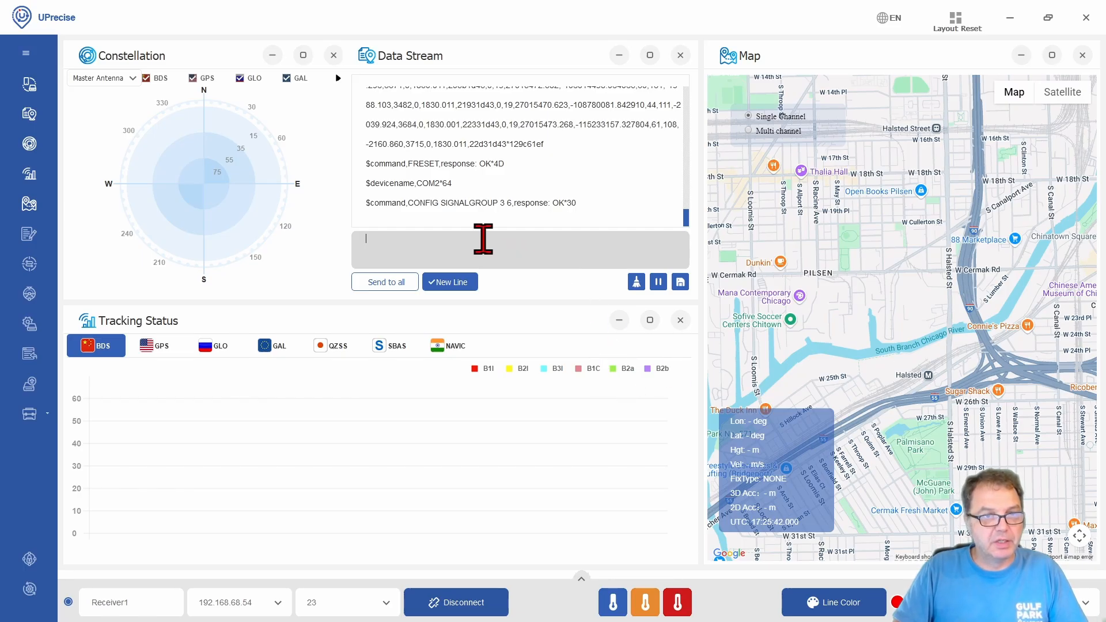
Send MODE BASE 27863.59 -5513335.661 3195918.620 to make the receiver a base station
text(MODE BASE 27863.59 -5513335.661 3195918.620)
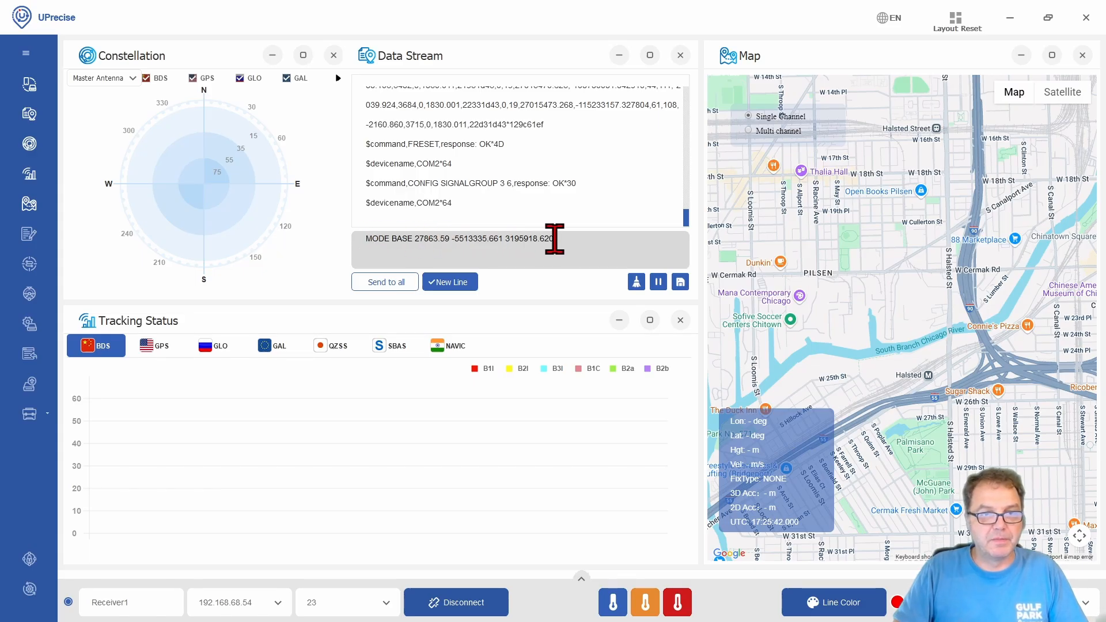
key(enter)
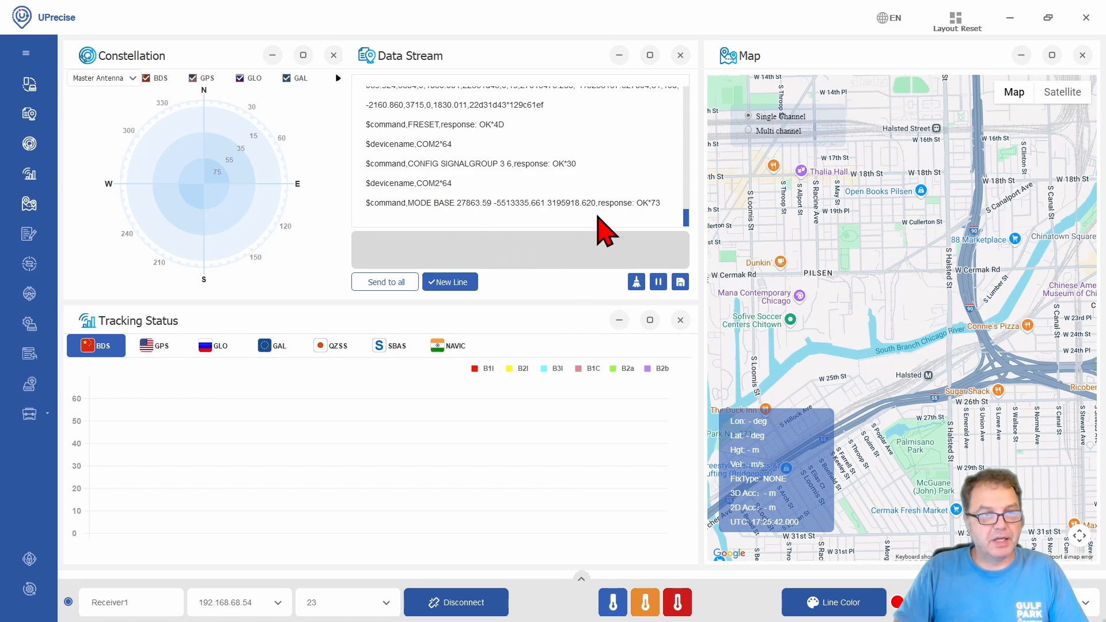
Enable RTCM1005 COM2 30, RTCM1077 COM2 1 and RTCM1127 COM2 1 correction messages
text(RTCM1005 COM2 30)
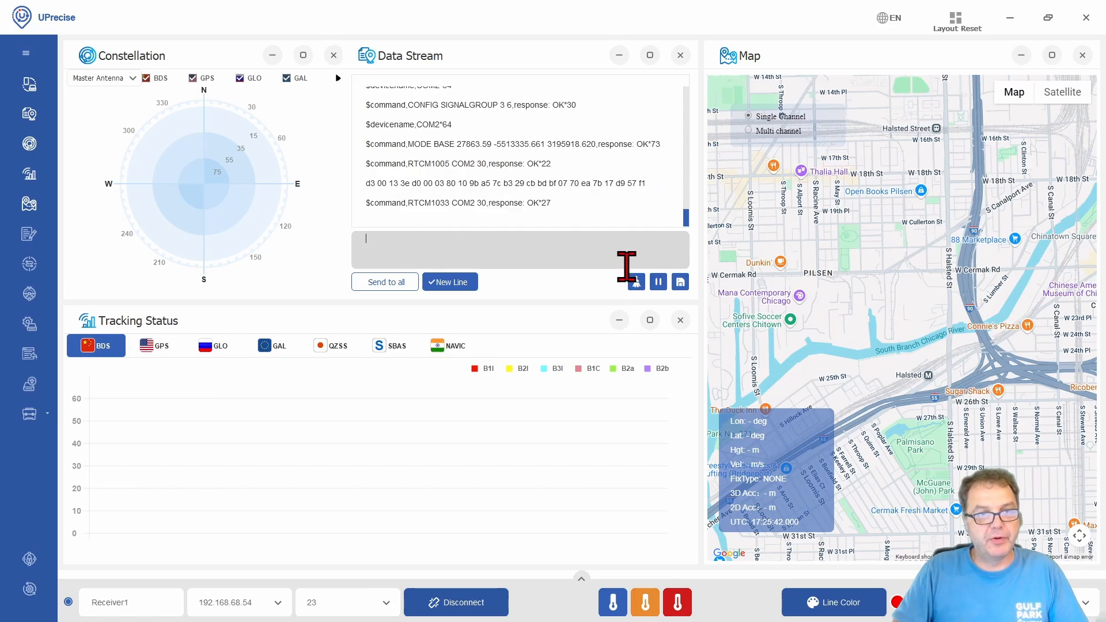
text(RTCM1077 COM2 1)
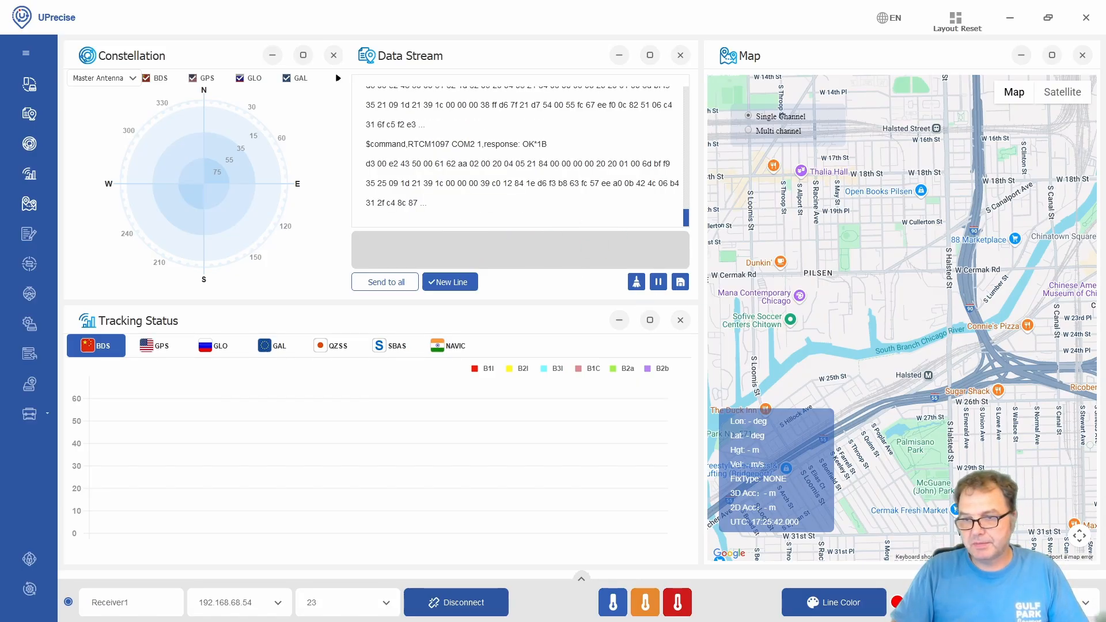
text(RTCM1127 COM2 1)
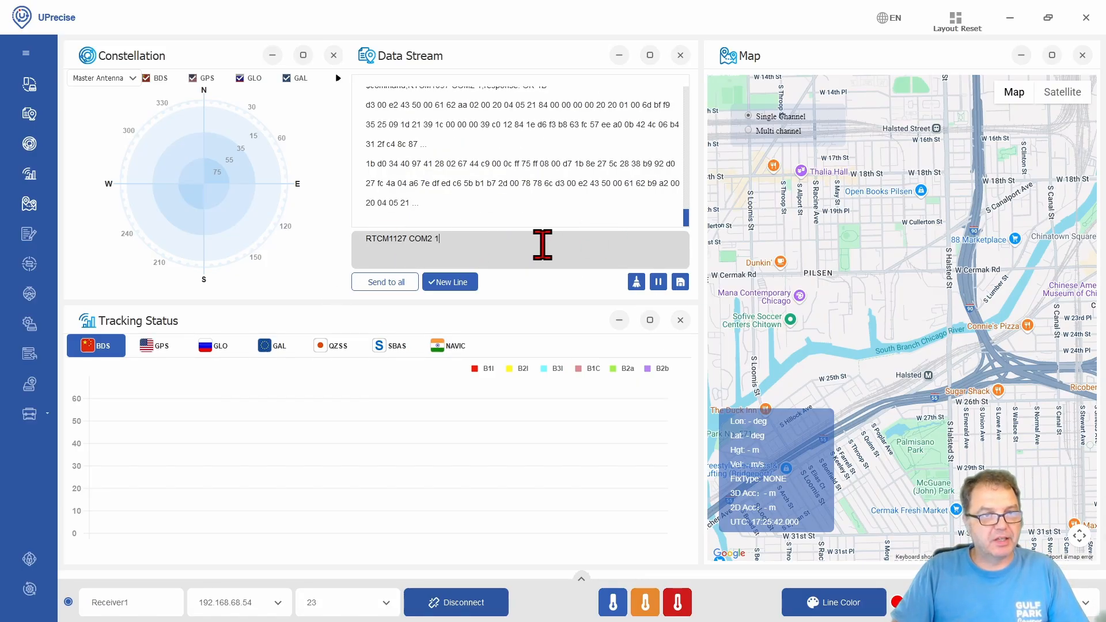